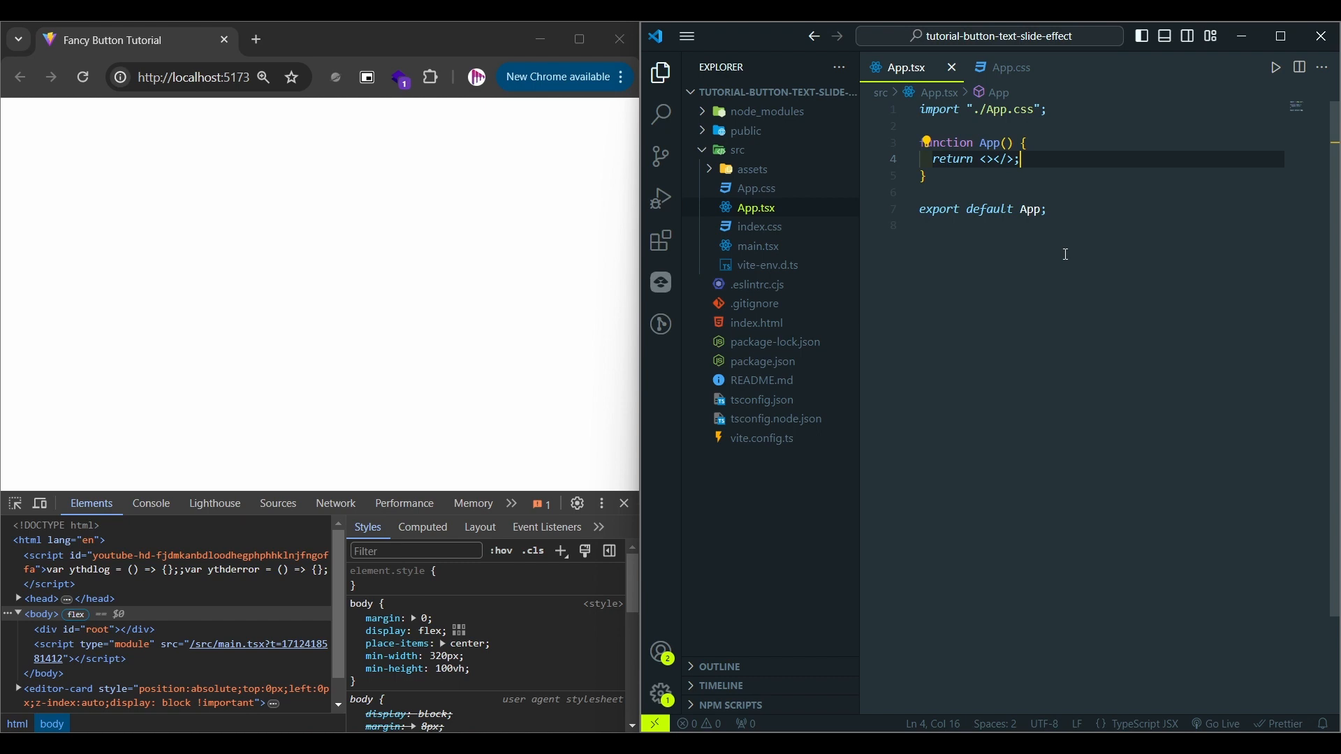
{"action": "mouse_move", "coordinate": [1028, 159]}
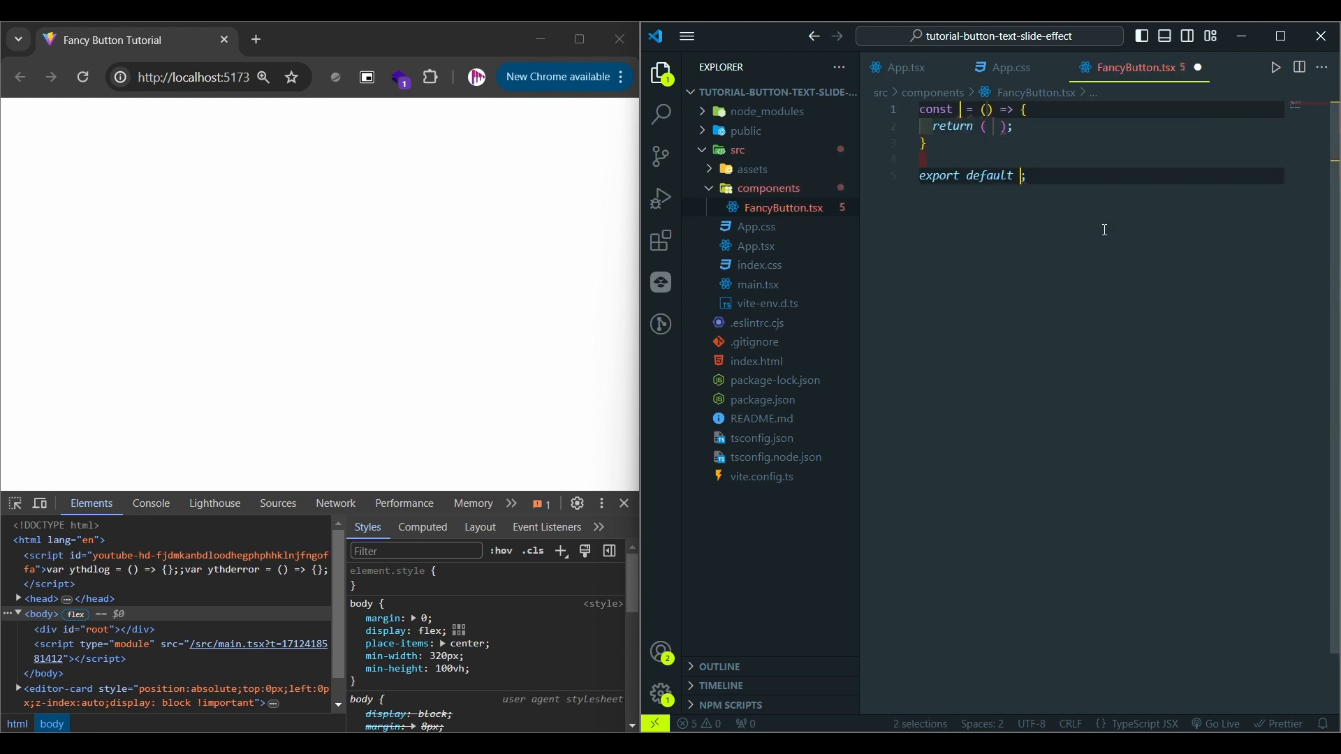
Write the FancyButton arrow component returning <button>Fancy Button</button>, default-exported and saved.
{"action": "type", "text": "FancyButton"}
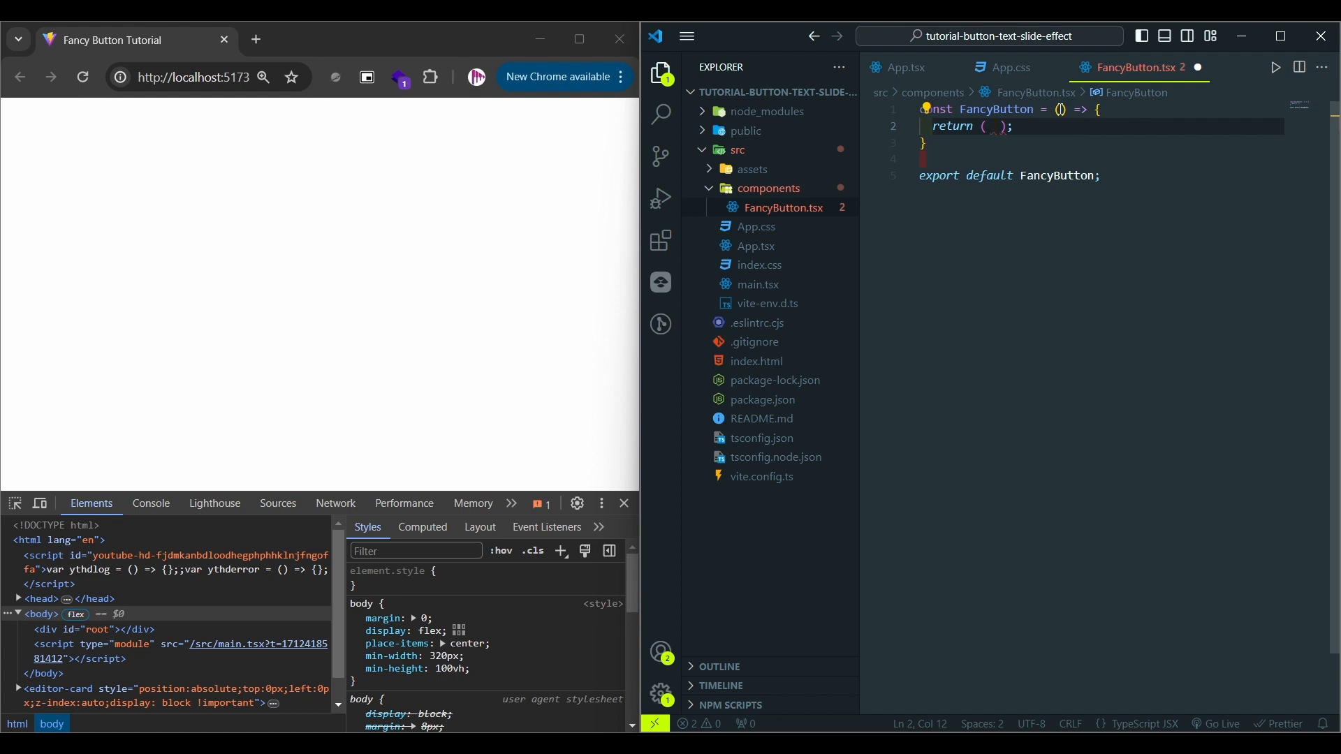
{"action": "type", "text": "<button></button>"}
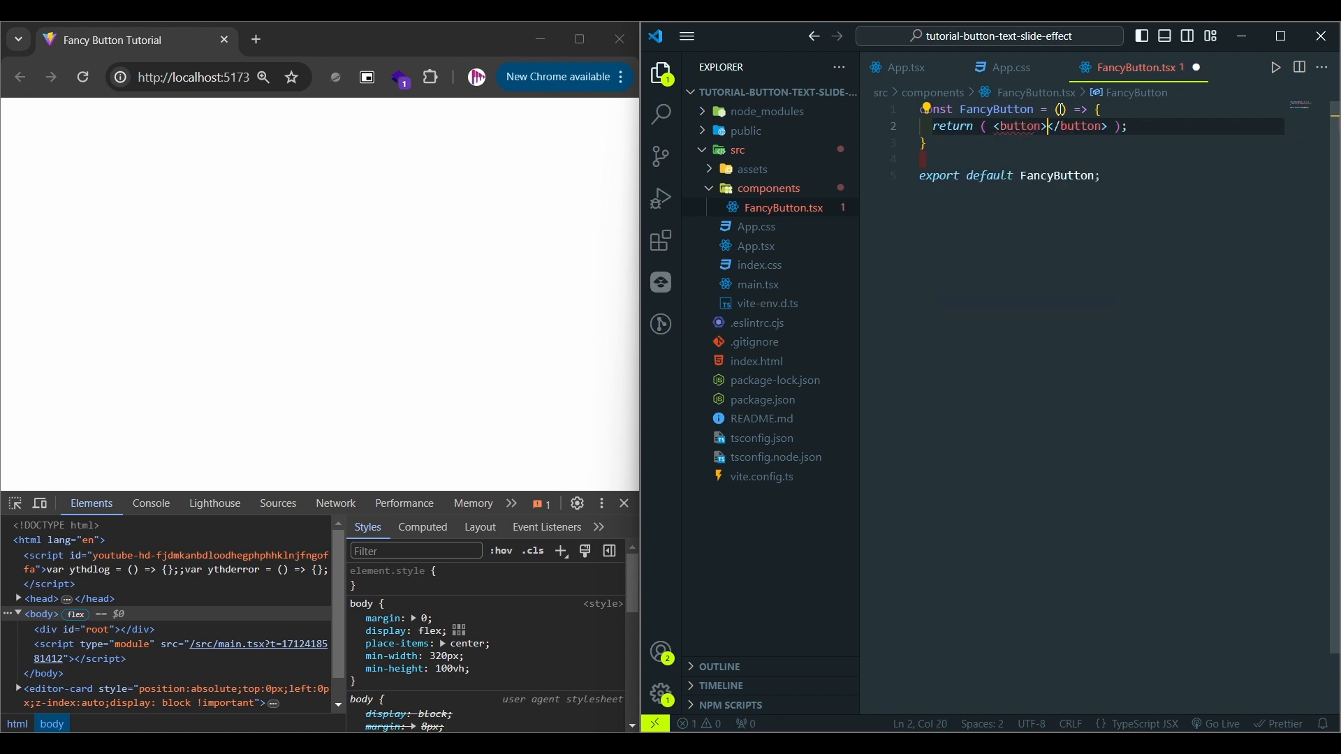
{"action": "type", "text": "Fancy Button"}
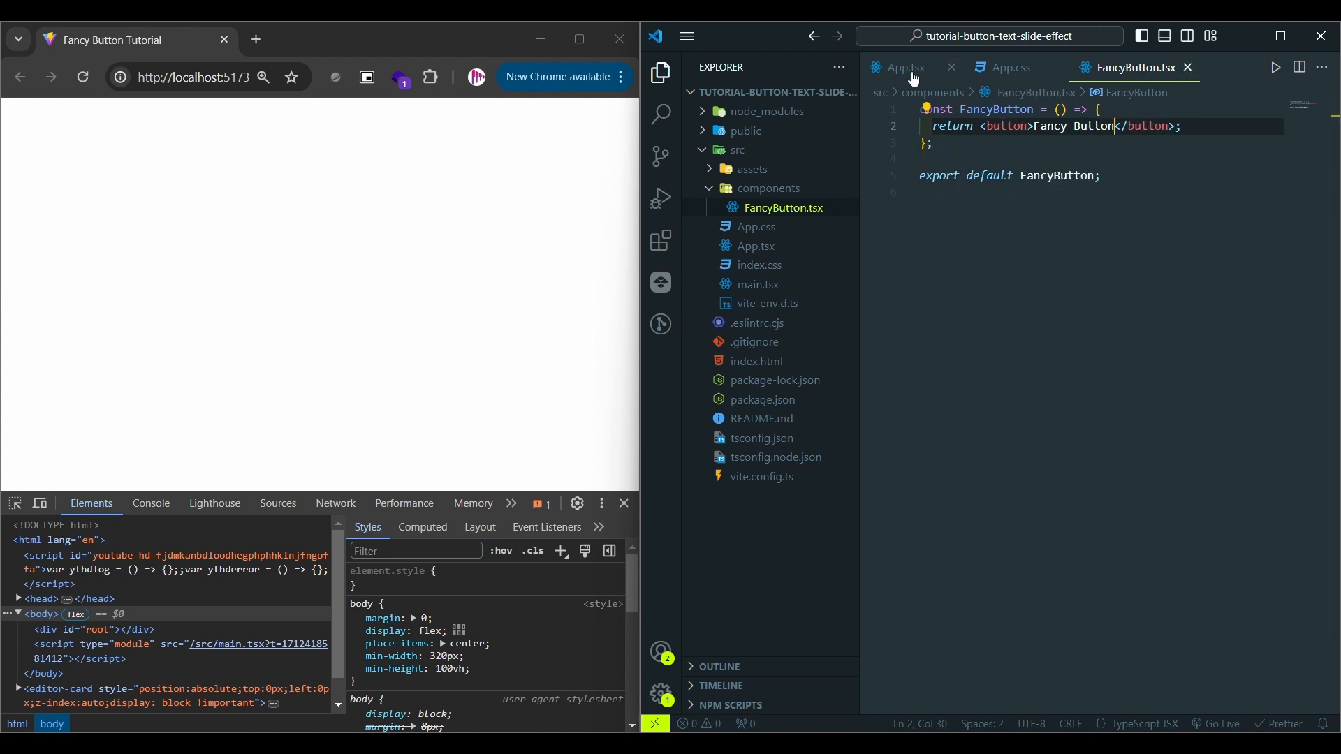
Import FancyButton into App.tsx, render <FancyButton /> in the fragment and trim App.css.
{"action": "left_click", "coordinate": [905, 67]}
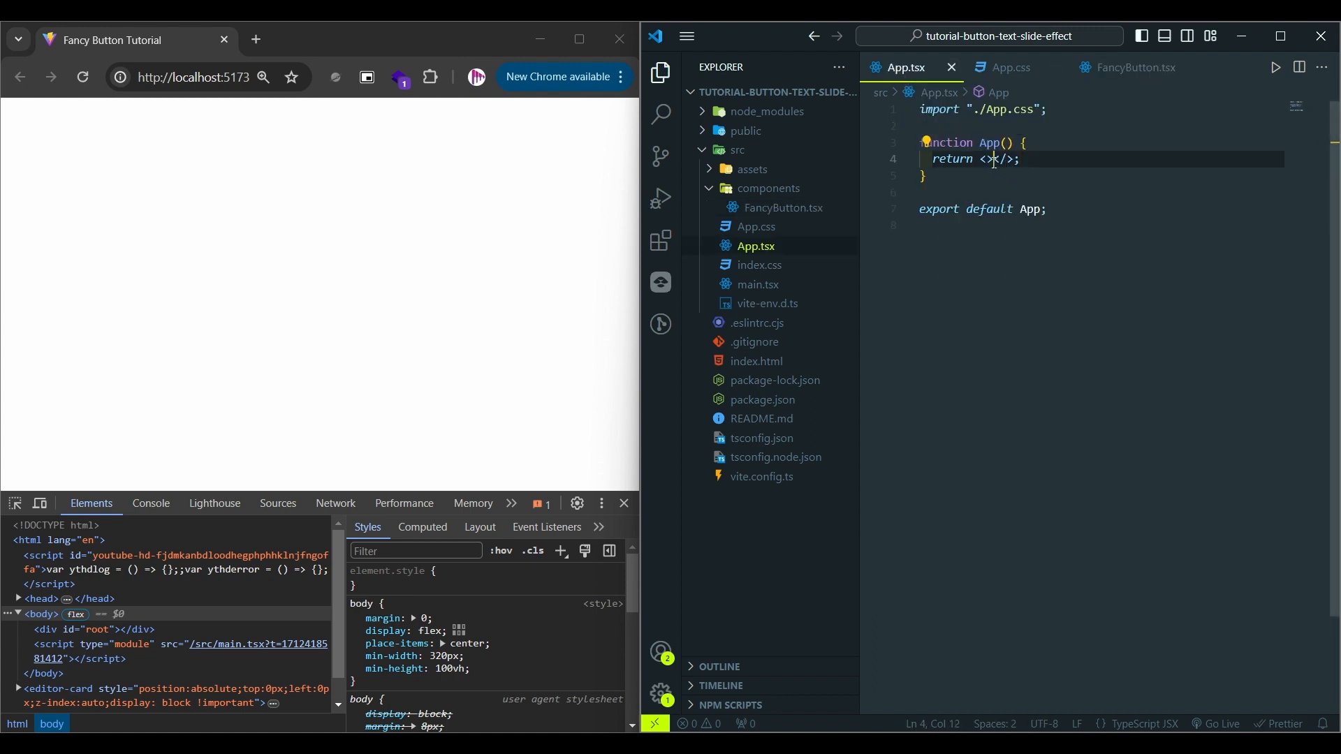
{"action": "key", "text": "Enter"}
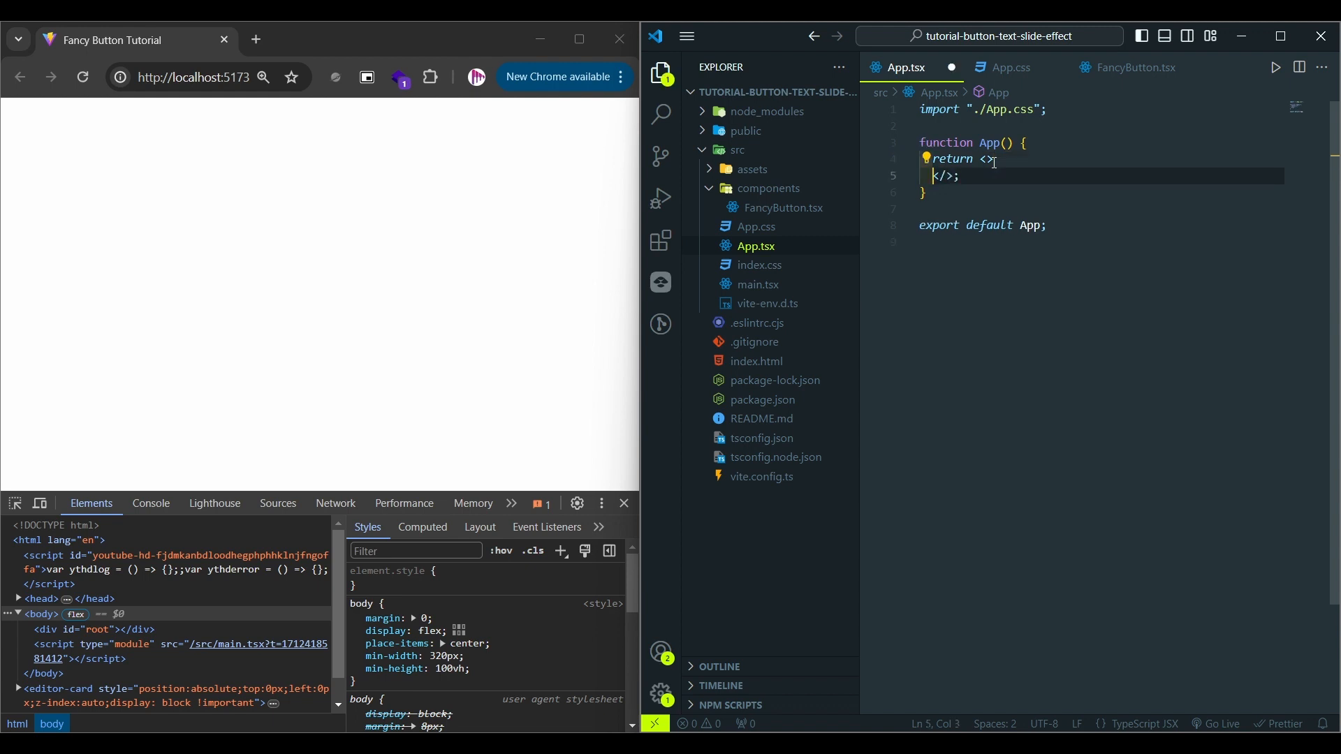
{"action": "type", "text": "<Fanc"}
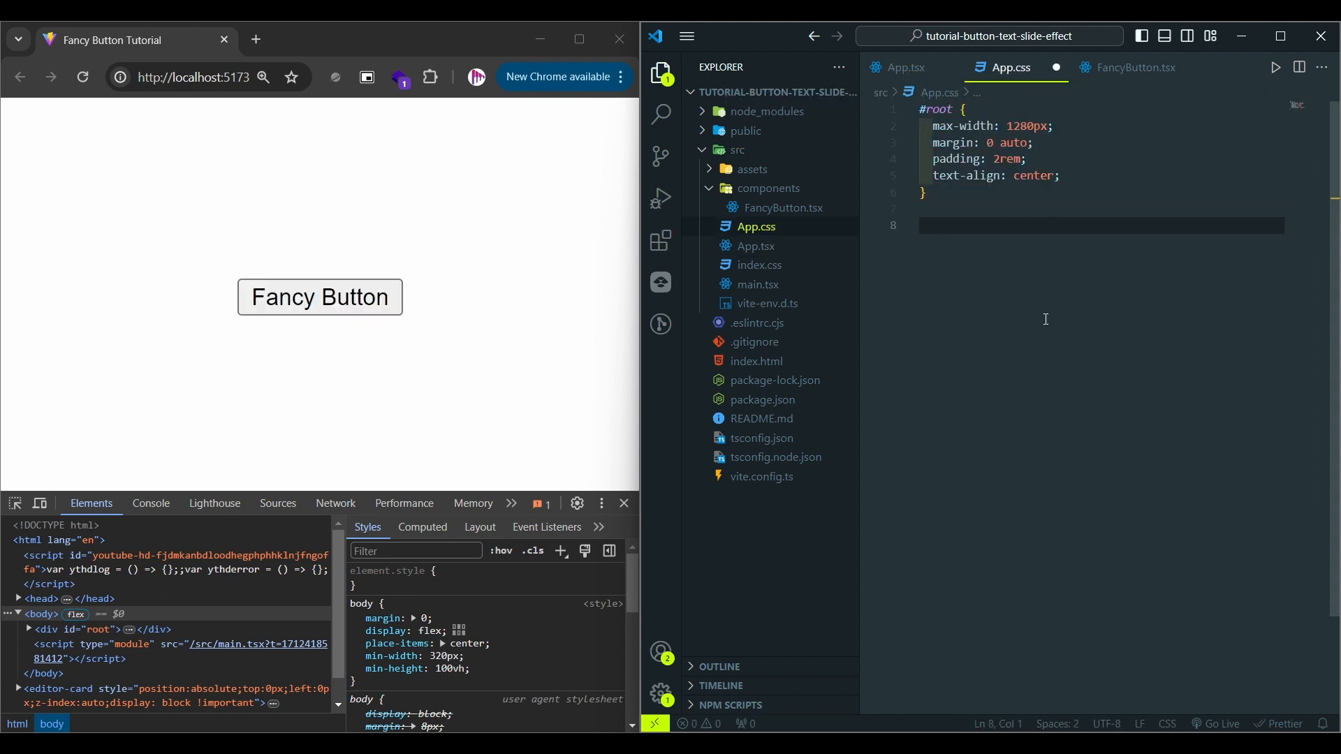
{"action": "type", "text": ".f"}
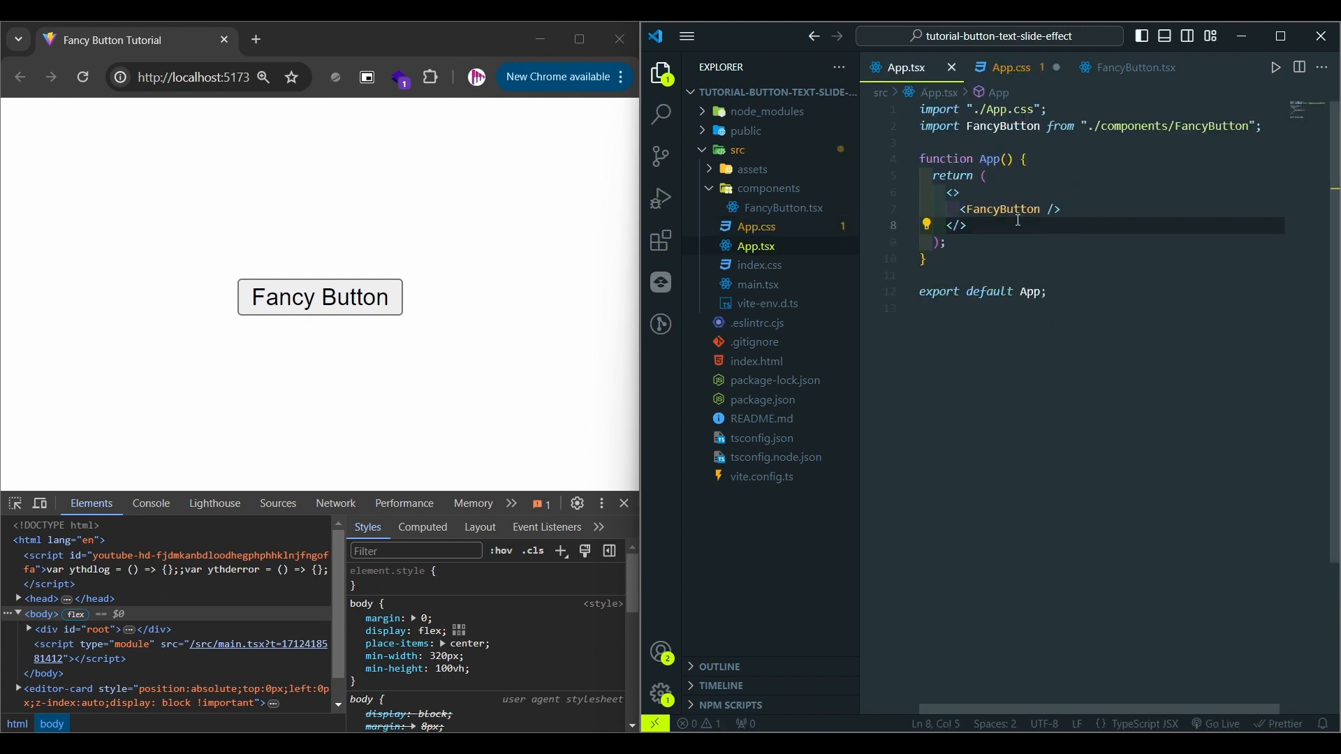
Give the button className="fancy-button" in FancyButton.tsx.
{"action": "left_click", "coordinate": [783, 208]}
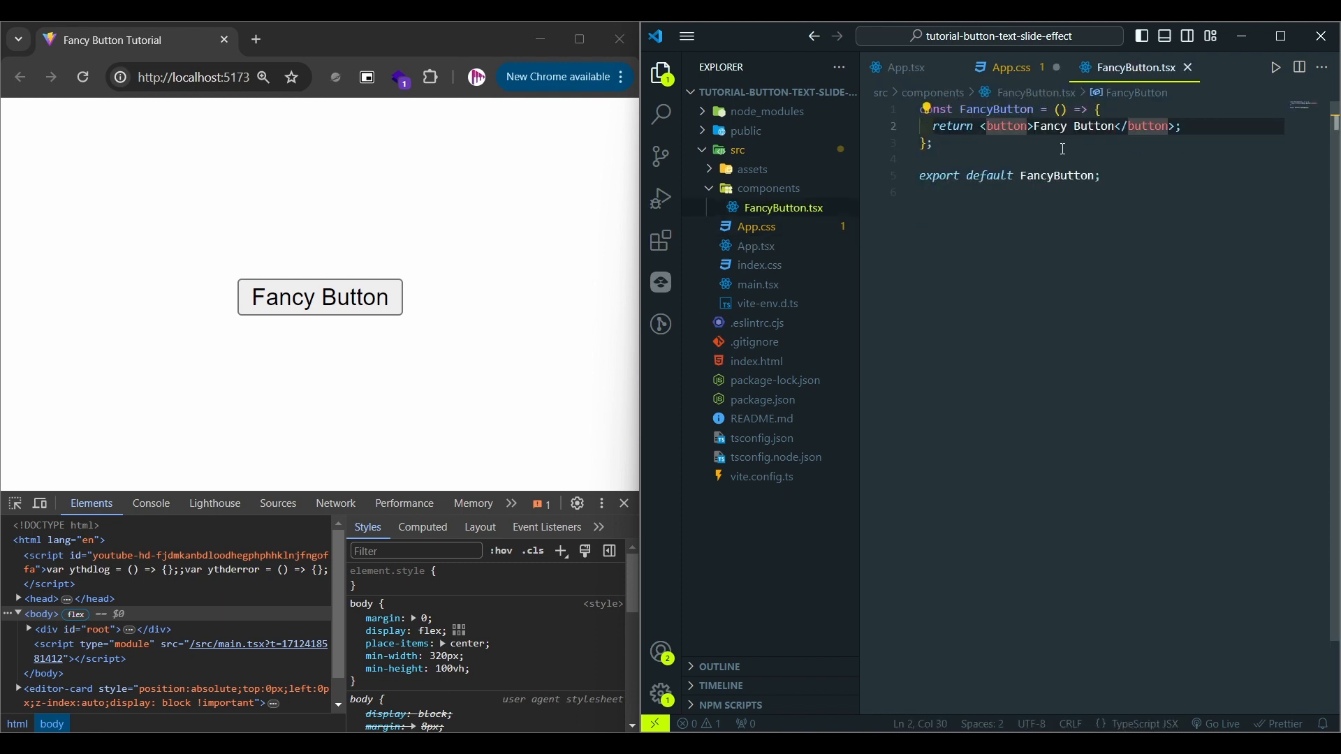
{"action": "type", "text": "className=\"\""}
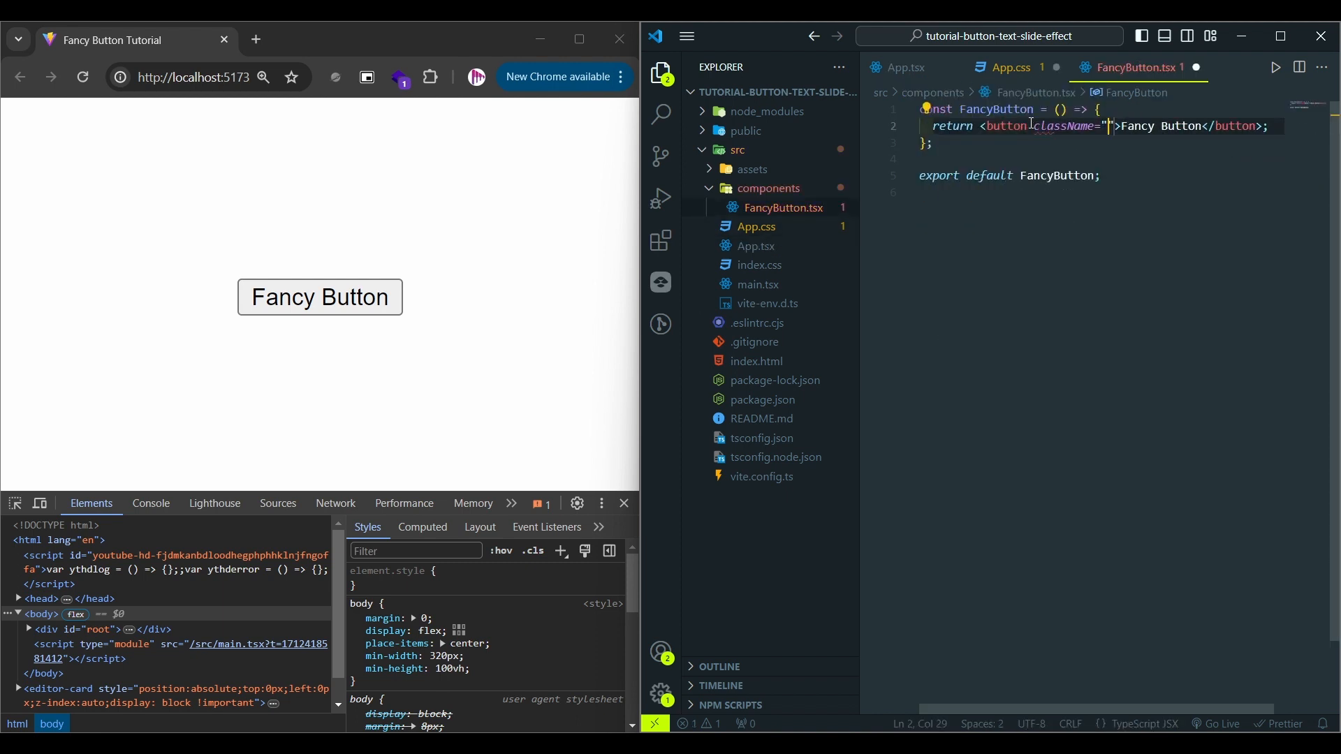
{"action": "type", "text": "fancy-button"}
{"action": "type", "text": "bg"}
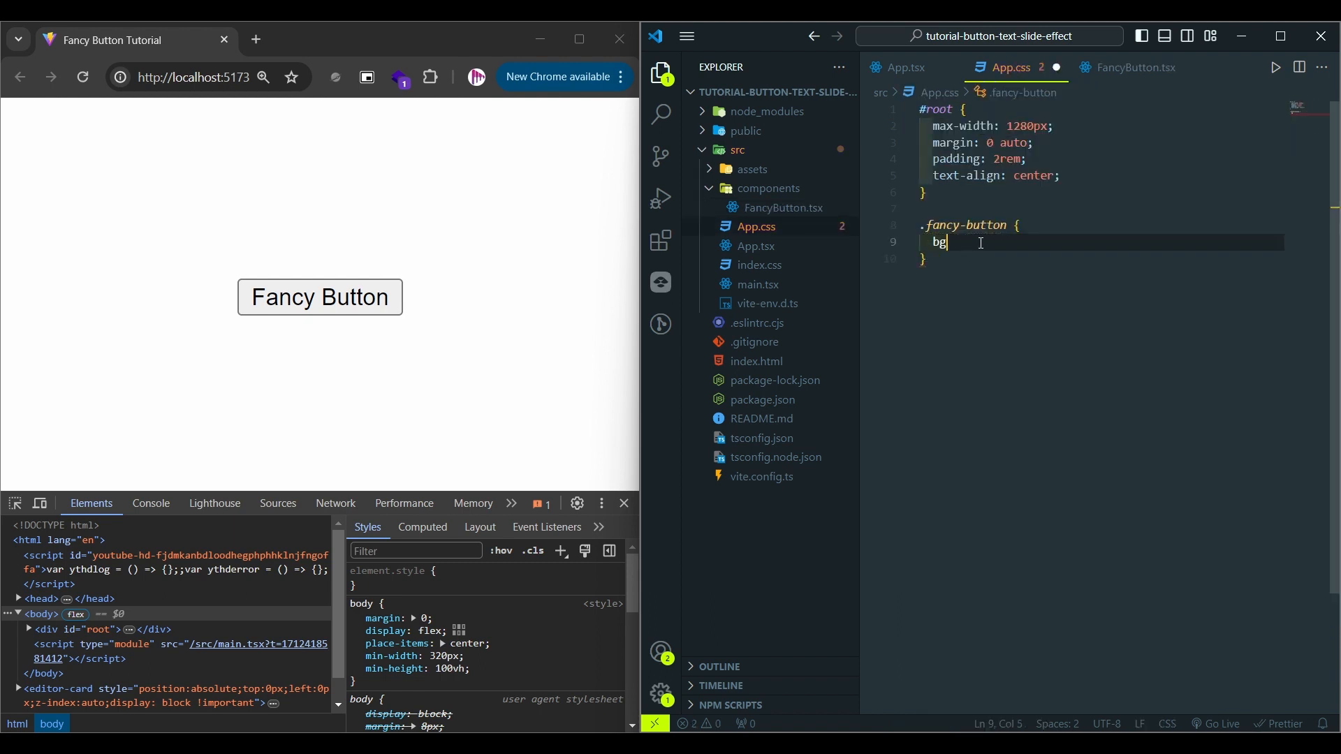
Add a .fancy-button rule with teal background, #fff text, 1rem font, padding, 1rem radius and no border.
{"action": "type", "text": "ackground-color: #1b9aaa;"}
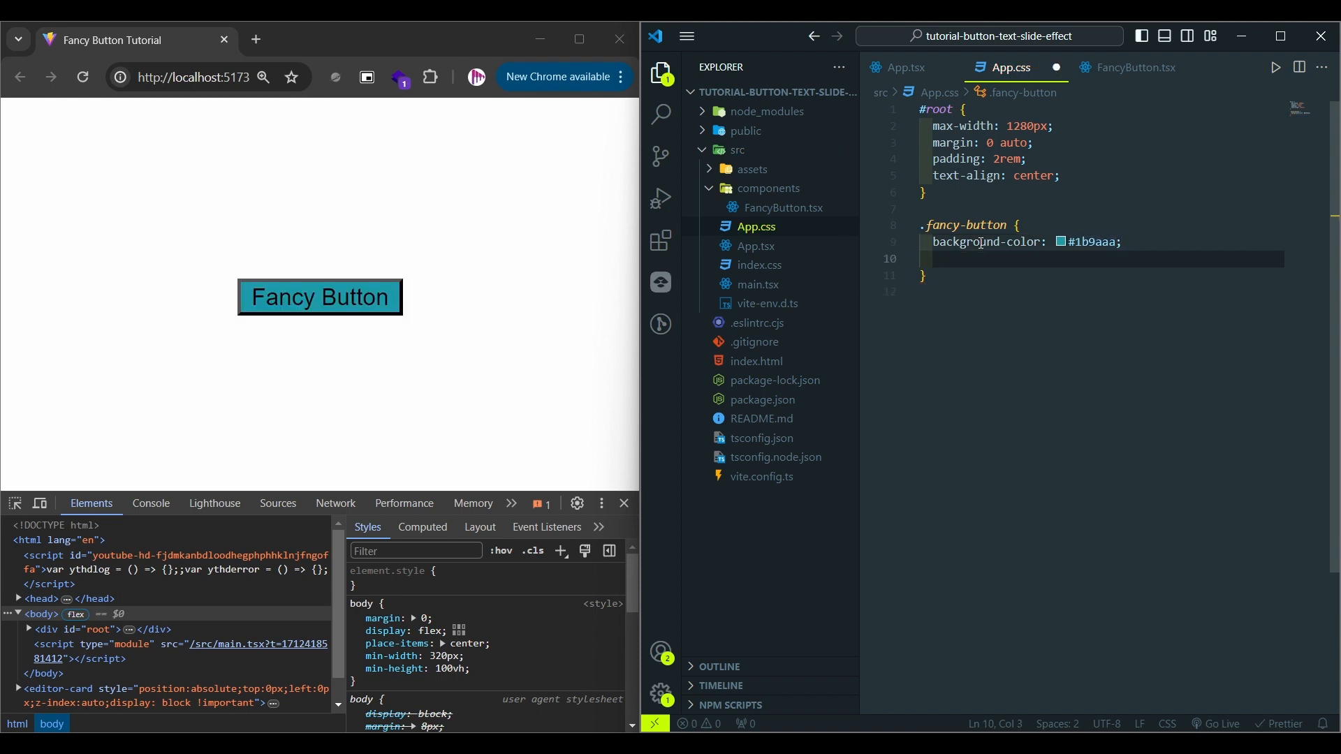
{"action": "type", "text": "color:"}
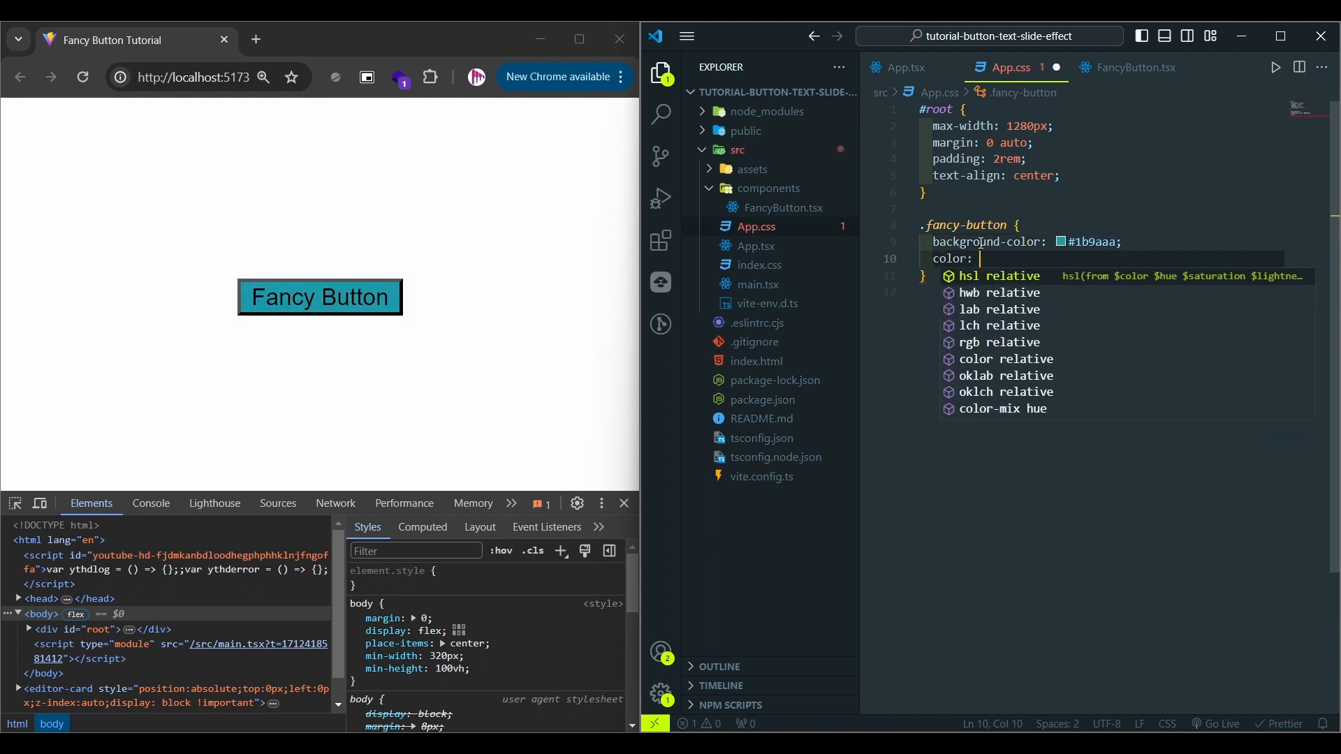
{"action": "type", "text": "#fff;"}
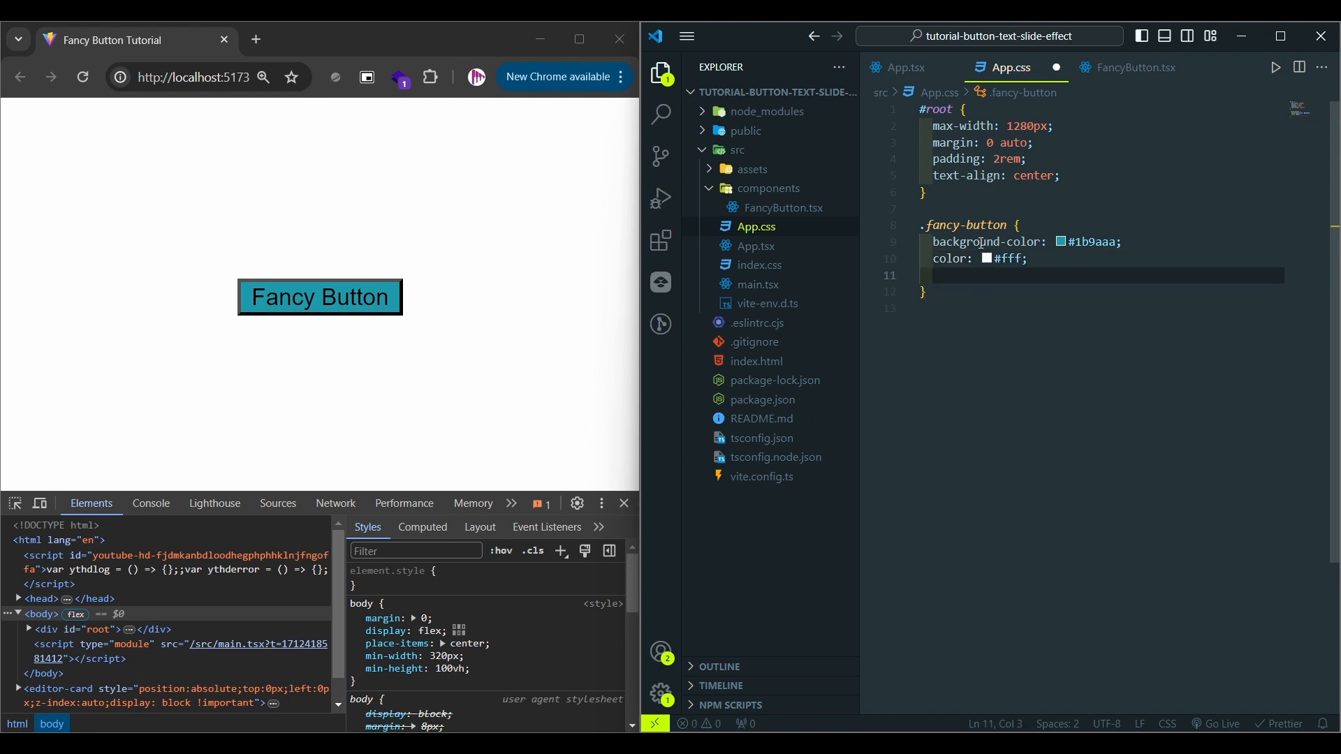
{"action": "type", "text": "font-size: 1rem;"}
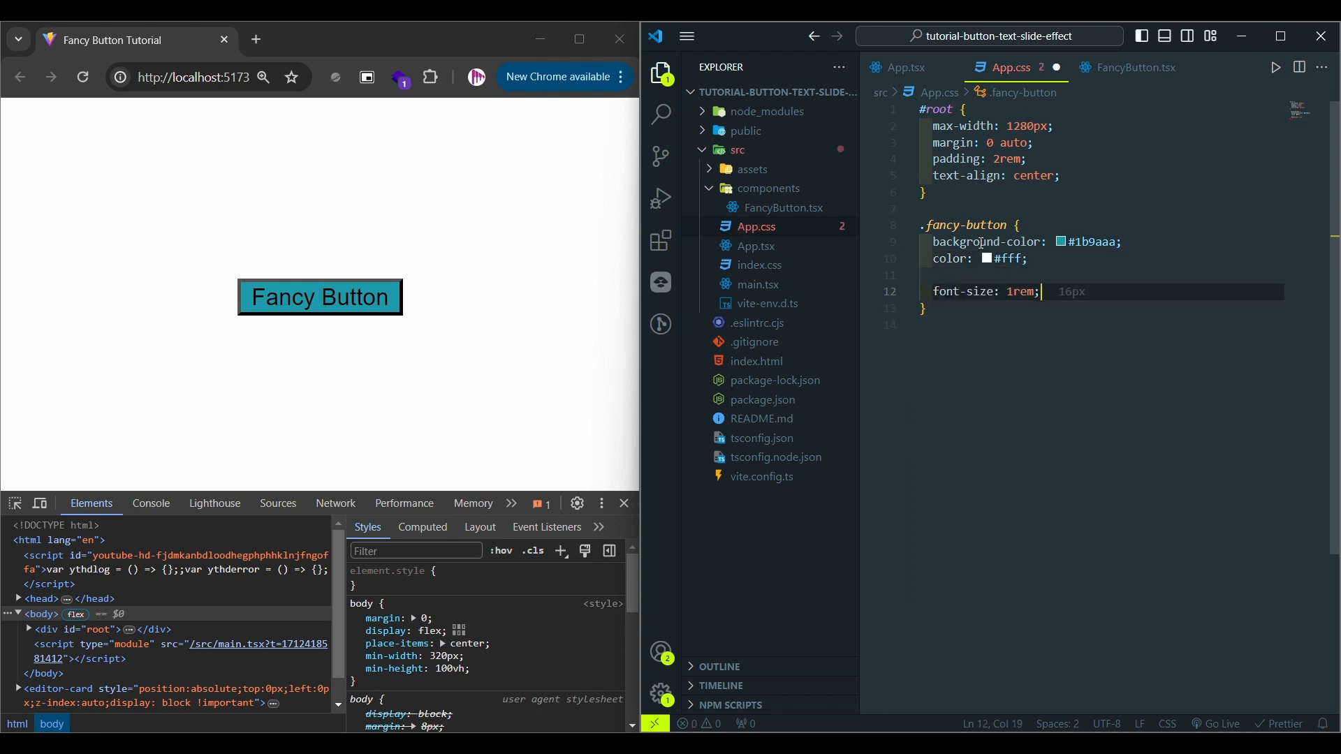
{"action": "type", "text": "p.5"}
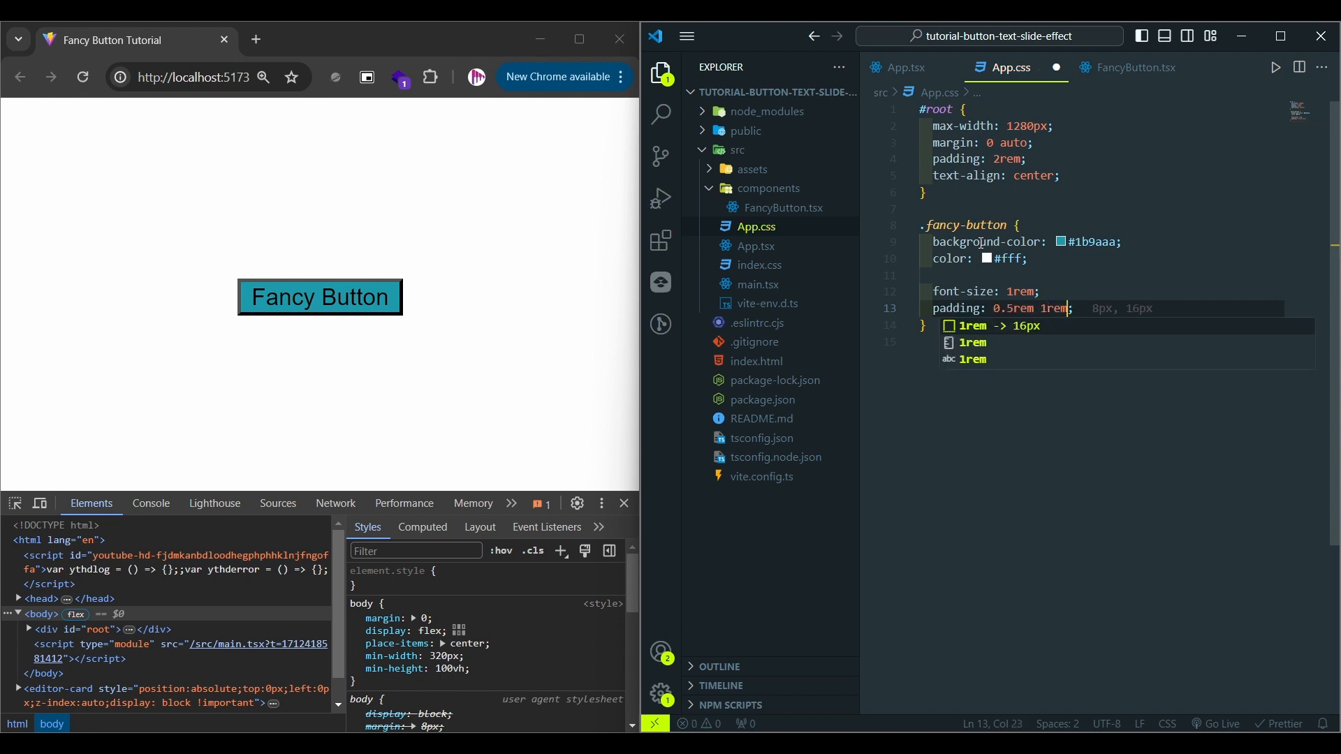
{"action": "type", "text": "bd"}
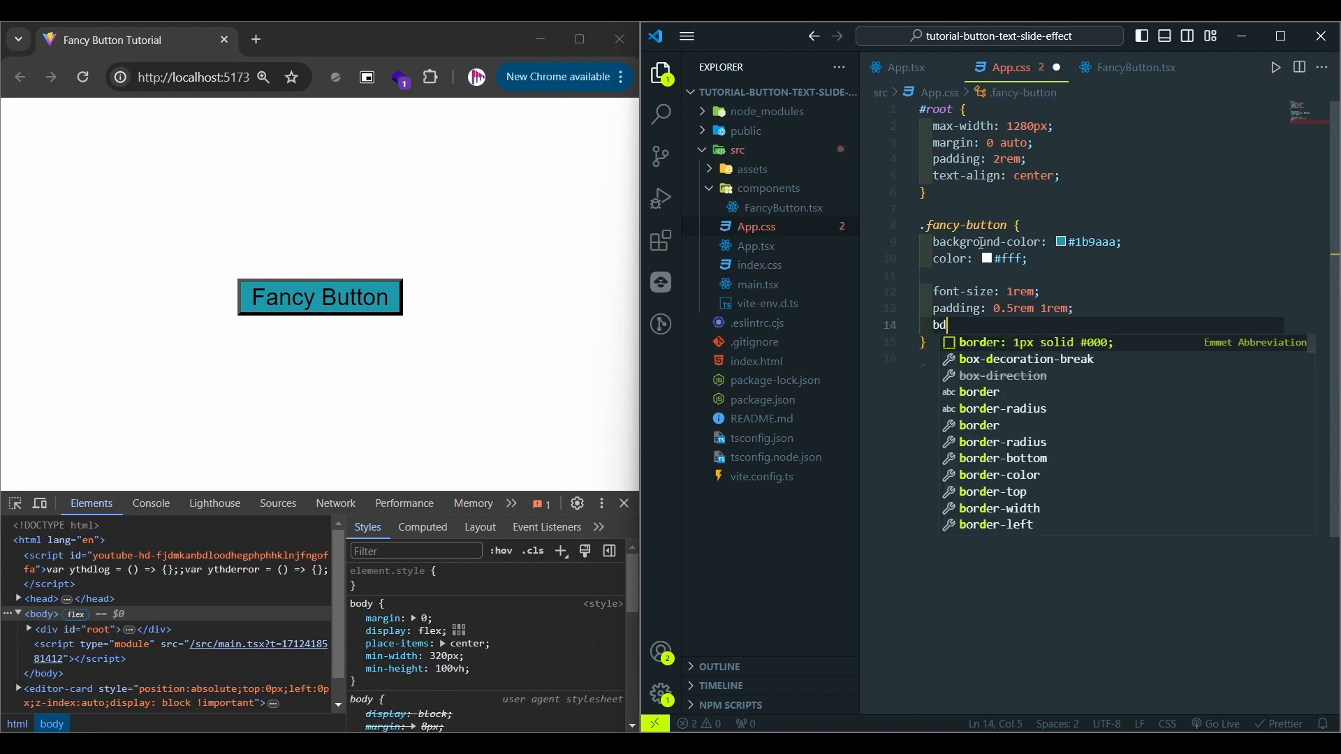
{"action": "type", "text": "border-radius: 1rem;"}
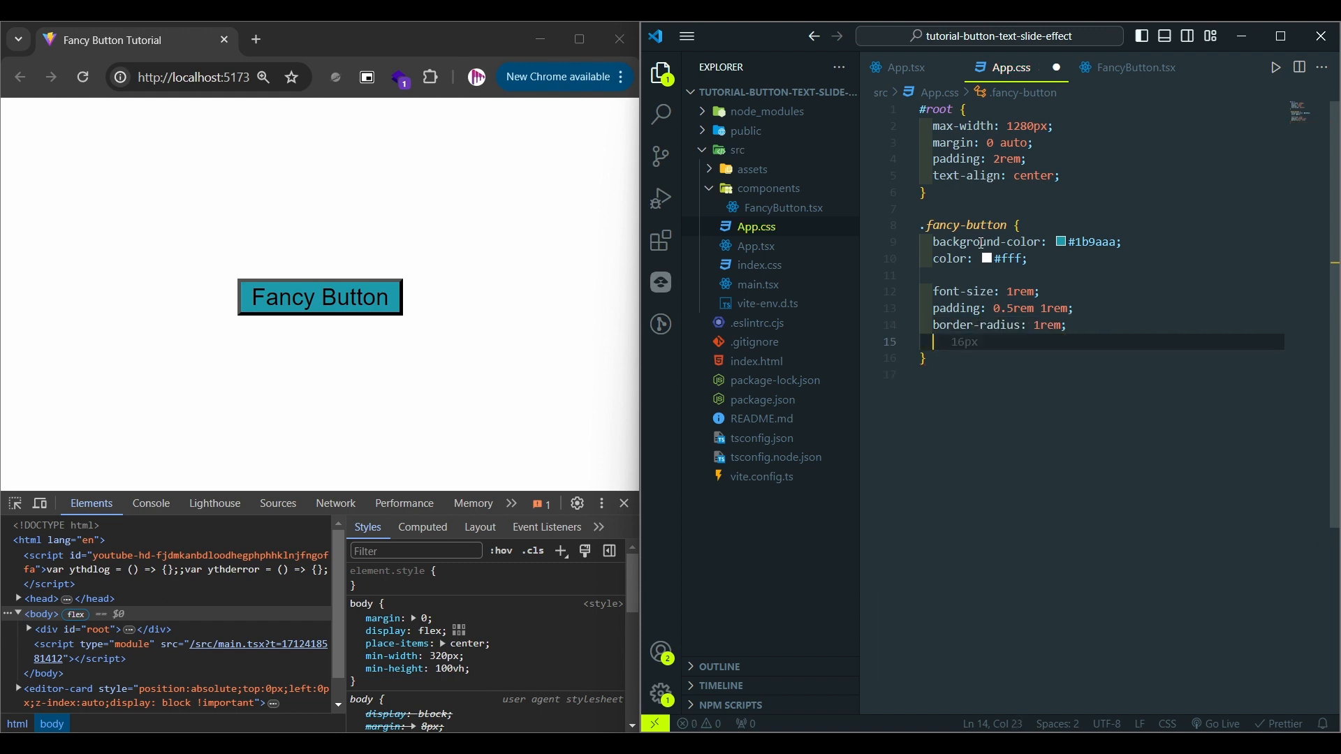
{"action": "type", "text": "border: none;"}
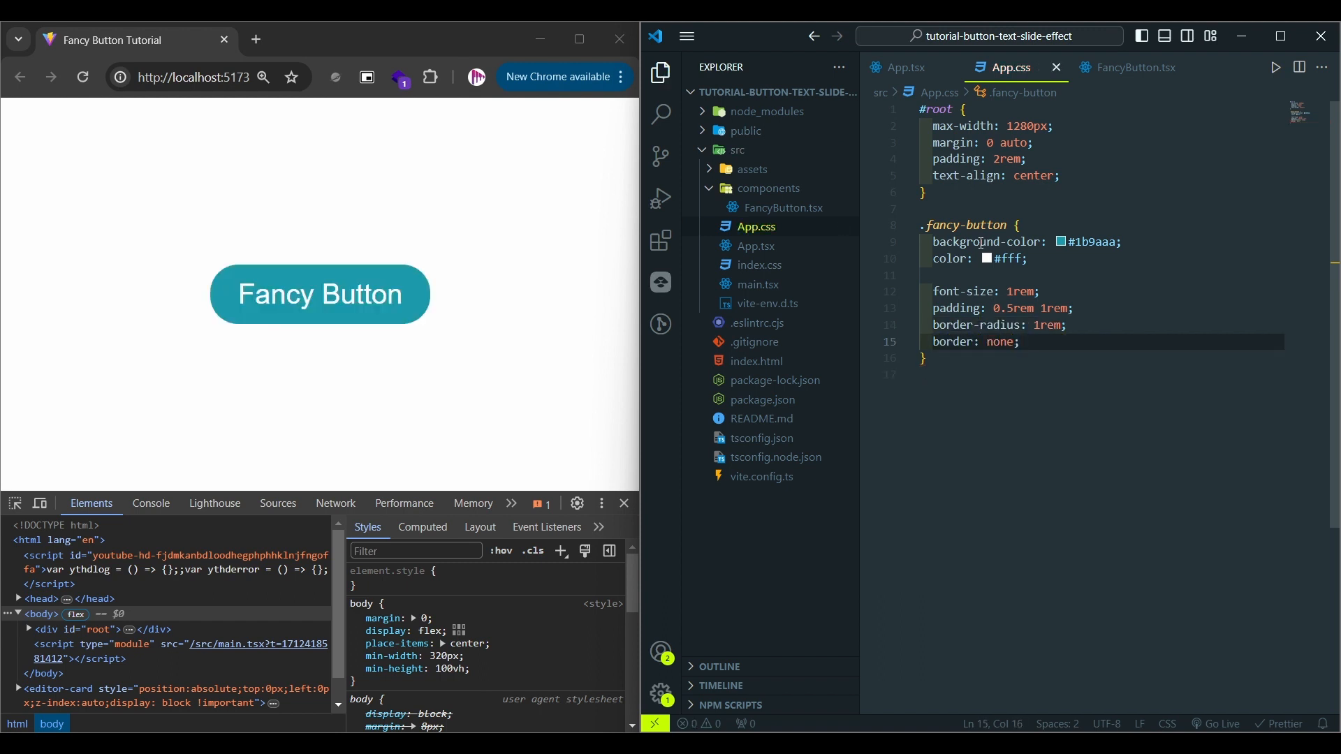
Finish the rule with font-weight 700, cursor pointer and a soft #0000002a box-shadow.
{"action": "left_click", "coordinate": [1021, 341]}
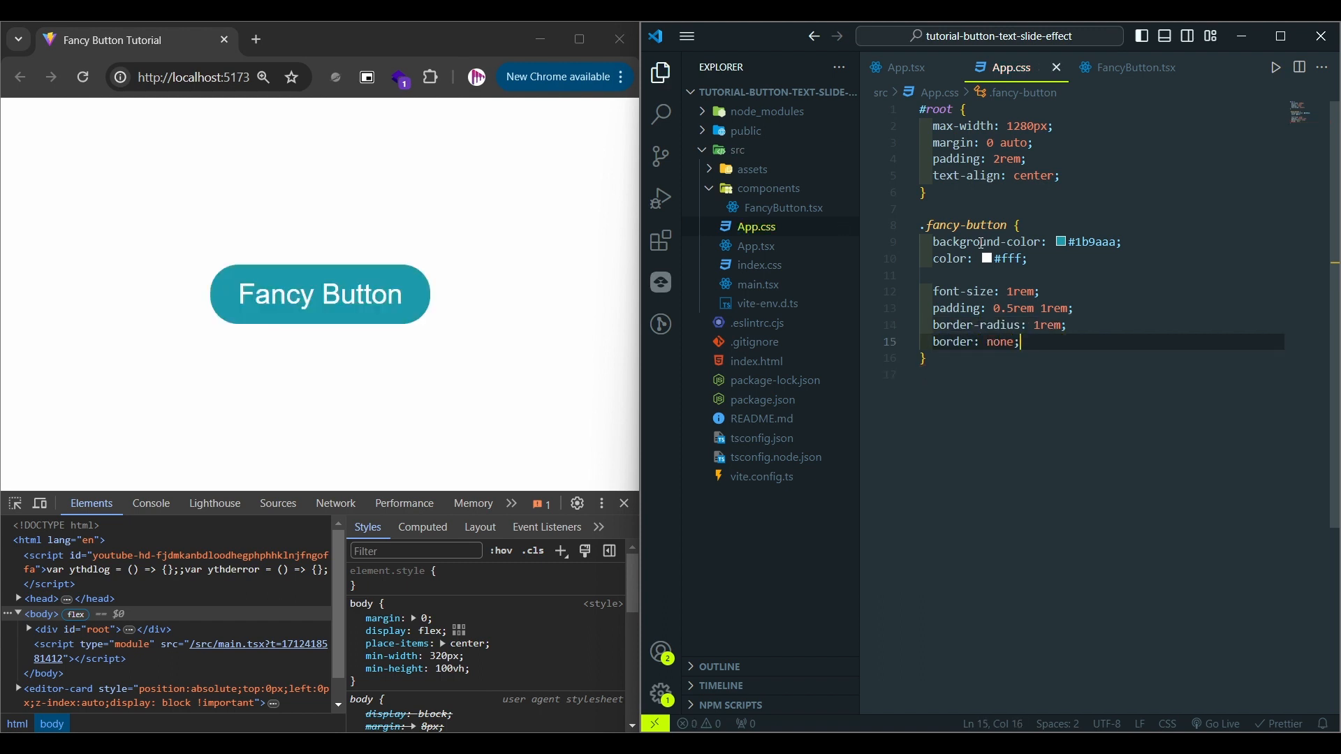
{"action": "type", "text": "font-weight: 700;"}
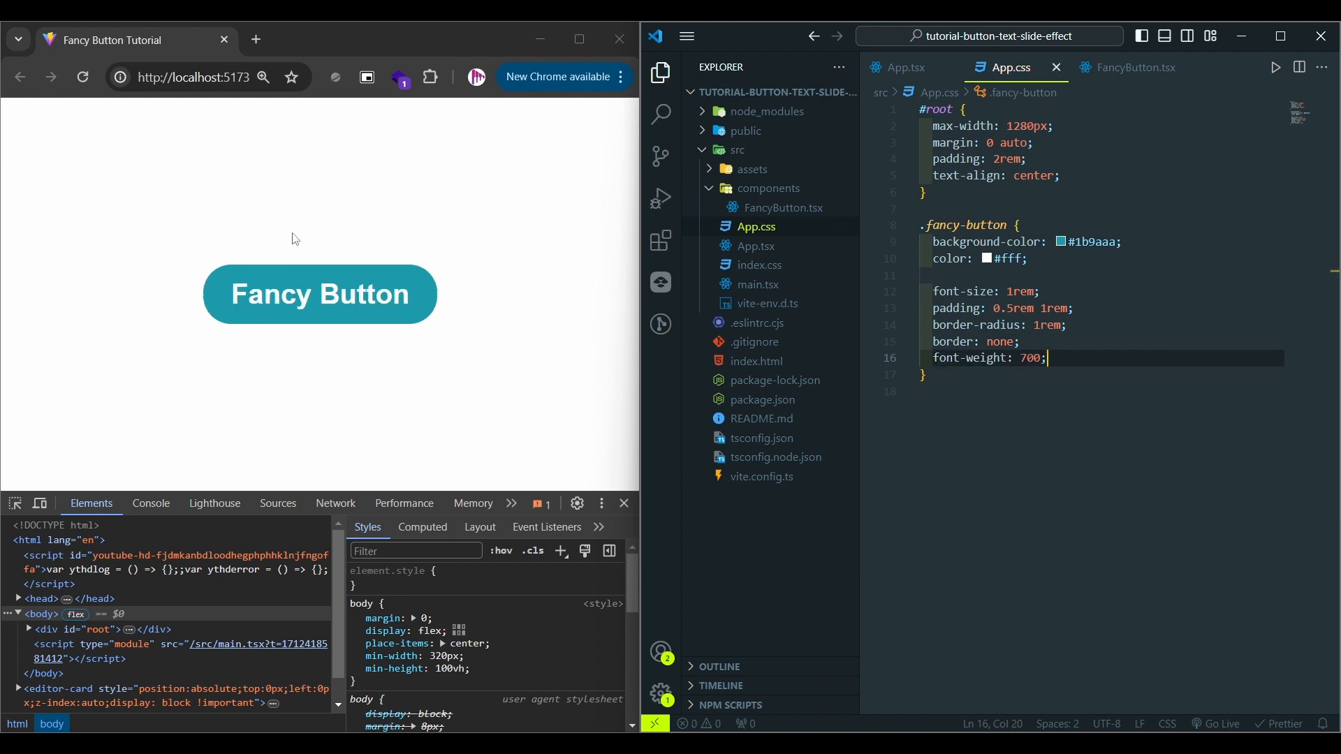
{"action": "type", "text": "cursor: pointer;"}
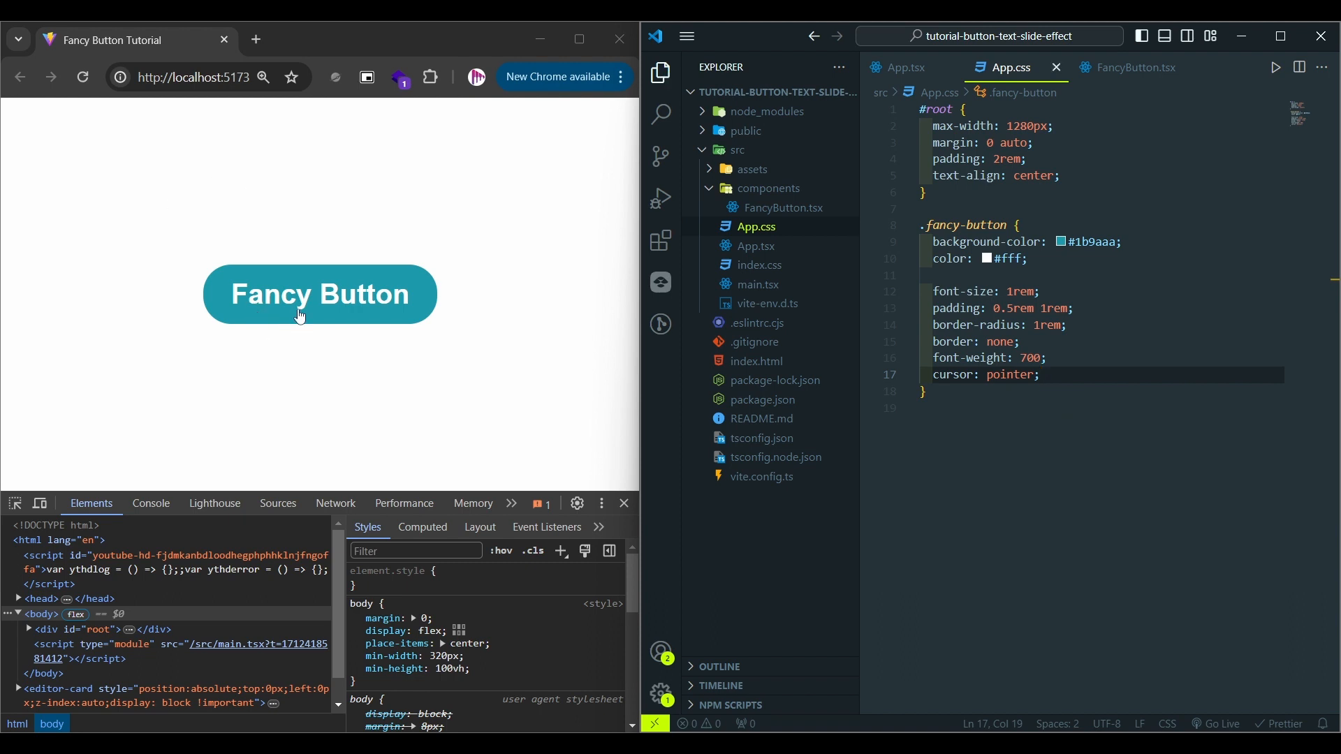
{"action": "type", "text": "box-shadow: 0 0 1rem #"}
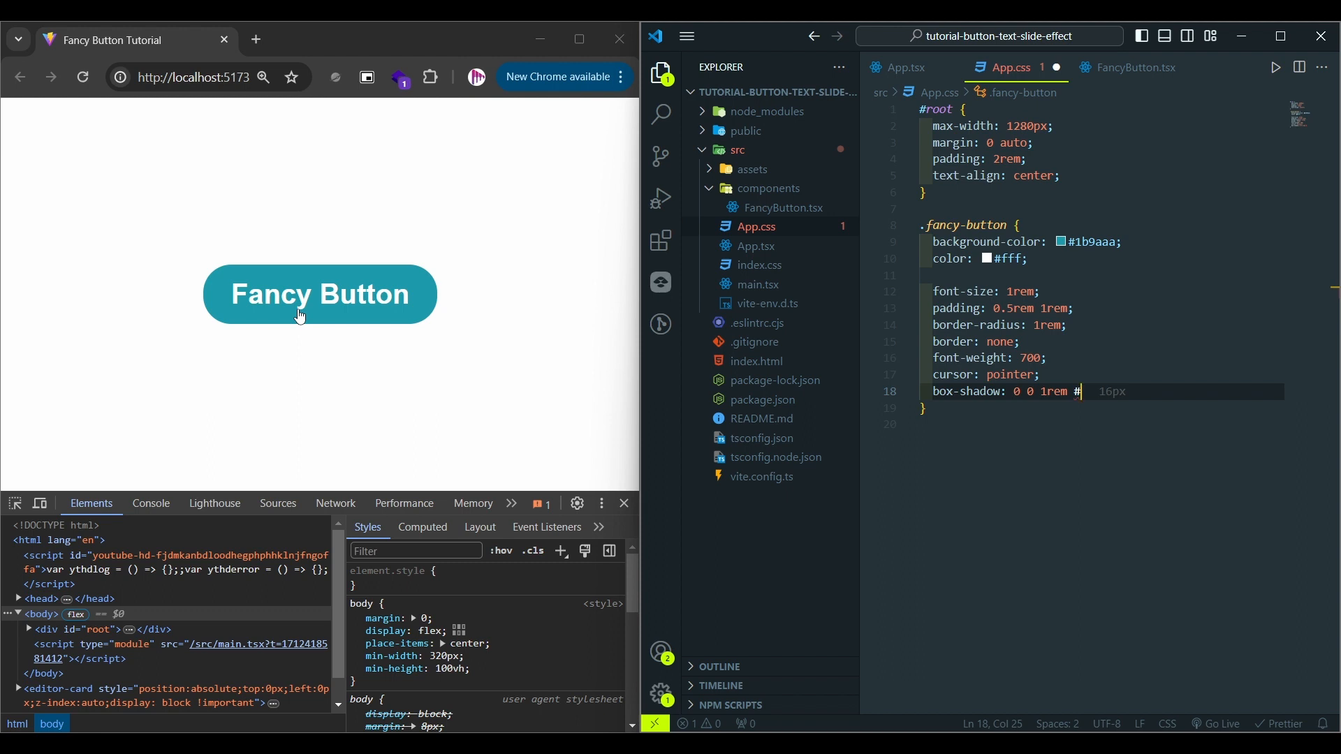
{"action": "type", "text": "000000"}
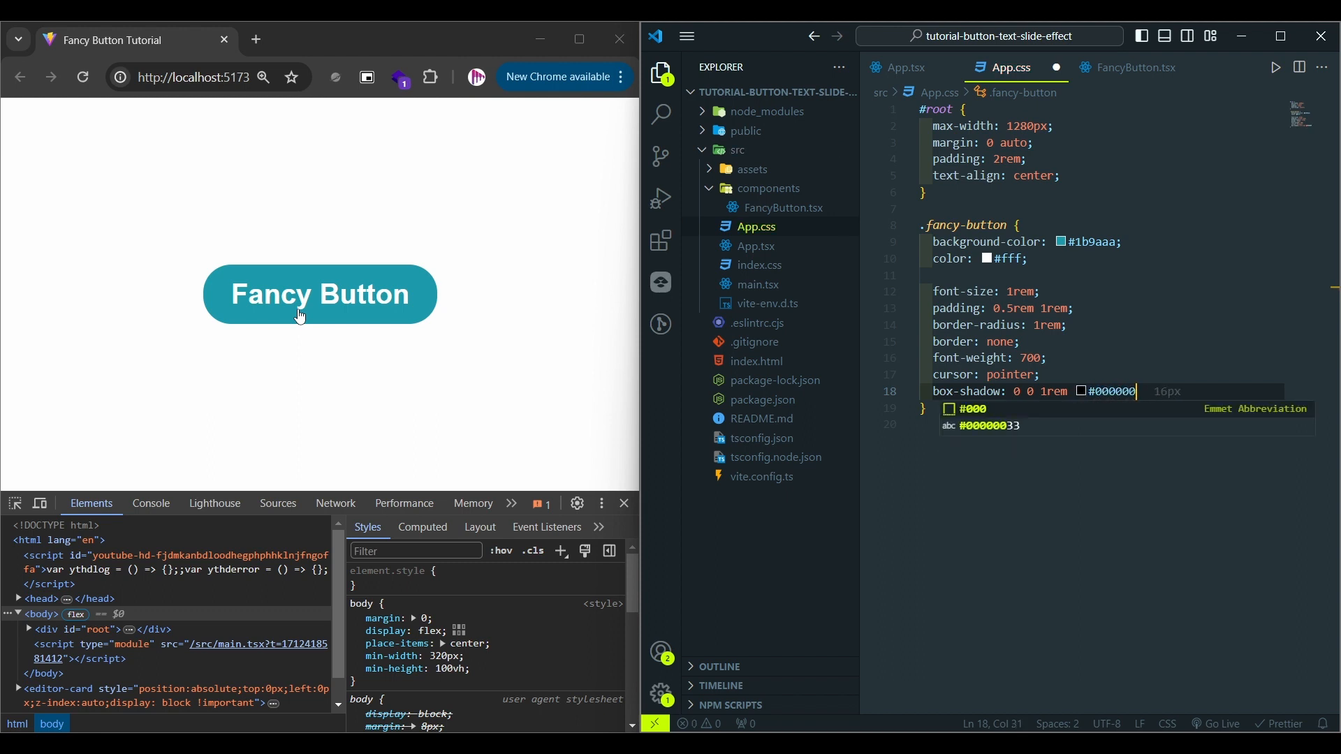
{"action": "type", "text": "2a"}
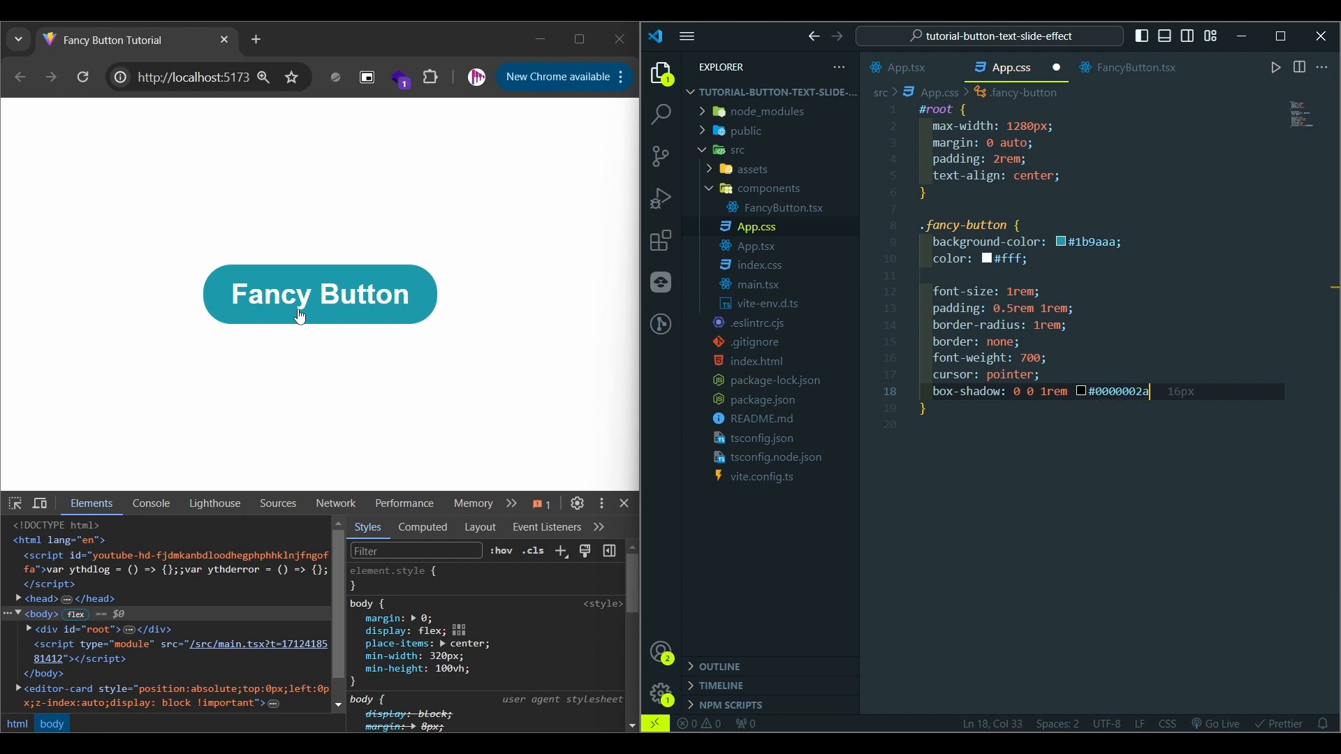
{"action": "type", "text": ";"}
{"action": "type", "text": "onst [isMouseEntered, setIsMouseEntered] = useState();"}
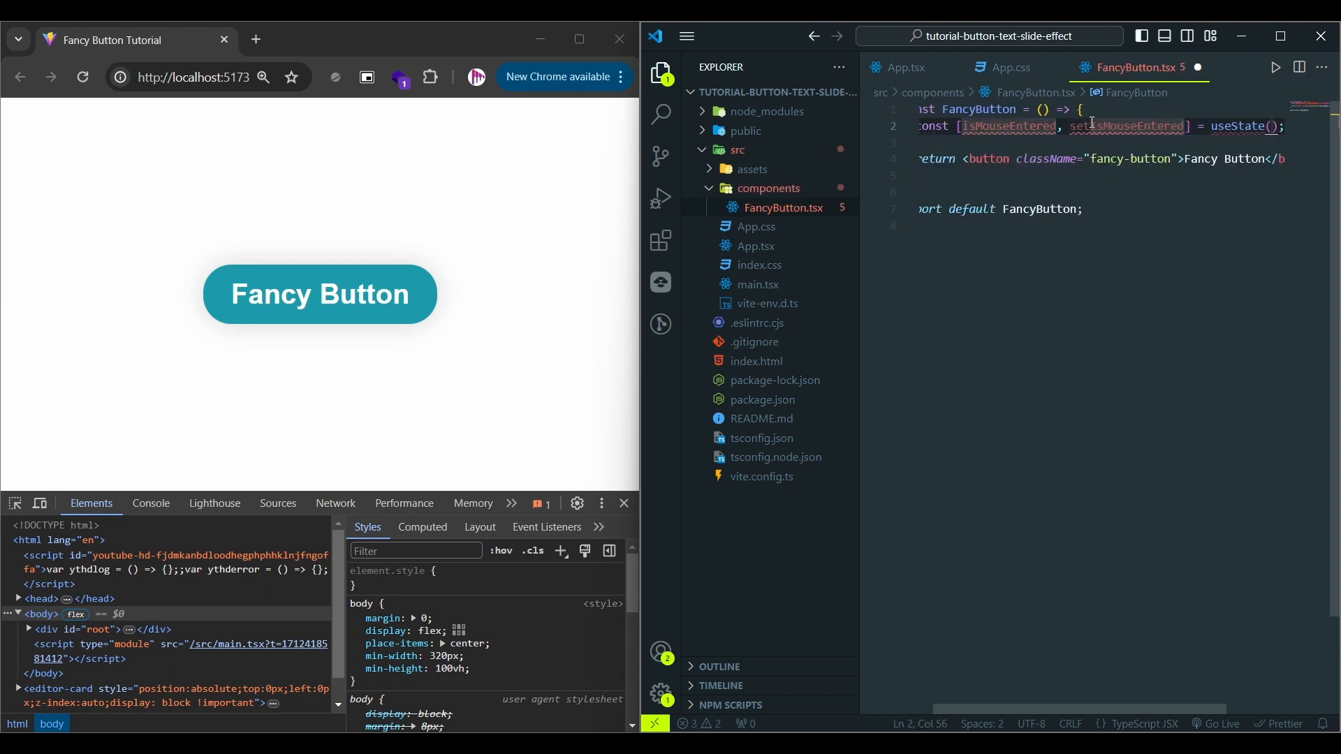
Add isMouseEntered useState(false) with onMouseEnter/onMouseLeave handlers setting it true and false.
{"action": "type", "text": "false"}
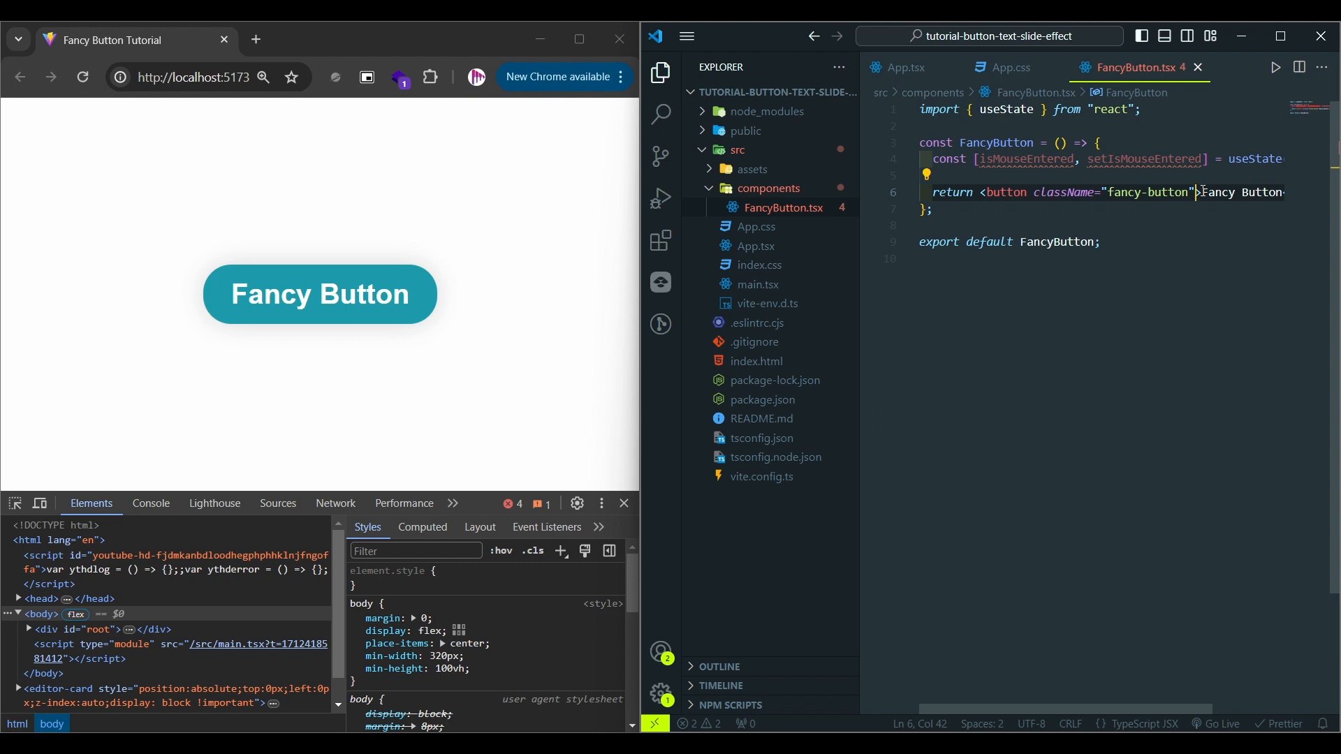
{"action": "type", "text": "onMouseEnter={("}
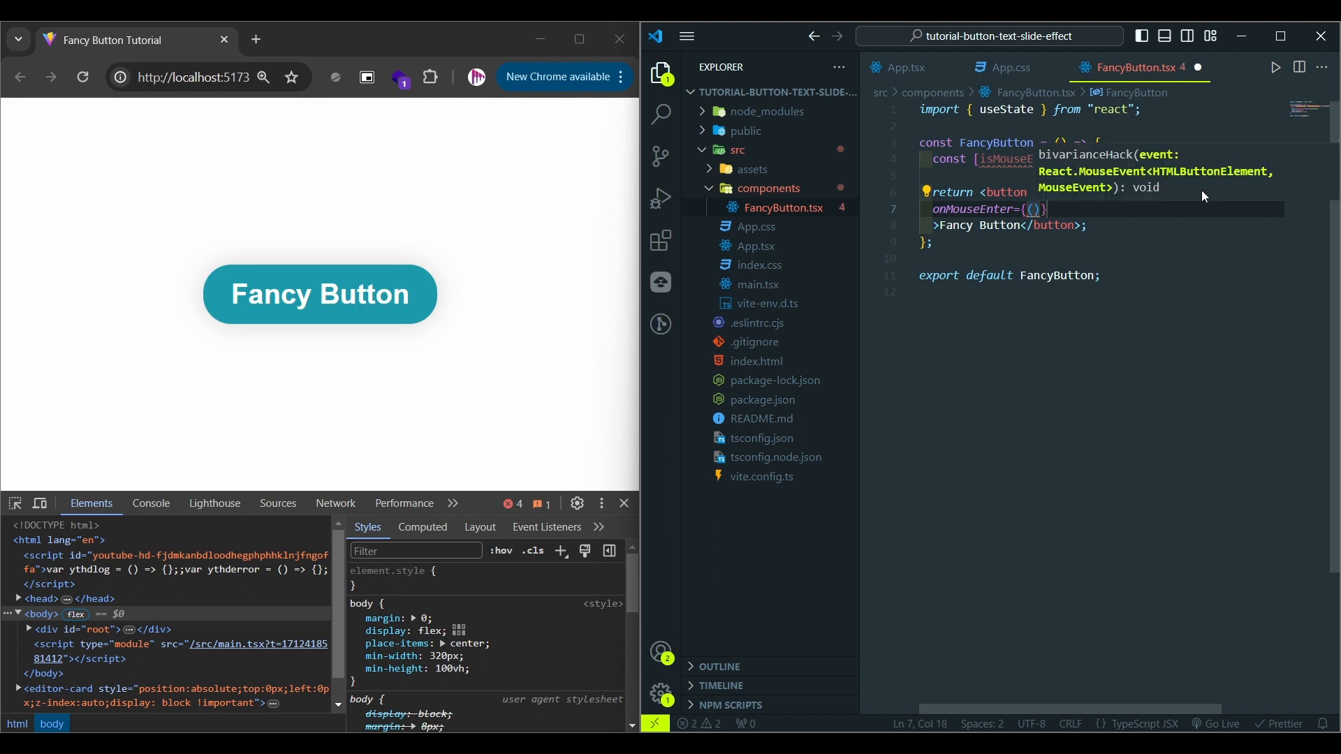
{"action": "type", "text": "setIsMouseEntered"}
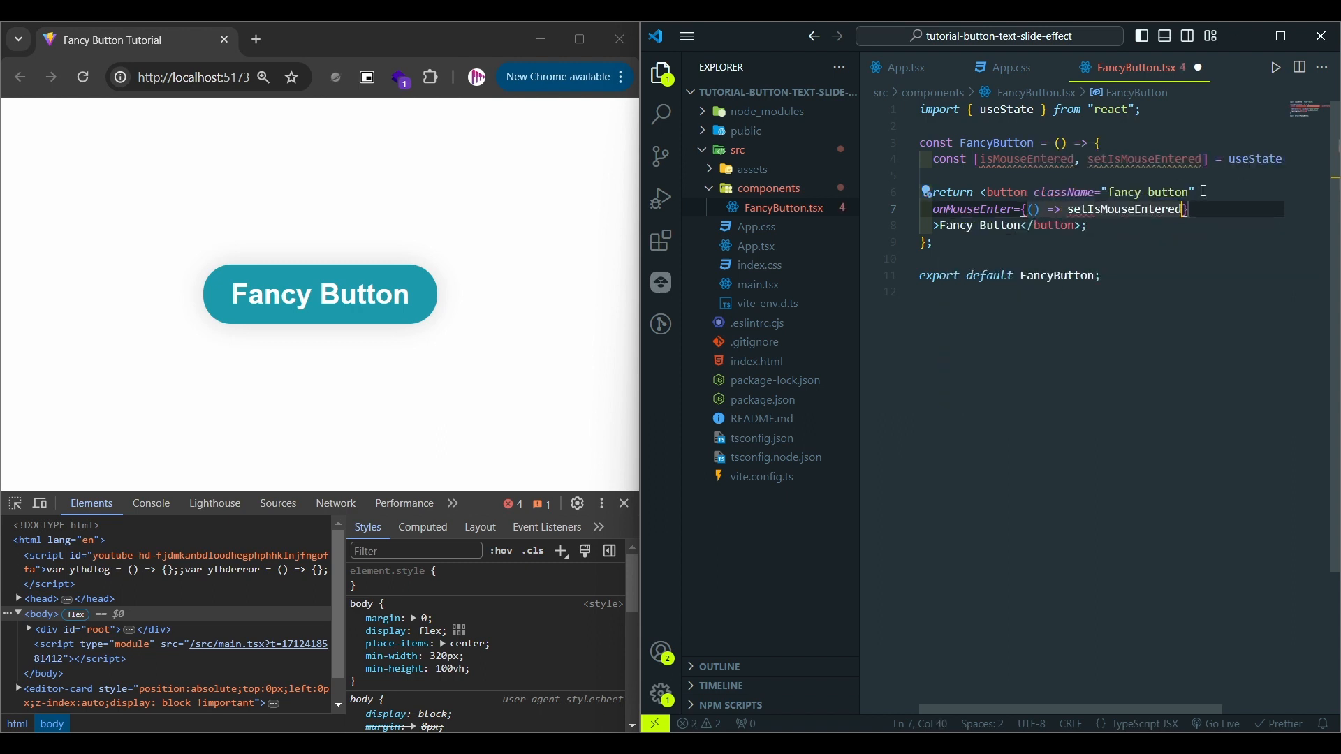
{"action": "type", "text": "(true)}"}
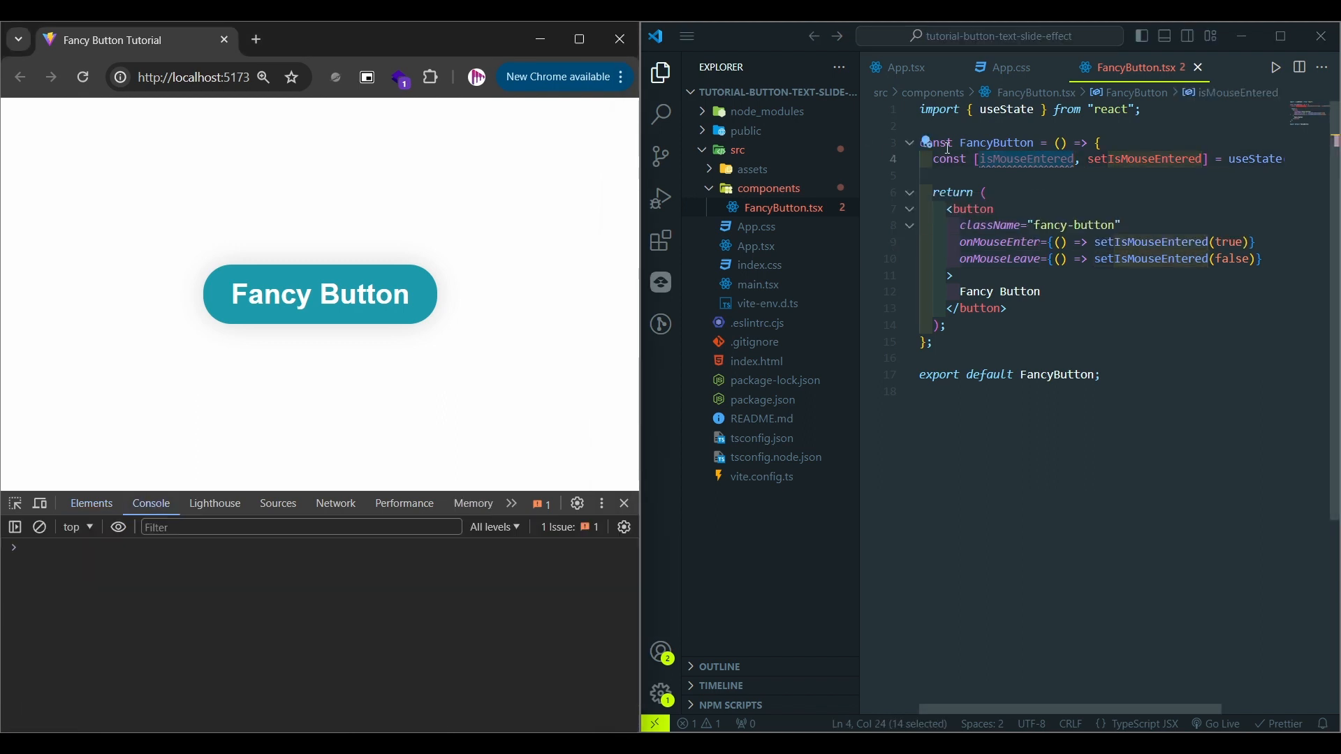
Log isMouseEntered with console.log inside the component.
{"action": "type", "text": "console.log(\"isMouseEntered: \", isMouseEntered);"}
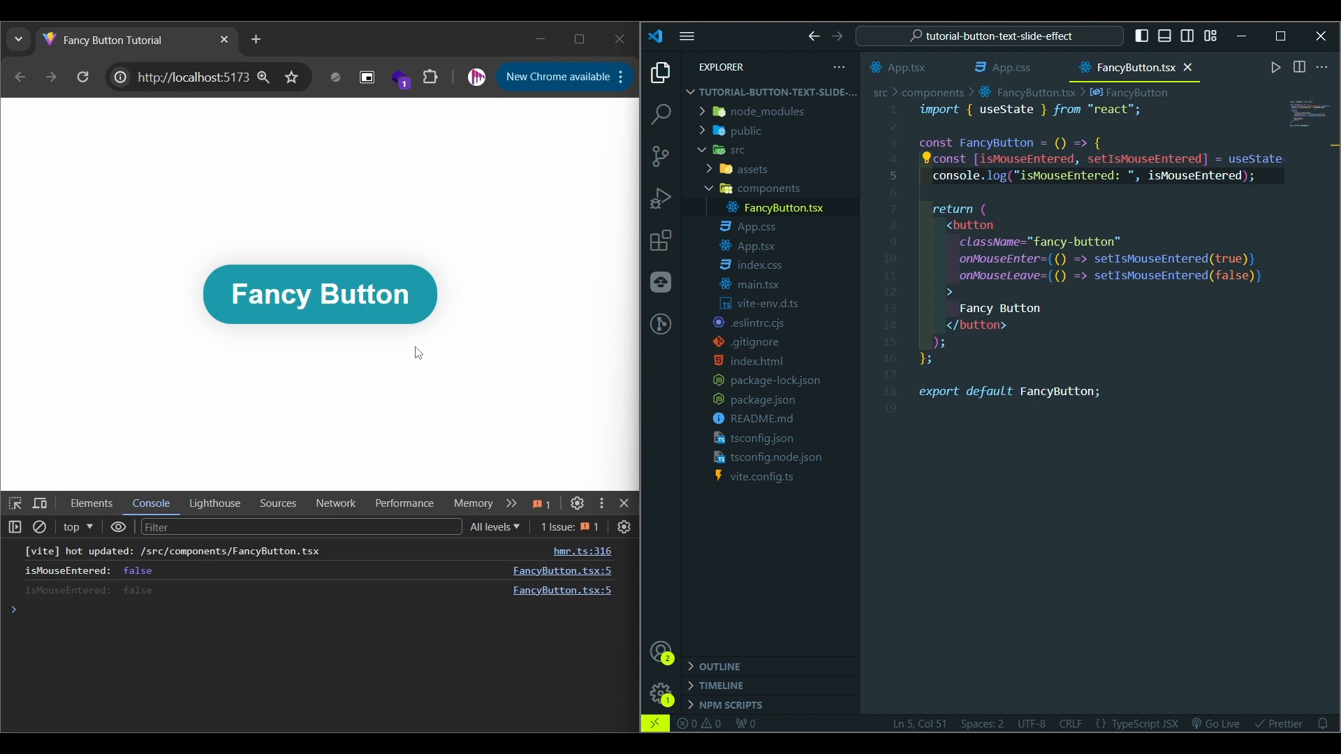
{"action": "mouse_move", "coordinate": [411, 299]}
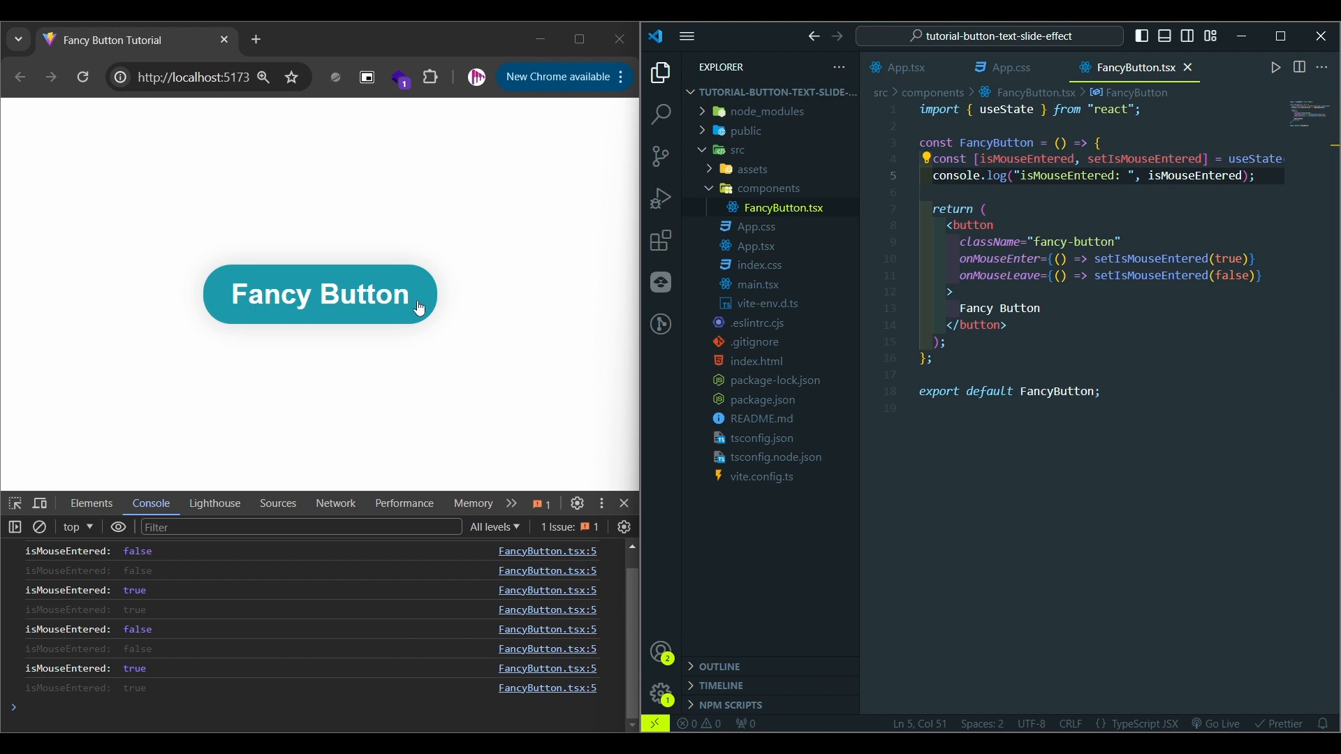
{"action": "mouse_move", "coordinate": [438, 366]}
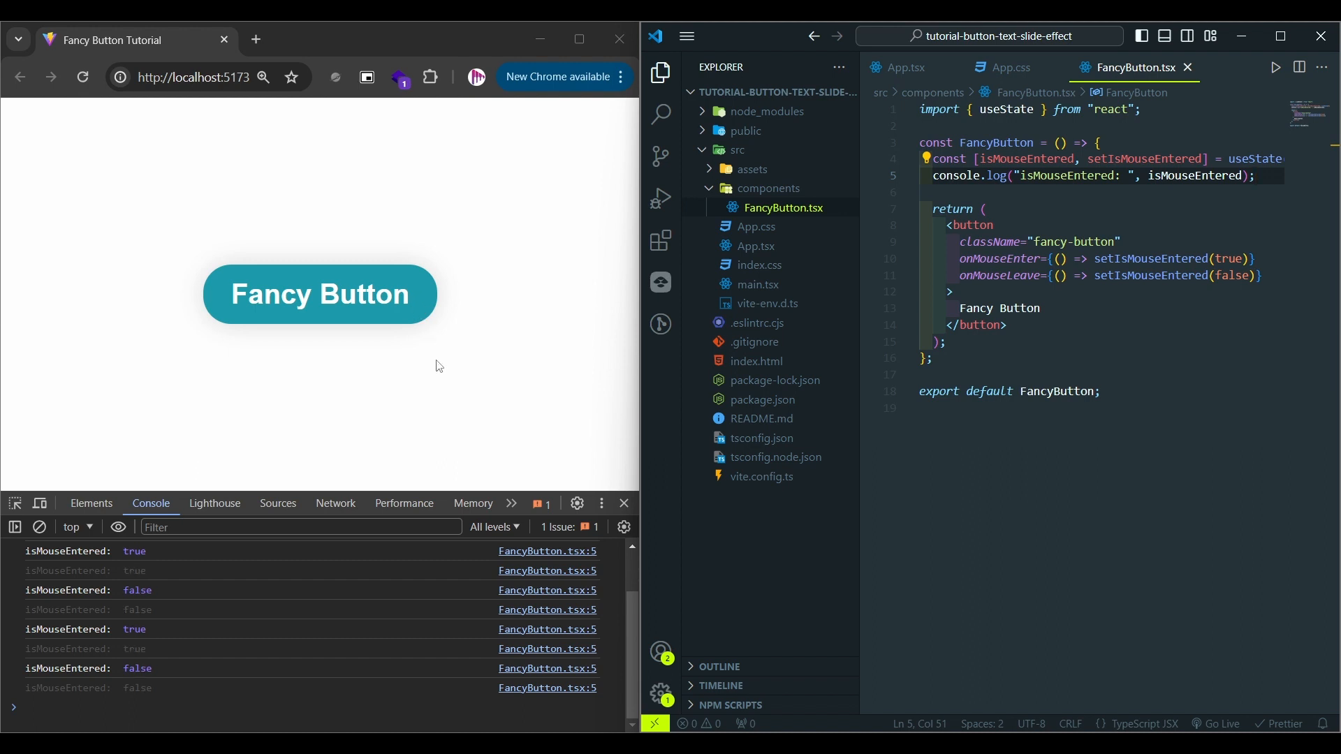
{"action": "mouse_move", "coordinate": [564, 366]}
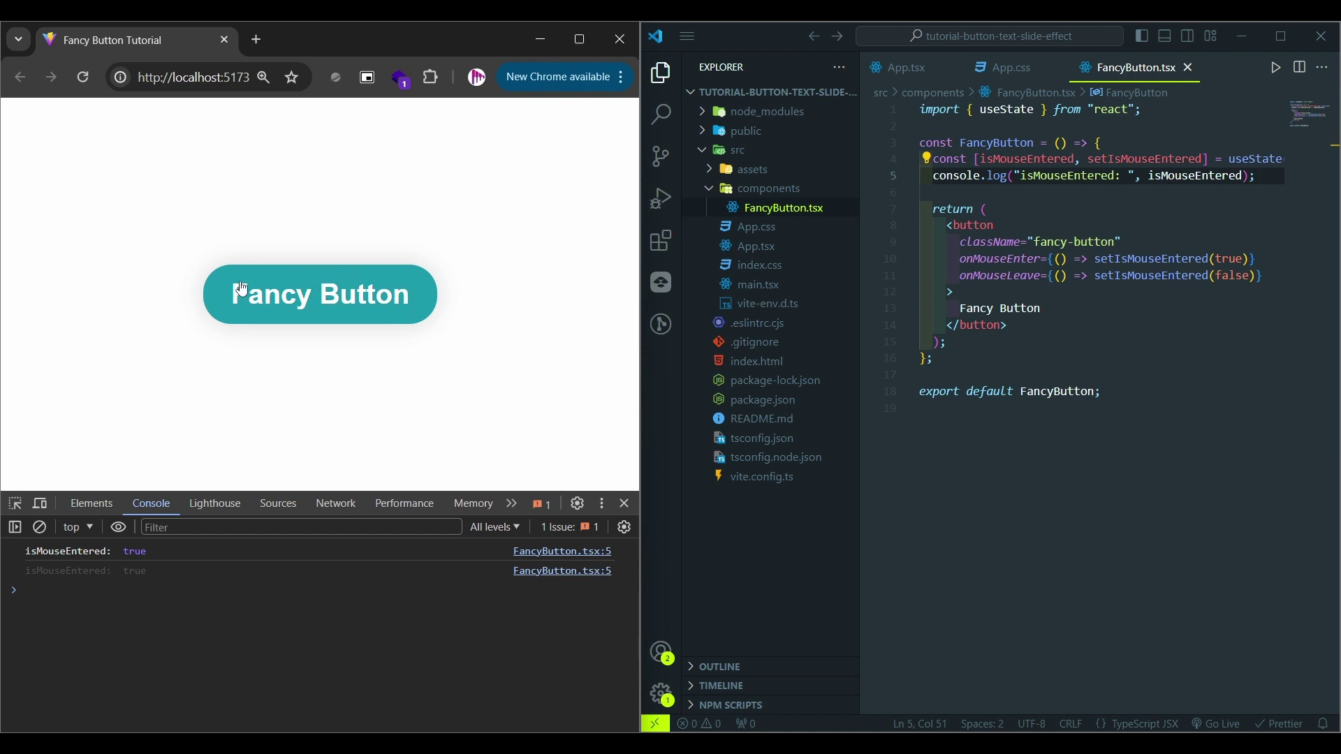
{"action": "mouse_move", "coordinate": [322, 296]}
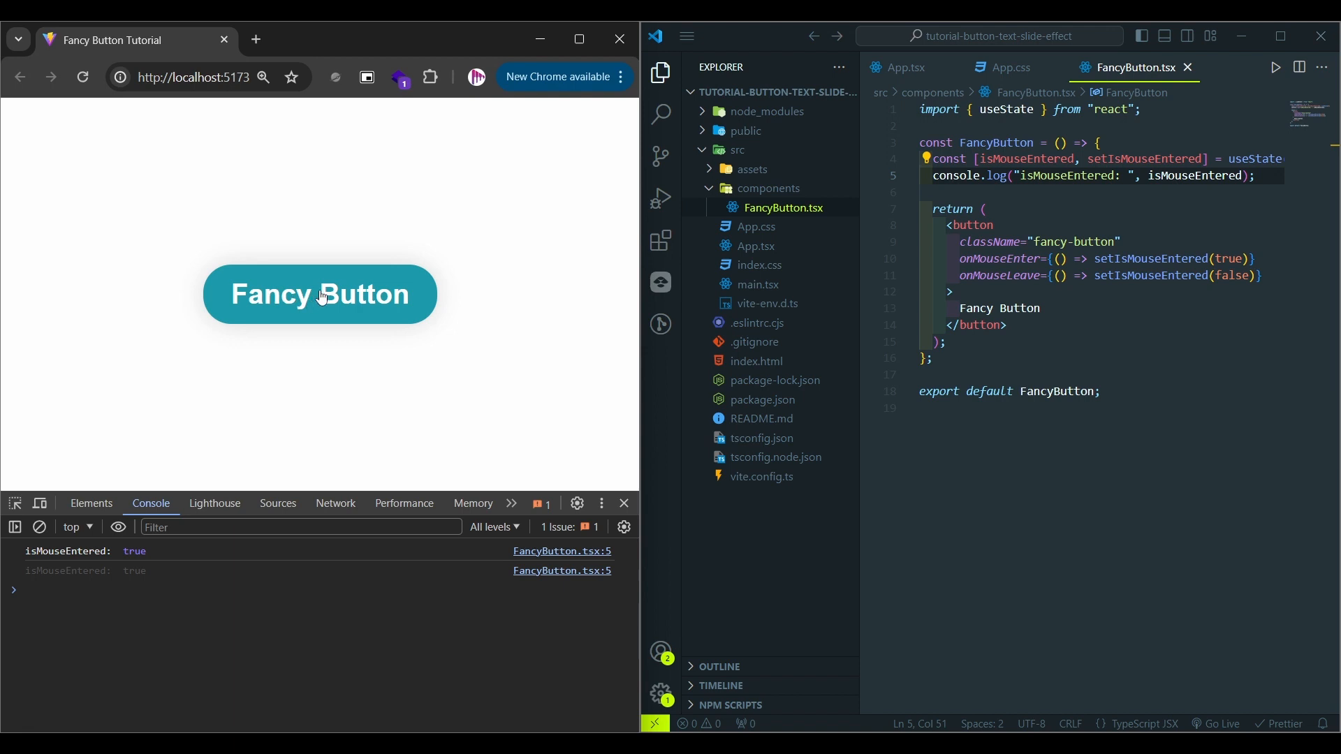
{"action": "mouse_move", "coordinate": [312, 294]}
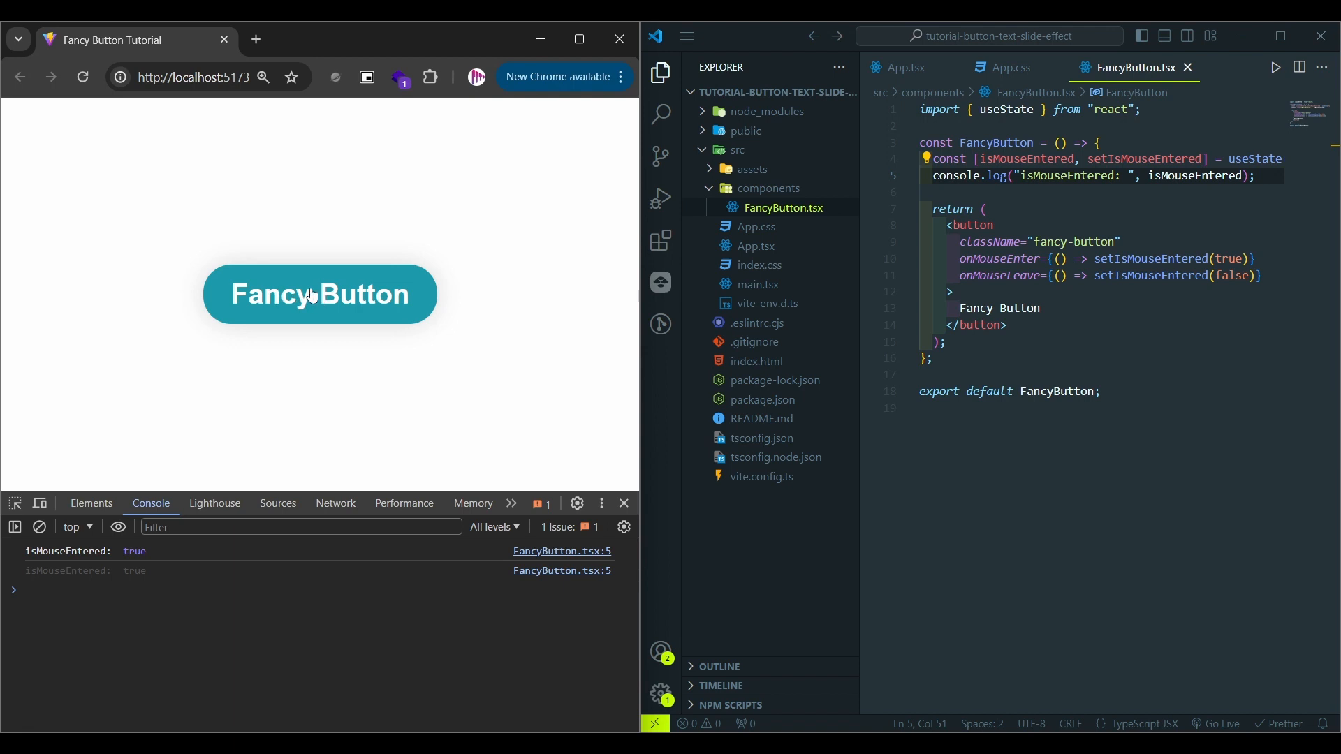
{"action": "mouse_move", "coordinate": [248, 282]}
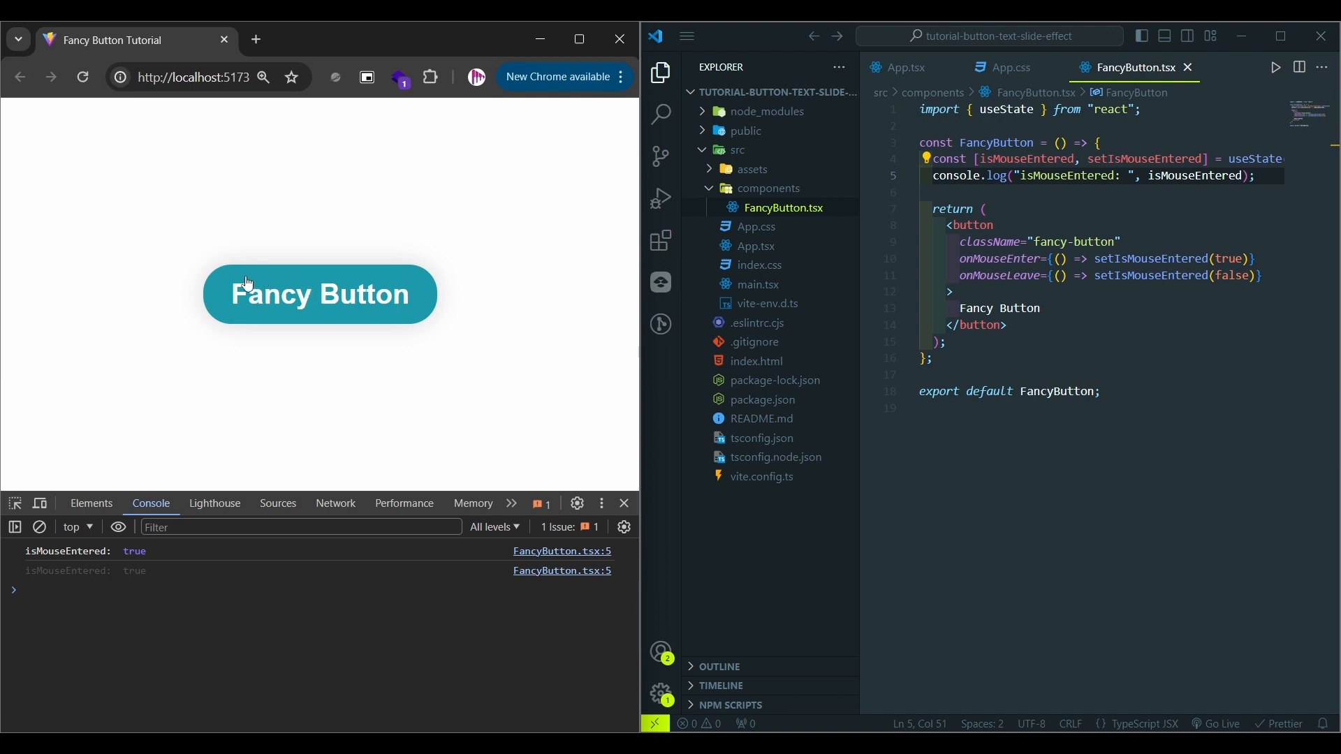
{"action": "mouse_move", "coordinate": [239, 305]}
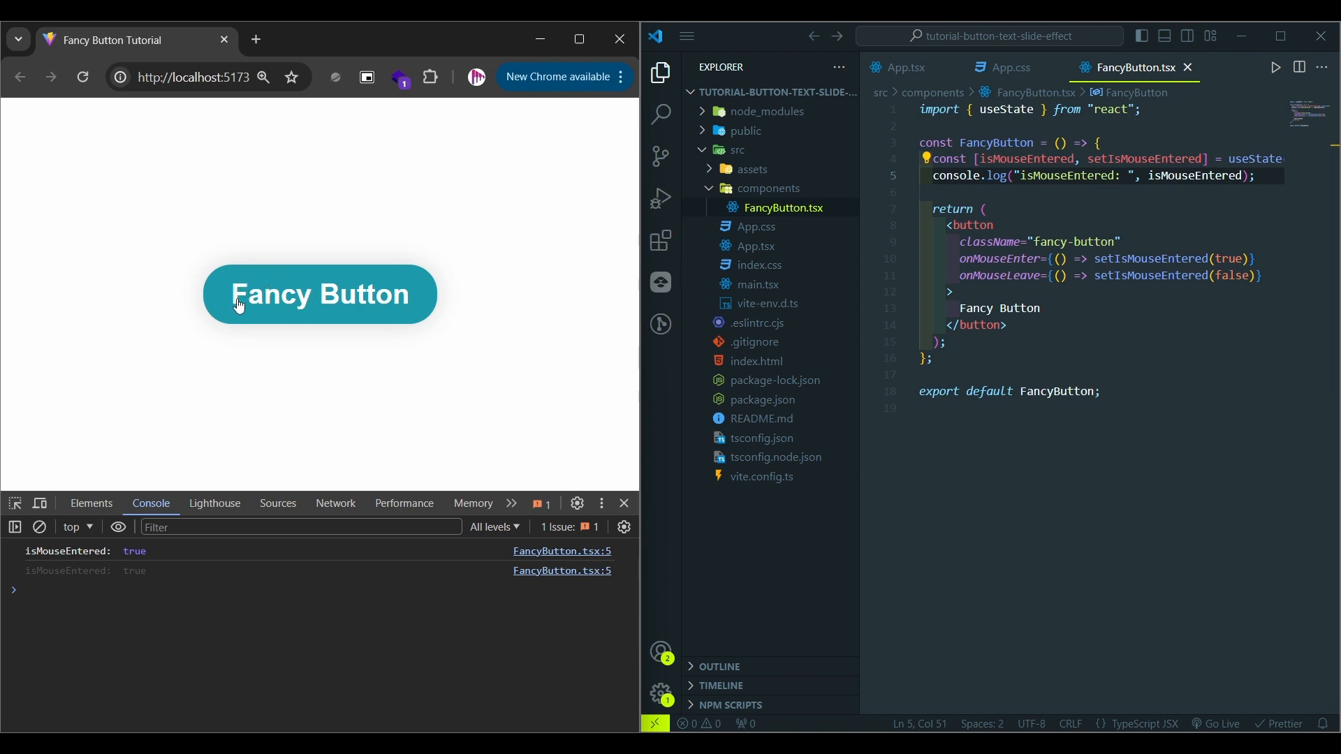
{"action": "mouse_move", "coordinate": [123, 378]}
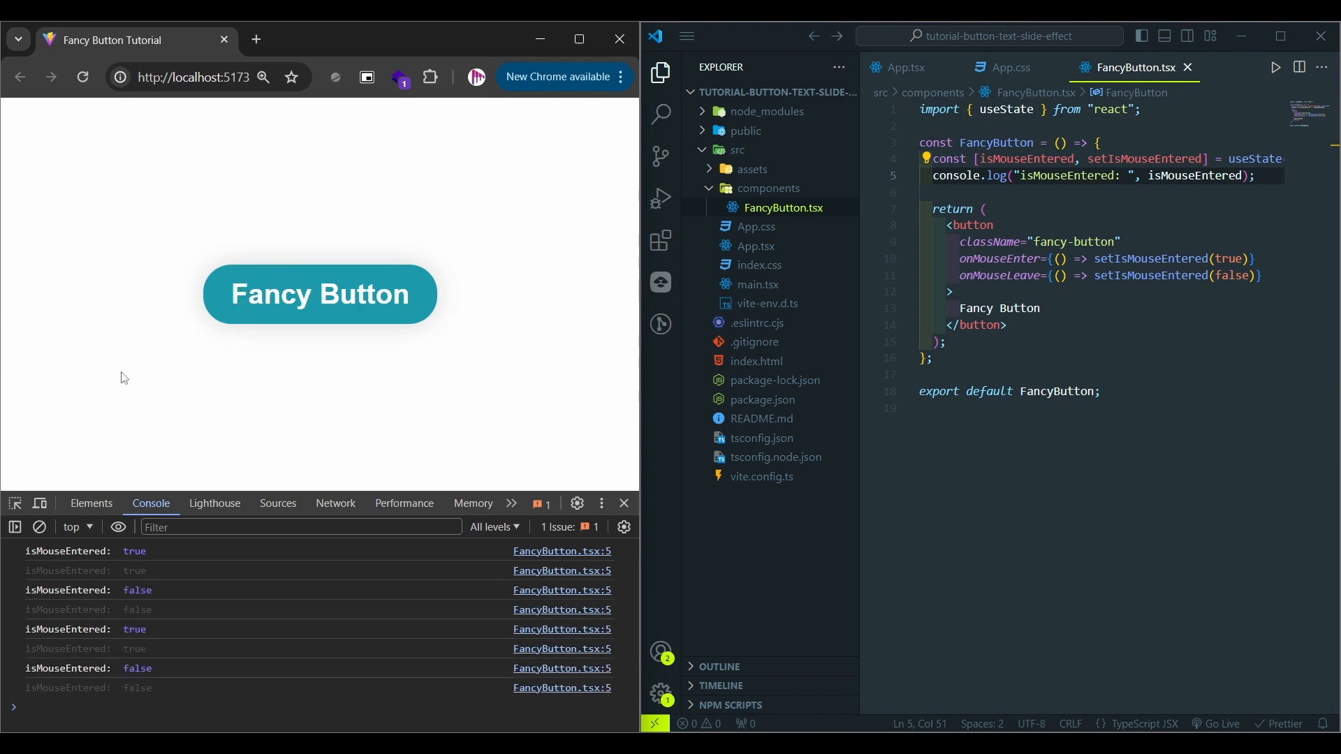
{"action": "mouse_move", "coordinate": [132, 348]}
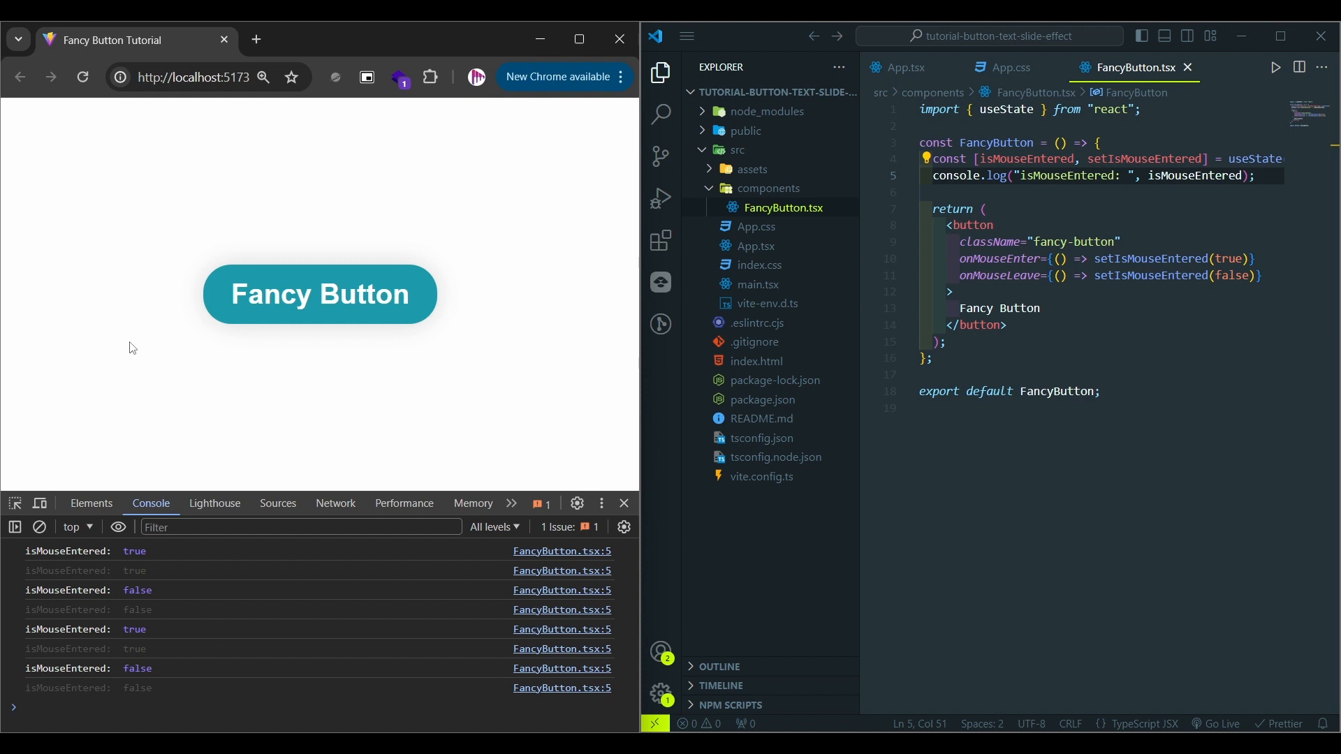
{"action": "mouse_move", "coordinate": [179, 310]}
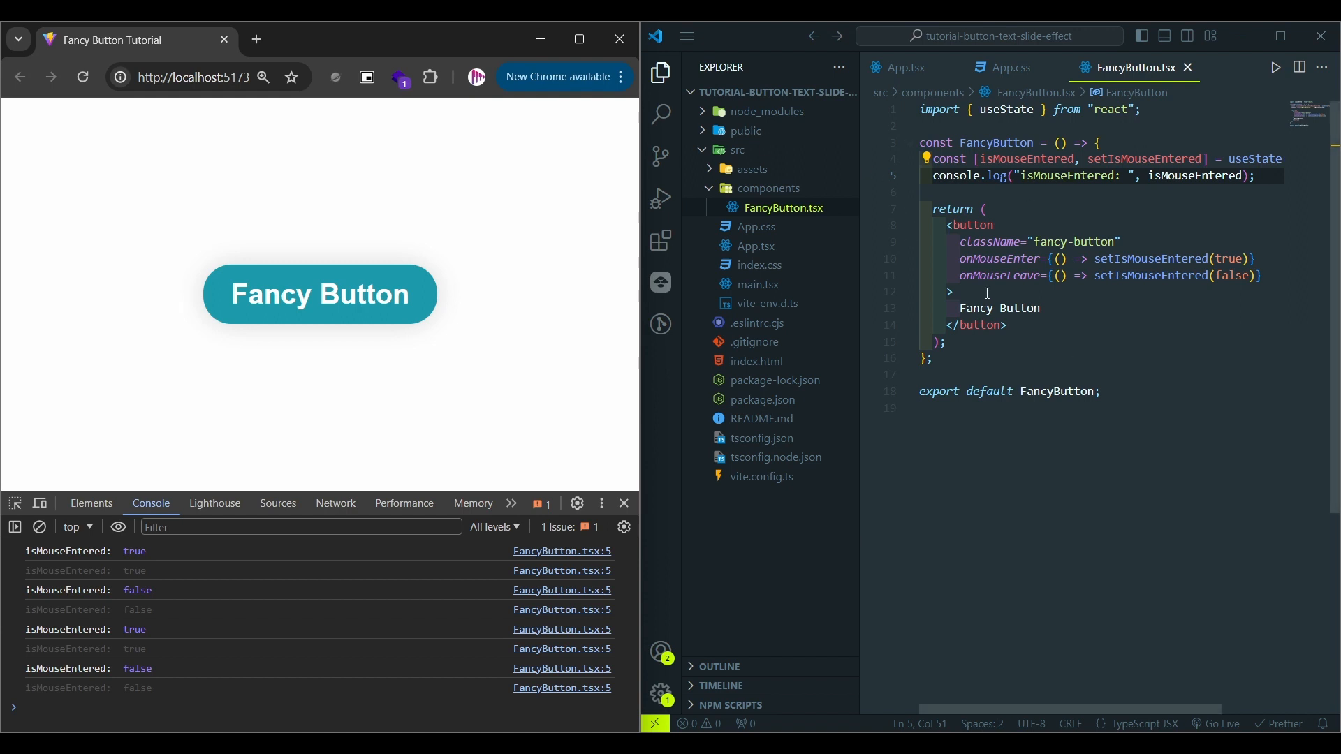
Wrap the button label in a span with class fancy-button-text-container.
{"action": "type", "text": "<span></span>"}
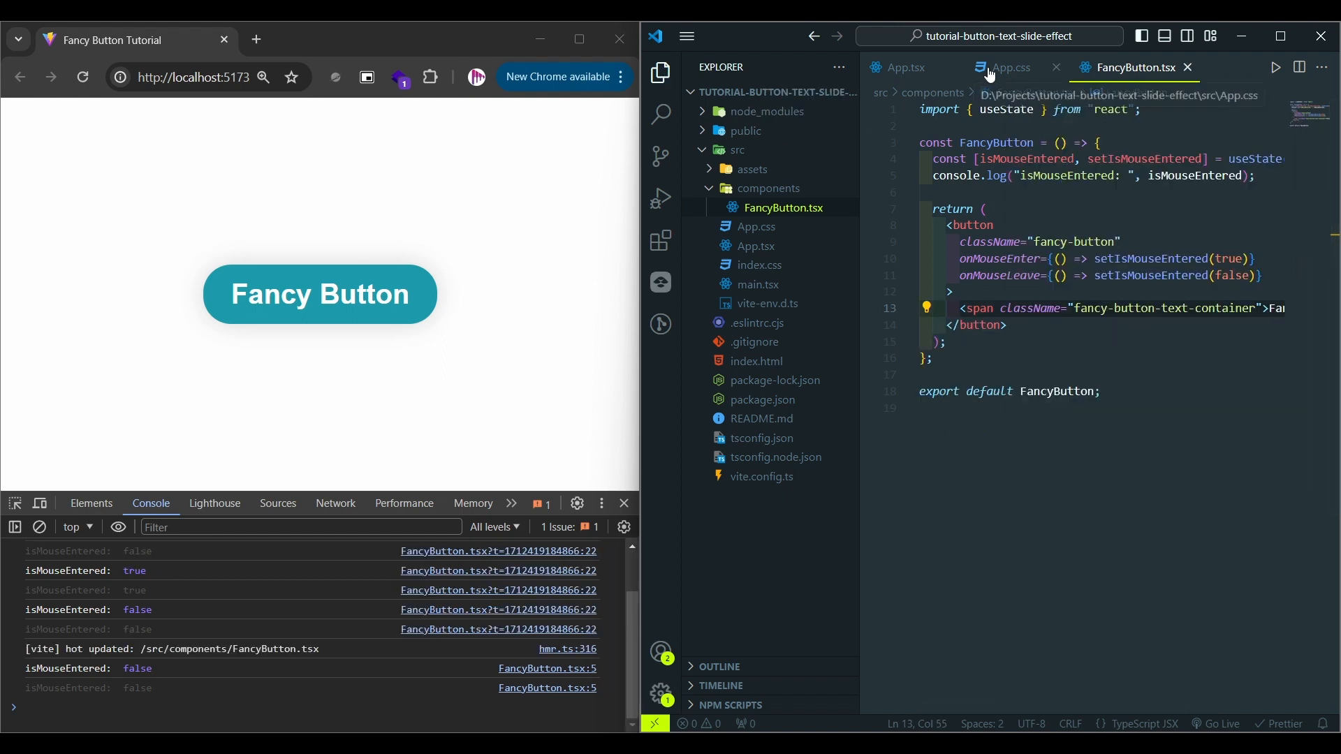
Add .fancy-button-text-container with position relative, display flex and a solid tomato outline.
{"action": "left_click", "coordinate": [1008, 67]}
{"action": "type", "text": "pore"}
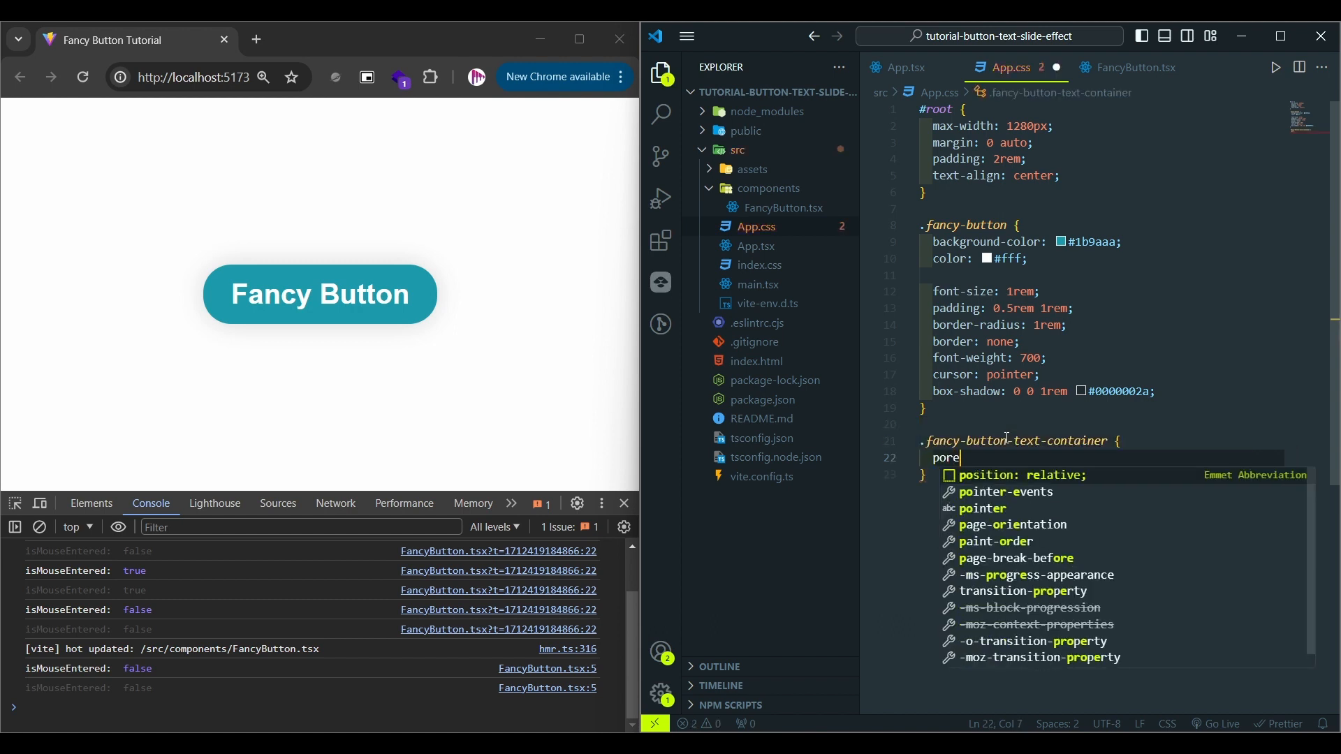
{"action": "type", "text": "df"}
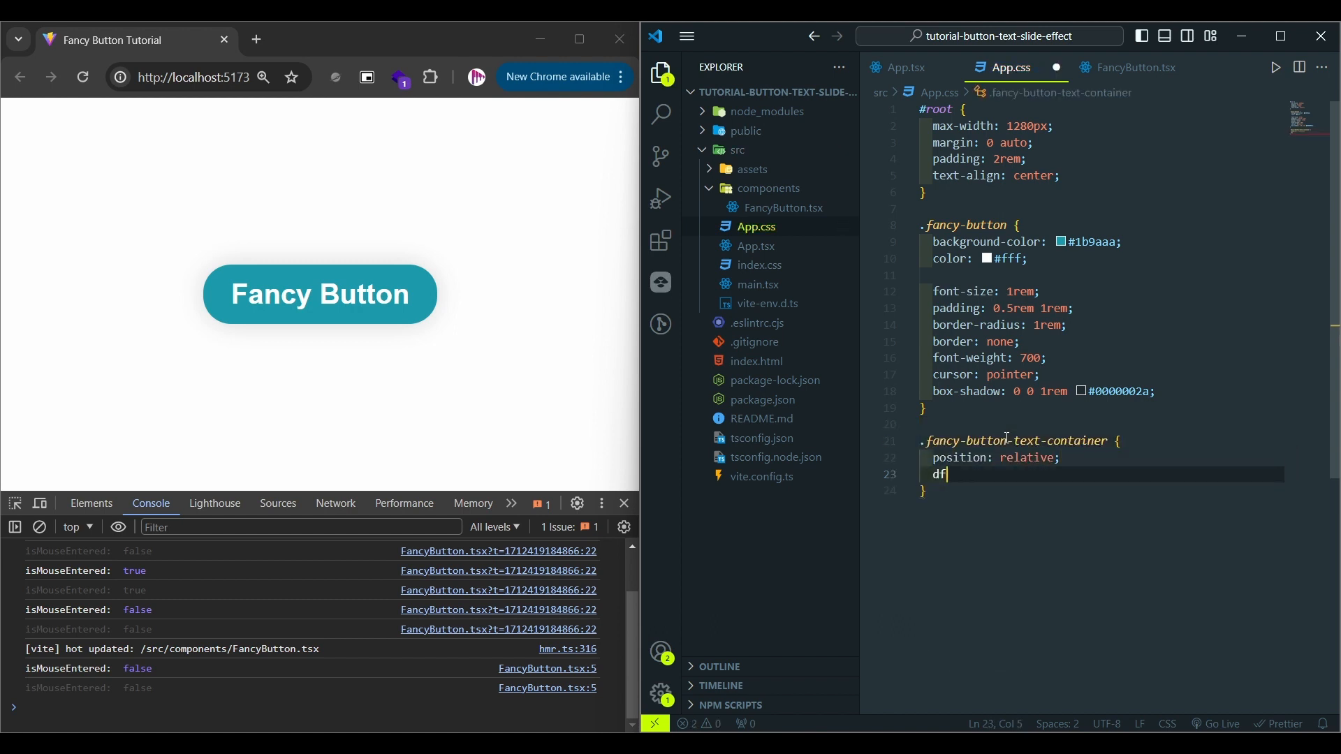
{"action": "type", "text": "display: flex;"}
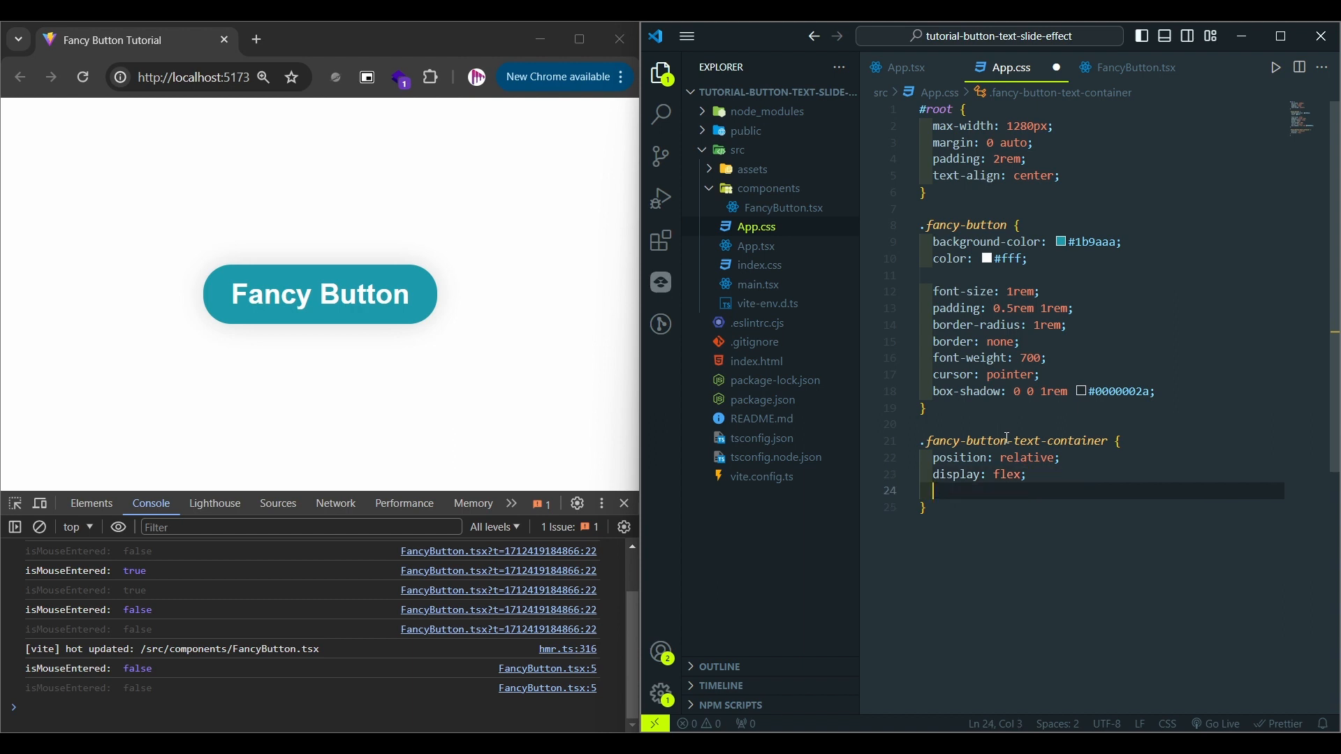
{"action": "type", "text": "outline: solid tomato;"}
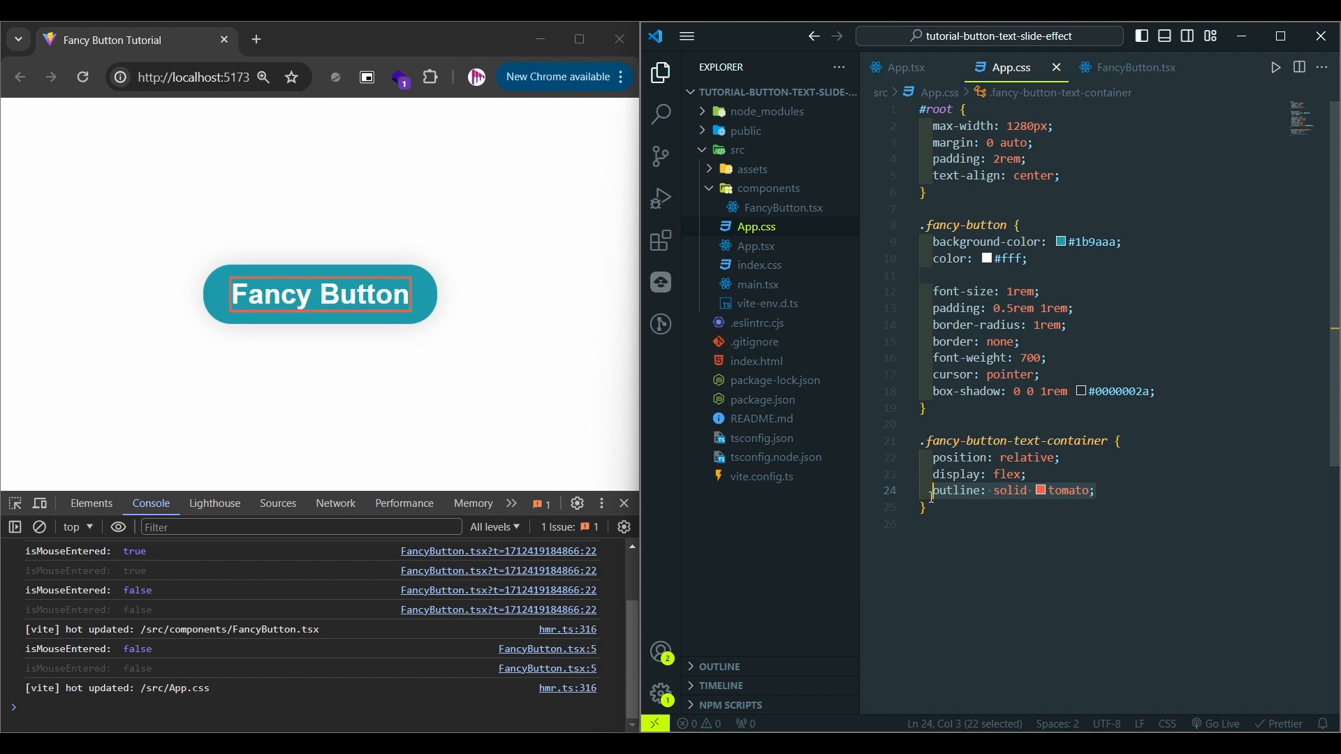
{"action": "left_click", "coordinate": [1115, 490]}
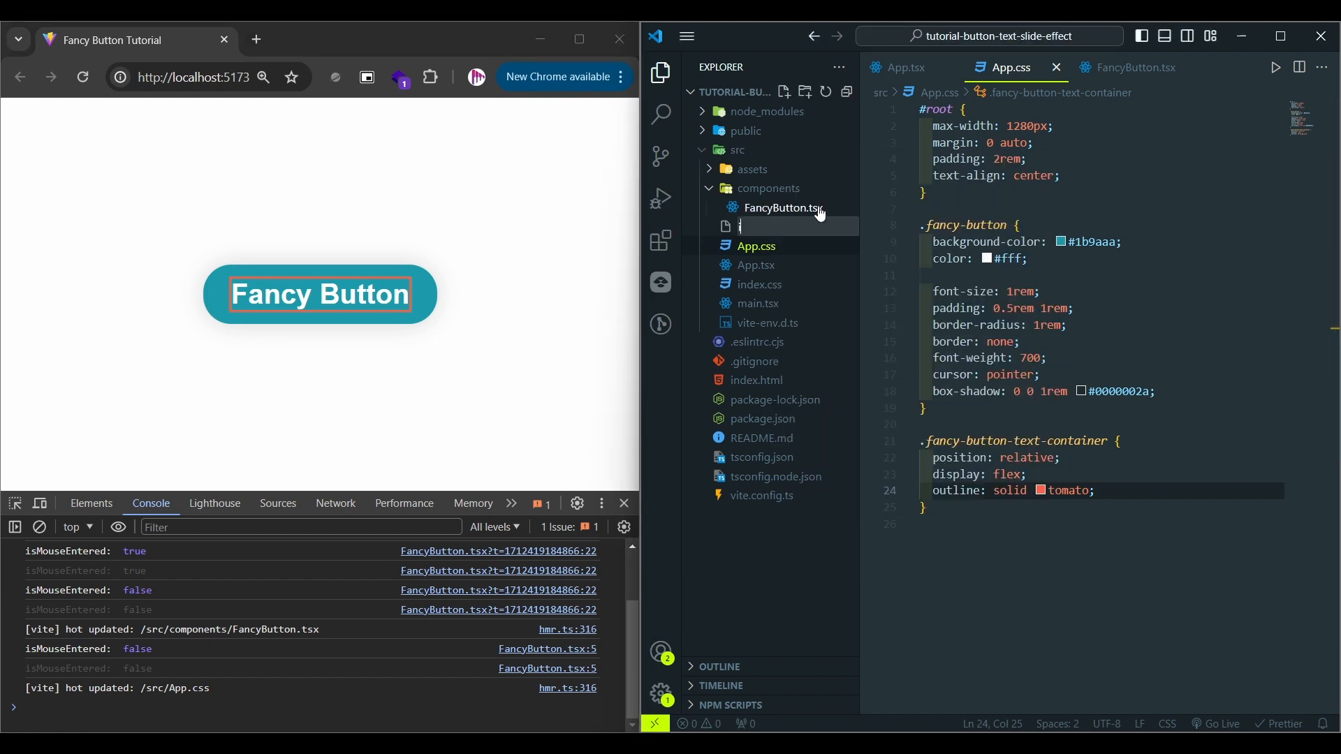
Create utils/splitStringUsingRegex.ts exporting the character-splitting function.
{"action": "type", "text": "utils/s"}
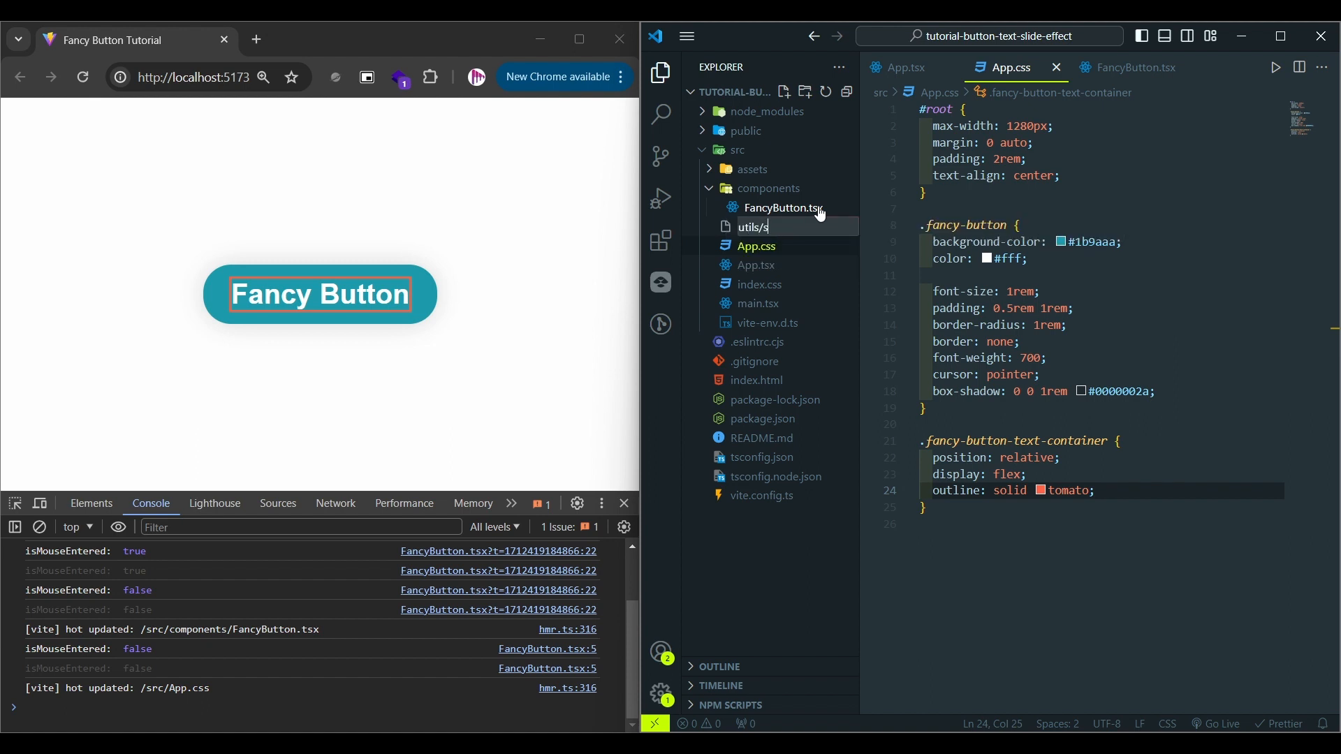
{"action": "type", "text": "plitStringUsingRegex."}
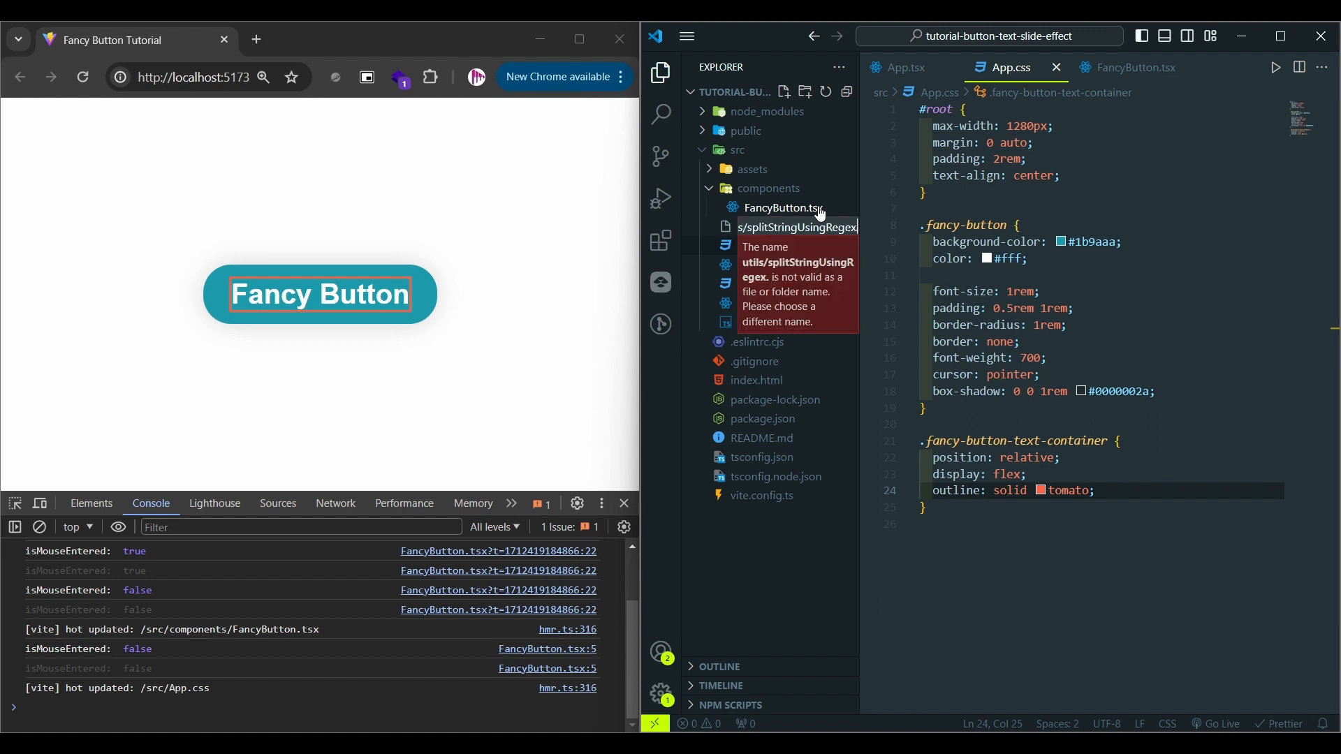
{"action": "key", "text": "Enter"}
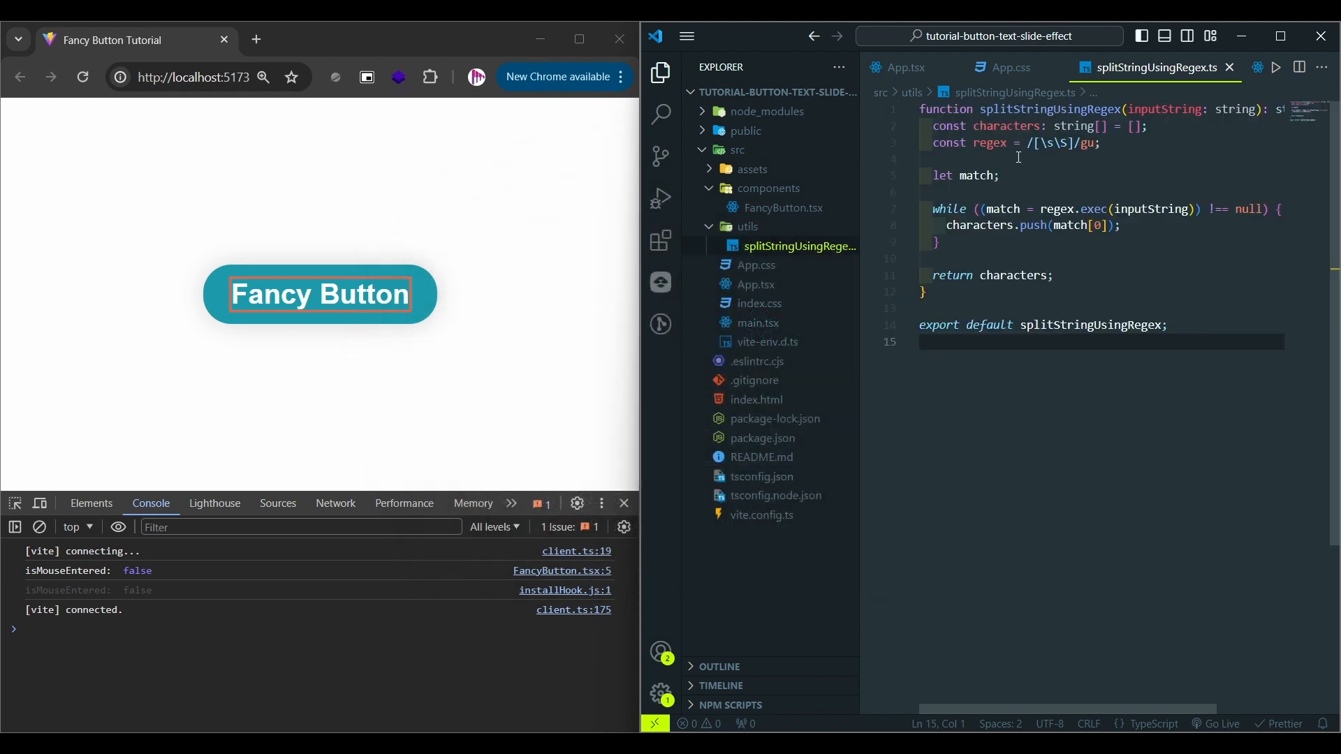
{"action": "double_click", "coordinate": [1164, 109]}
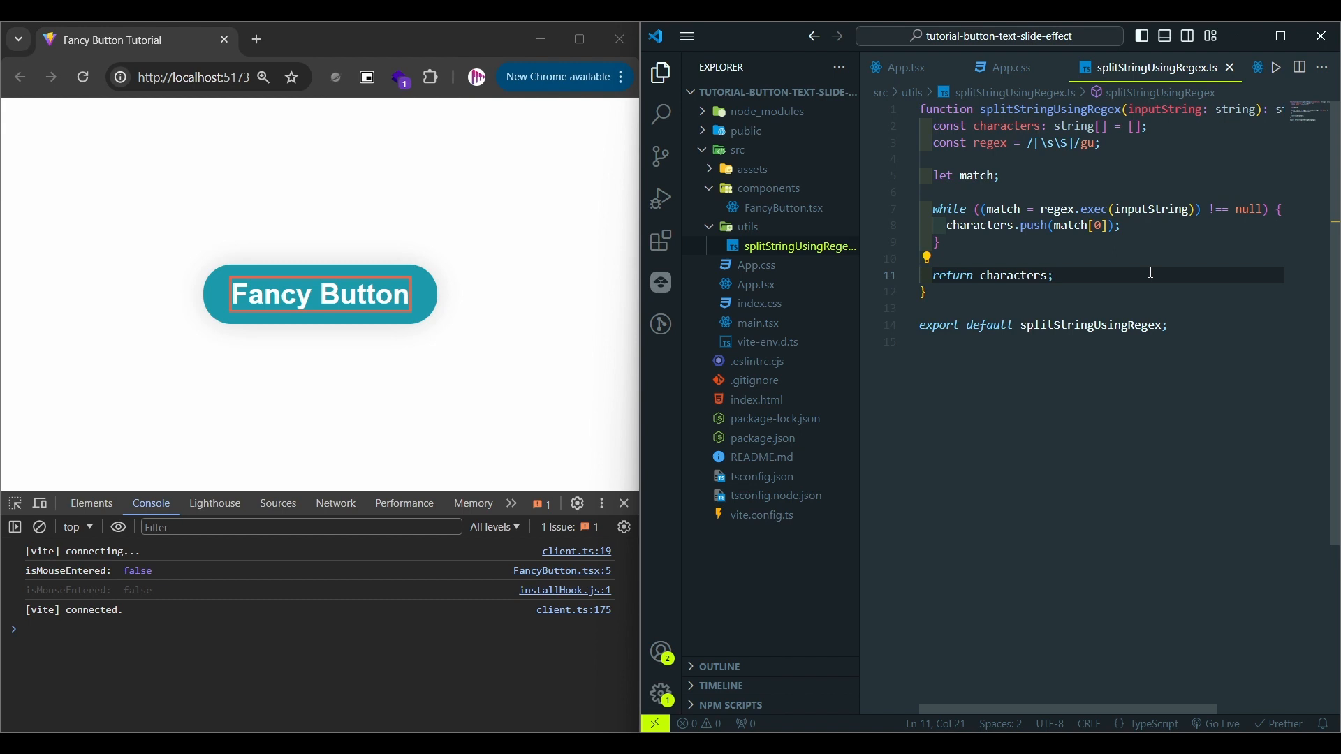
Import splitStringUsingRegex into FancyButton.tsx via autocomplete.
{"action": "left_click", "coordinate": [783, 208]}
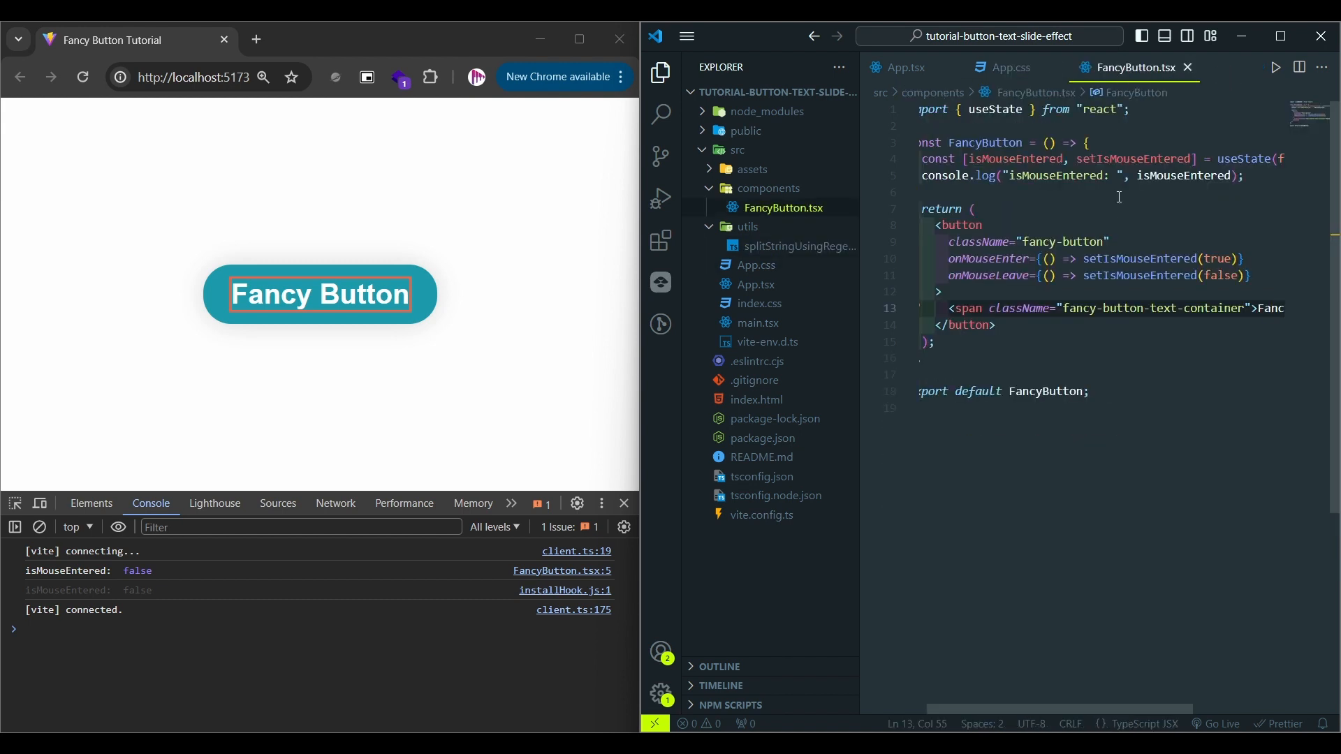
{"action": "type", "text": "i"}
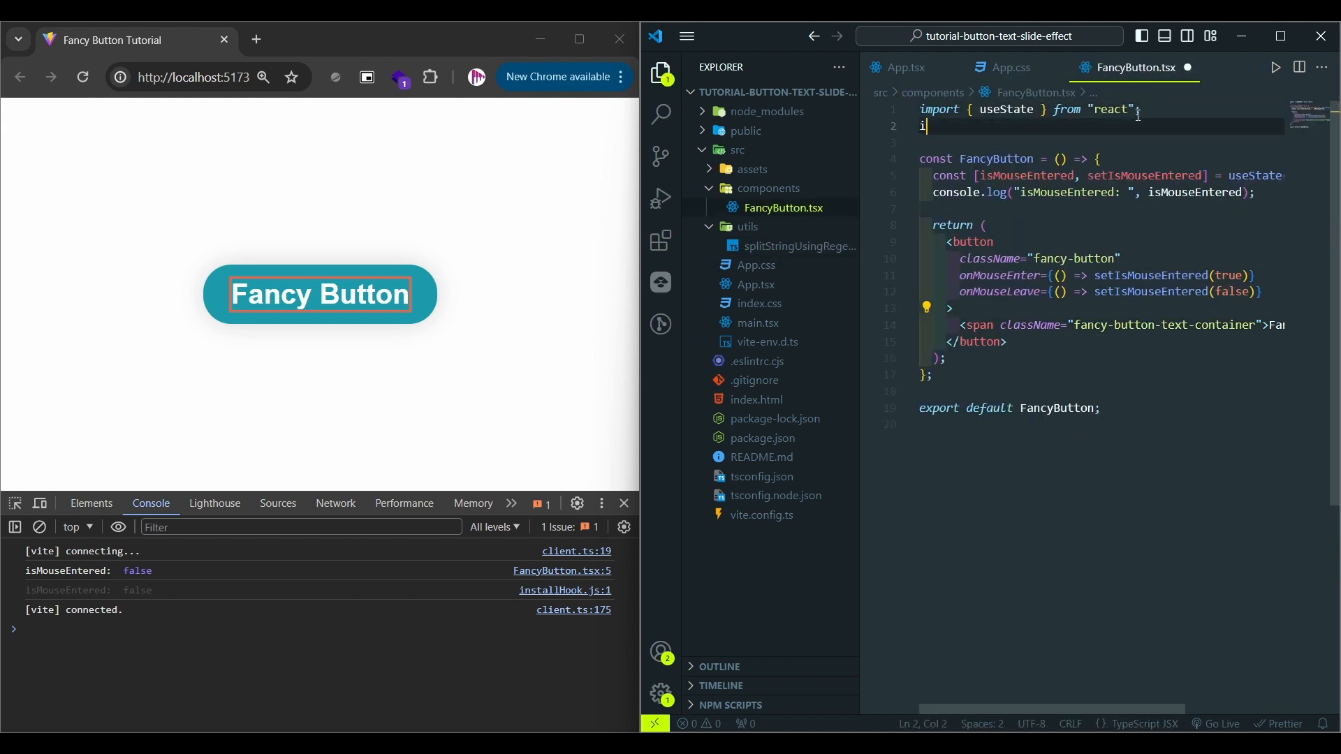
{"action": "type", "text": "mport split"}
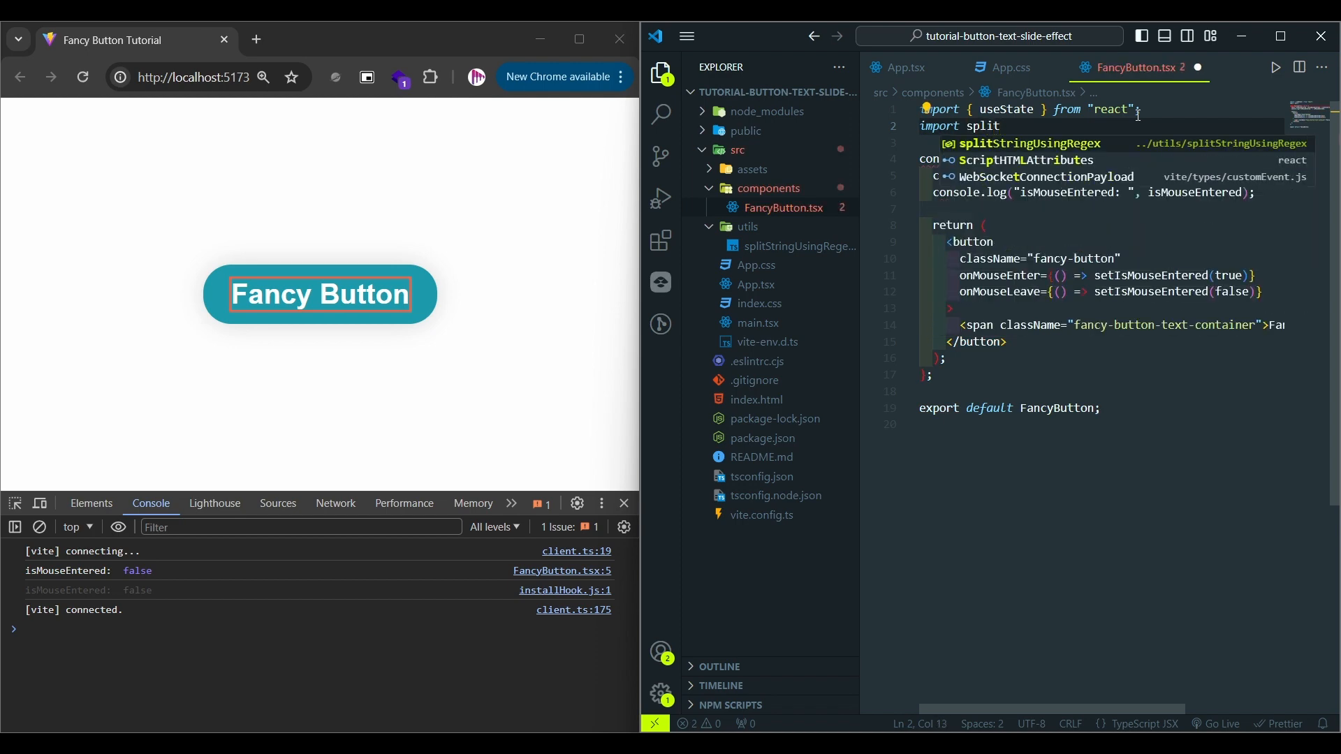
{"action": "key", "text": "Tab"}
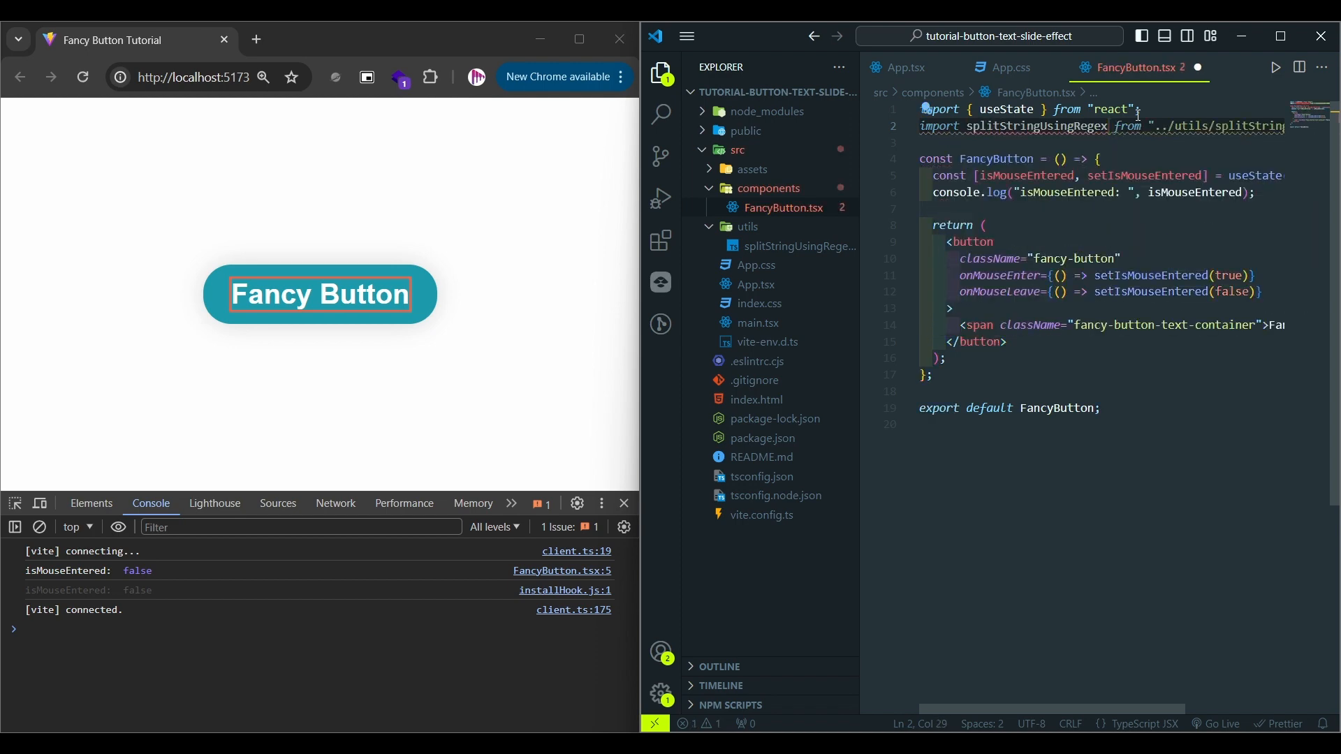
{"action": "scroll", "scroll_direction": "right", "scroll_amount": 3}
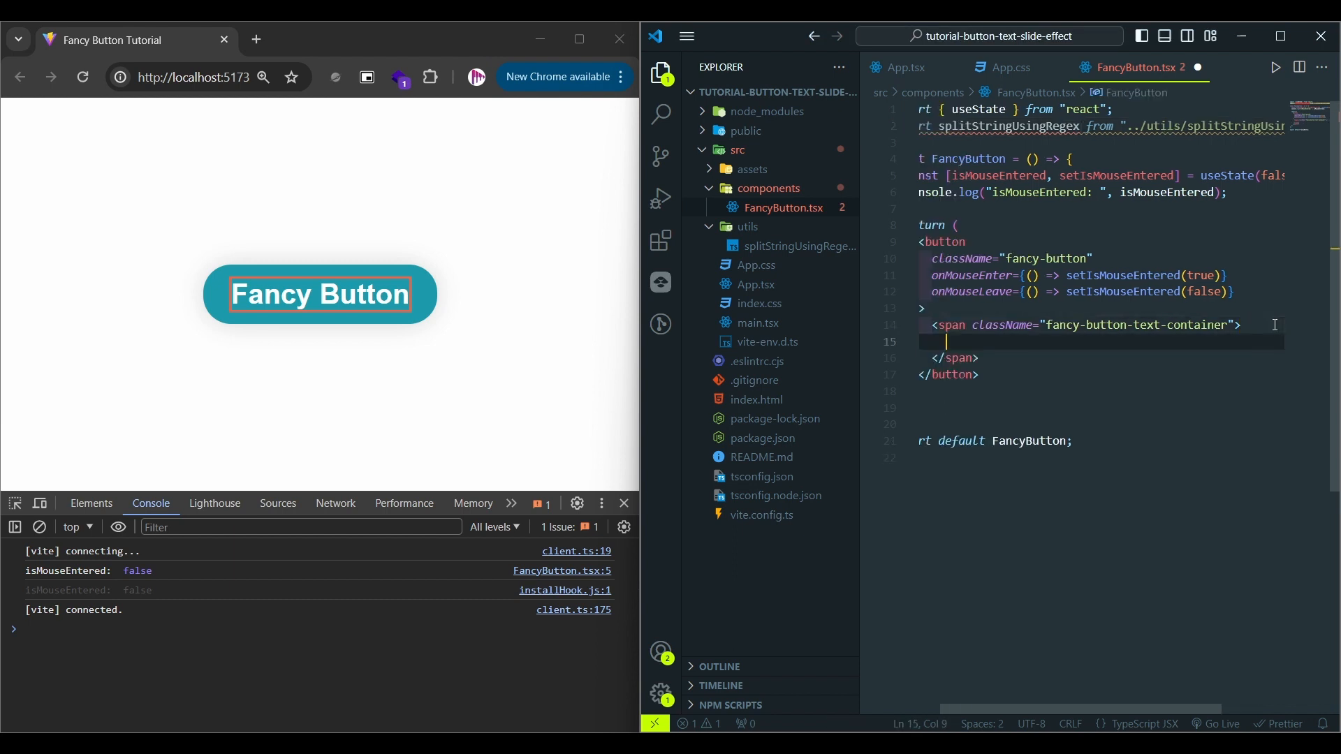
Replace the span text with {splitStringUsingRegex('Fancy Button').map(character => ...)}.
{"action": "type", "text": "{"}
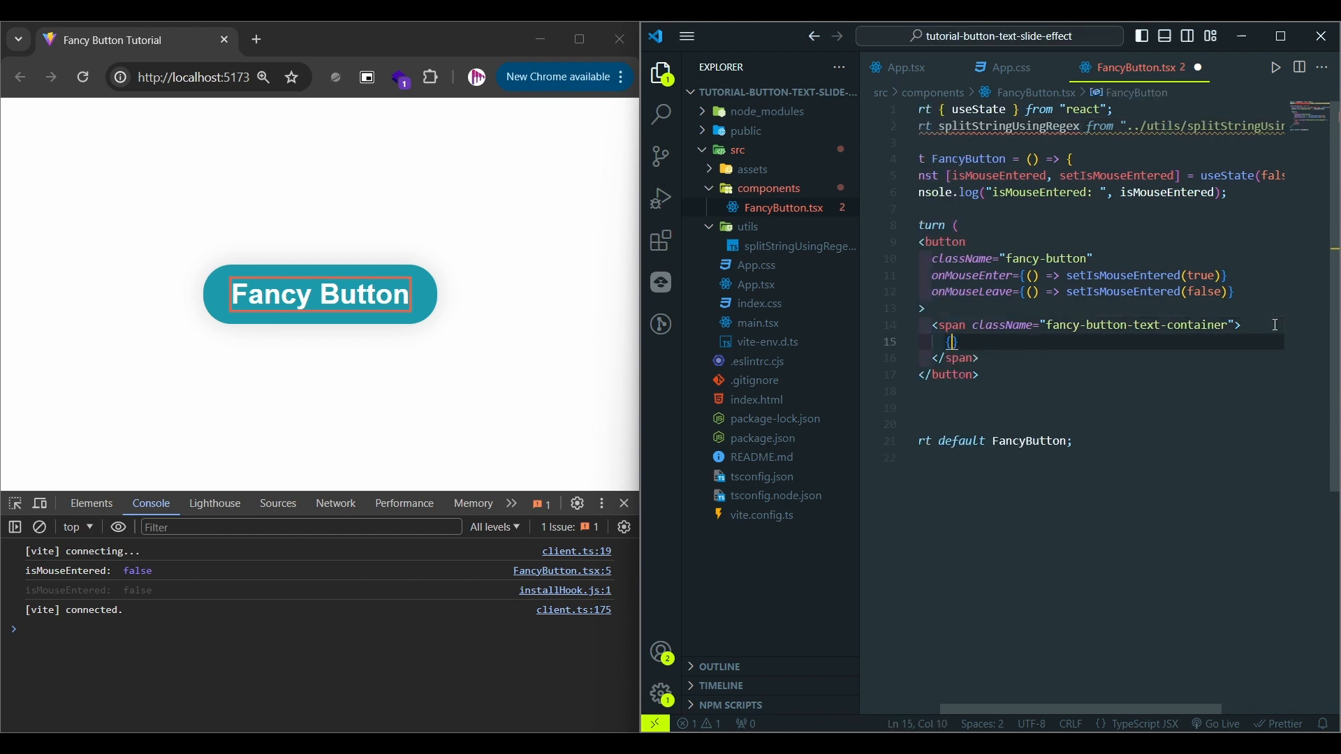
{"action": "type", "text": "splitStringUsingRegex()"}
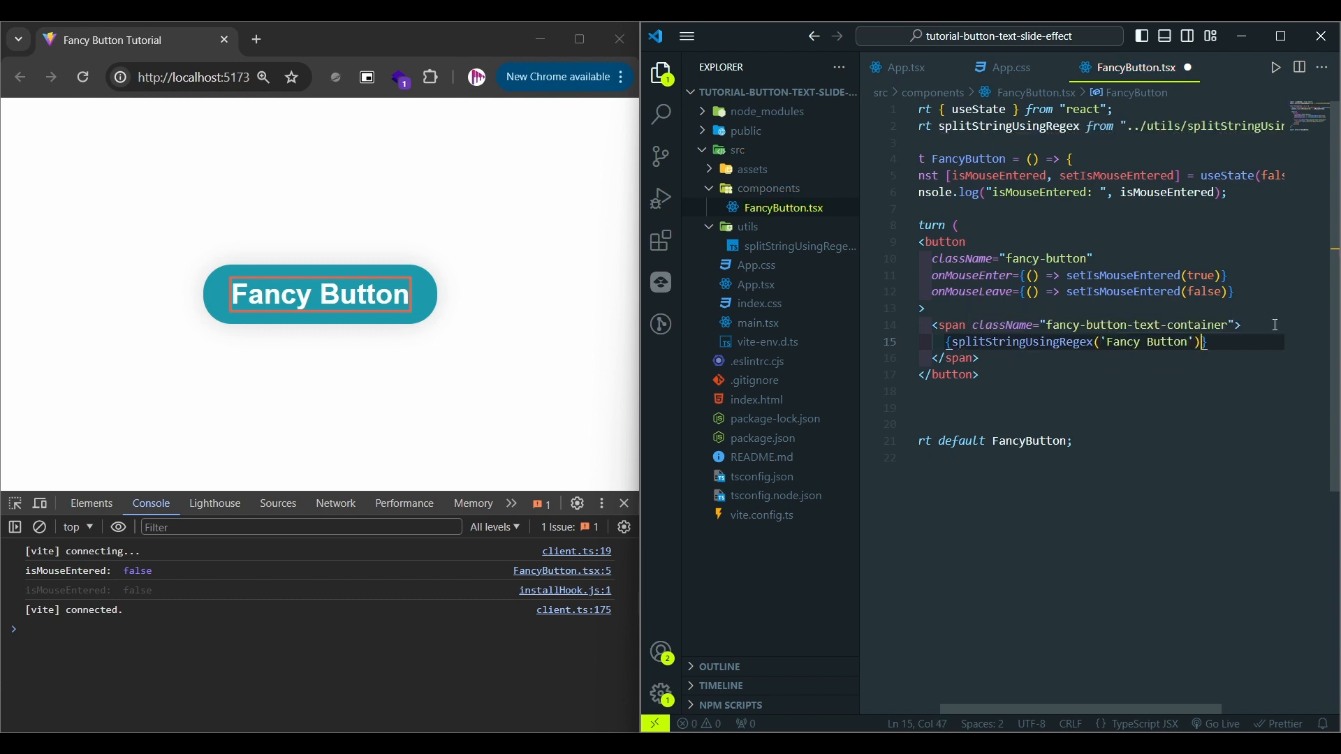
{"action": "type", "text": ".map()"}
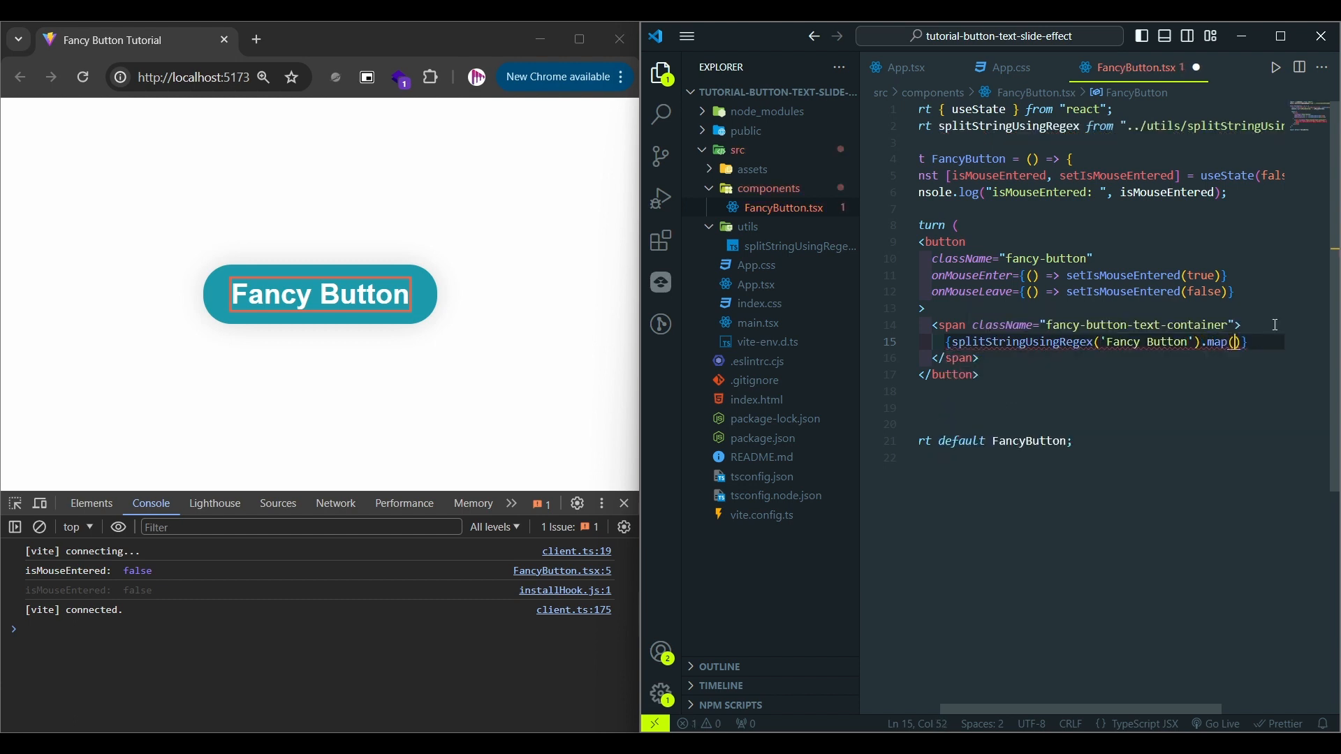
{"action": "type", "text": "character"}
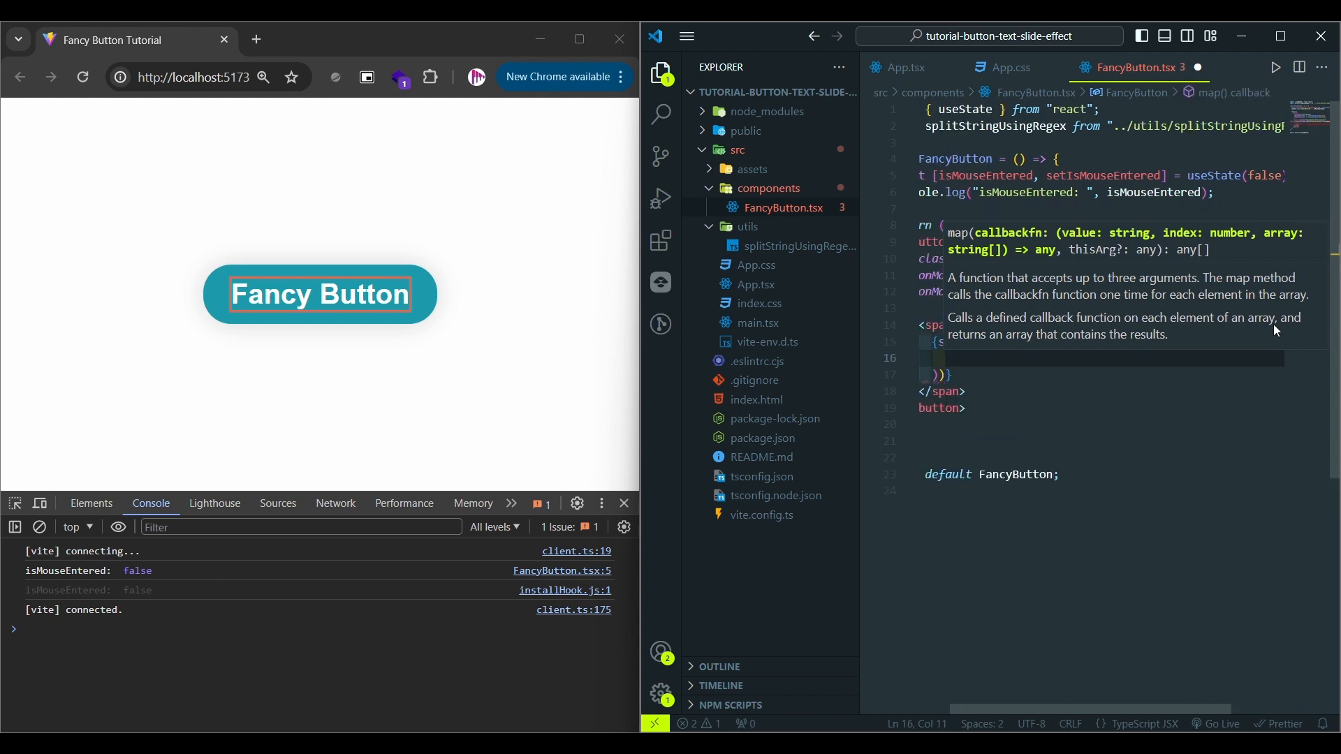
Map each character into a fancy-button-char-container span holding two {character} spans.
{"action": "type", "text": "span"}
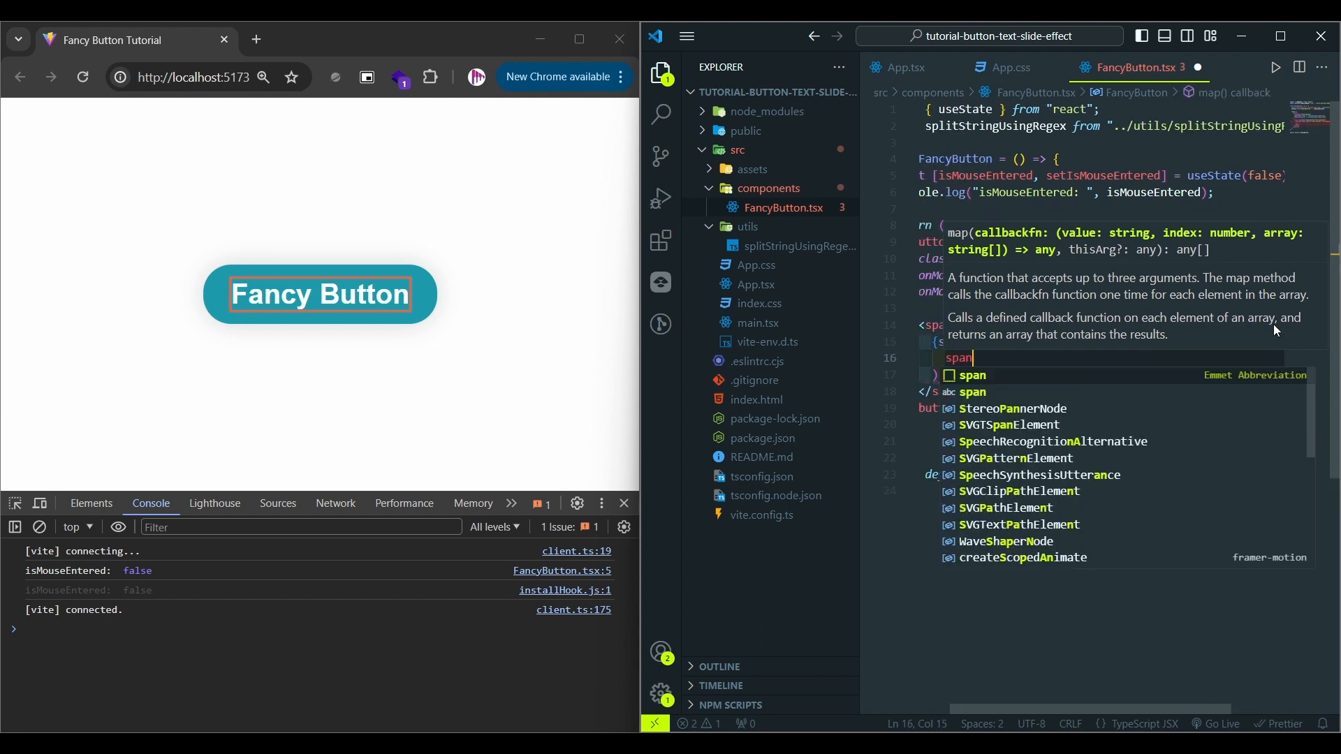
{"action": "type", "text": ".f"}
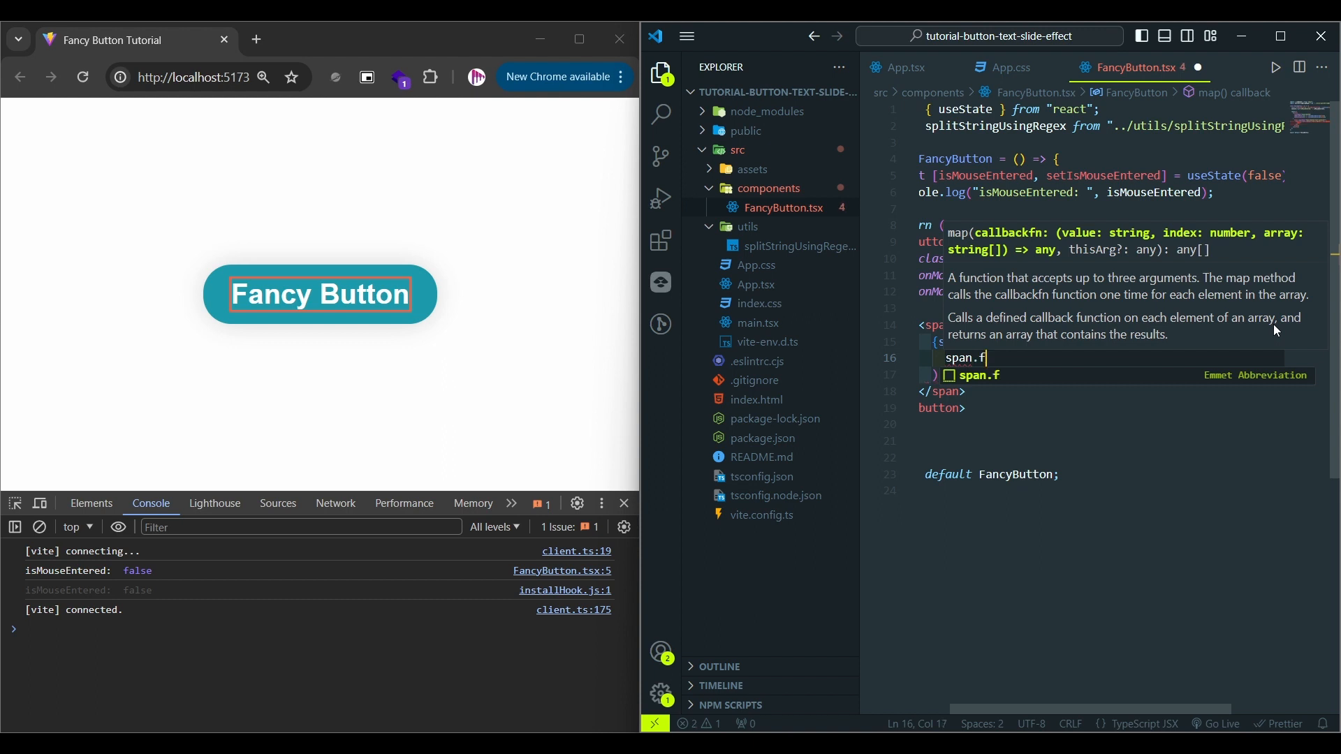
{"action": "type", "text": "ancy-button-char-container\"></sp"}
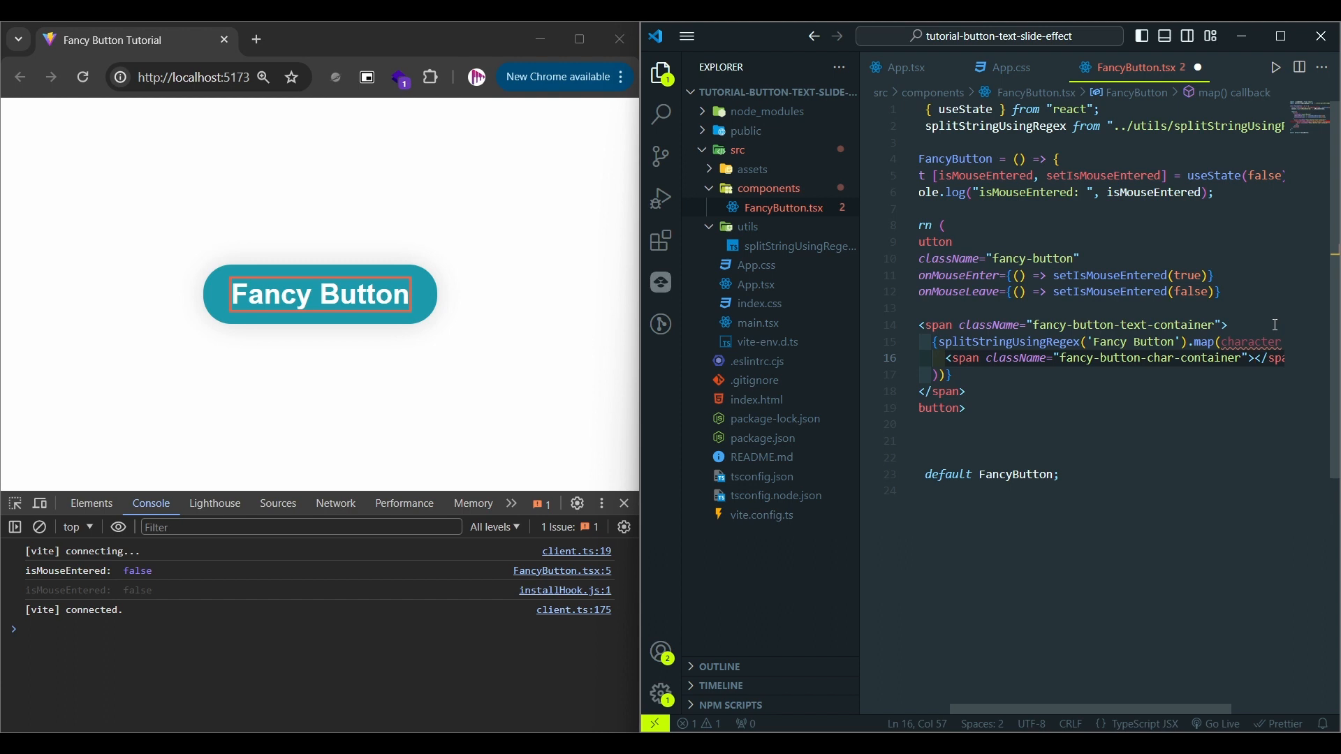
{"action": "key", "text": "Enter"}
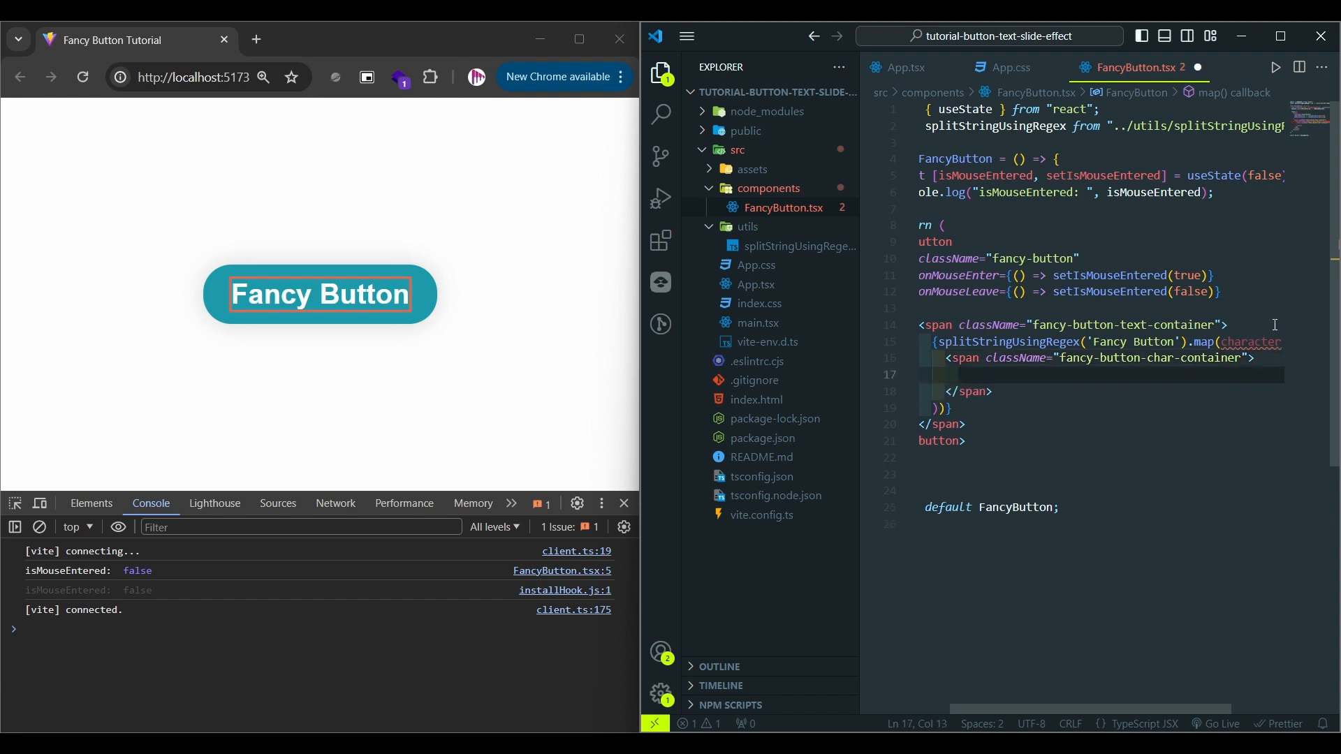
{"action": "type", "text": "<span>{}</span>"}
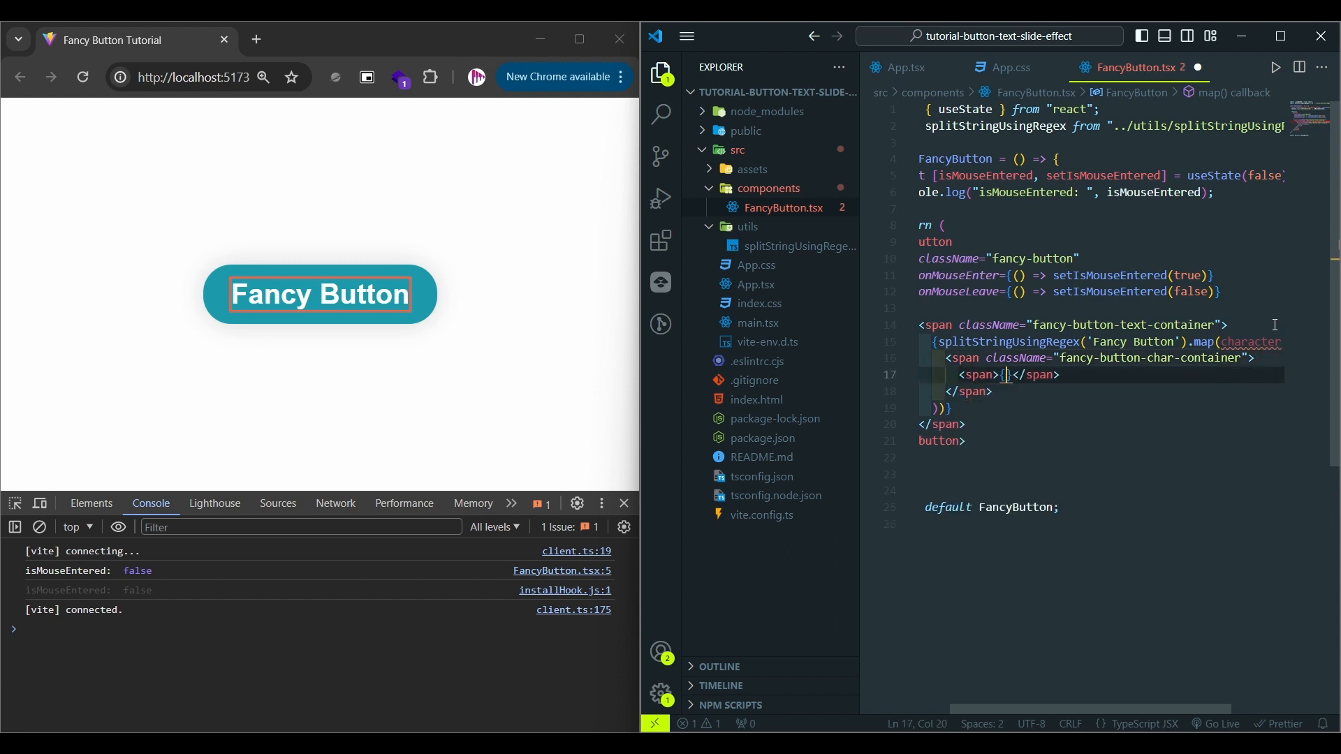
{"action": "type", "text": "chan"}
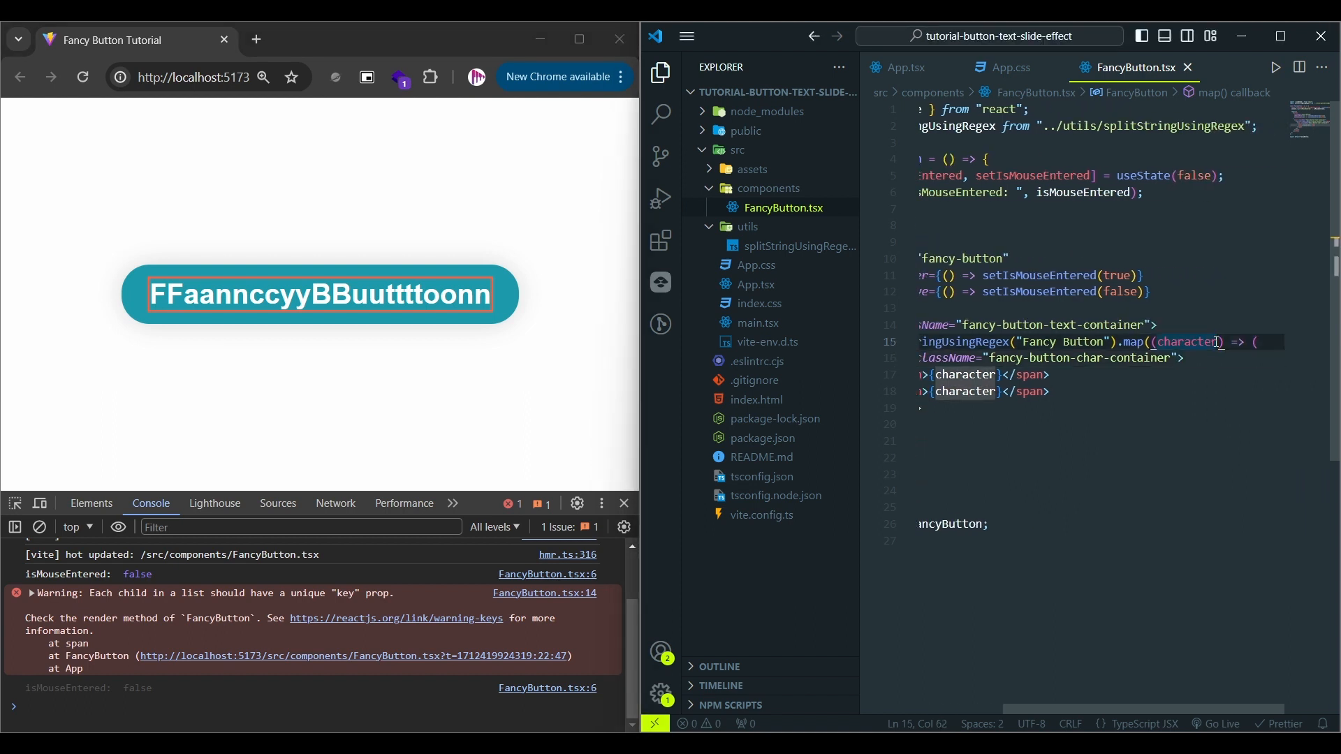
Add the index map parameter and key={index} on the container span.
{"action": "type", "text": ", index"}
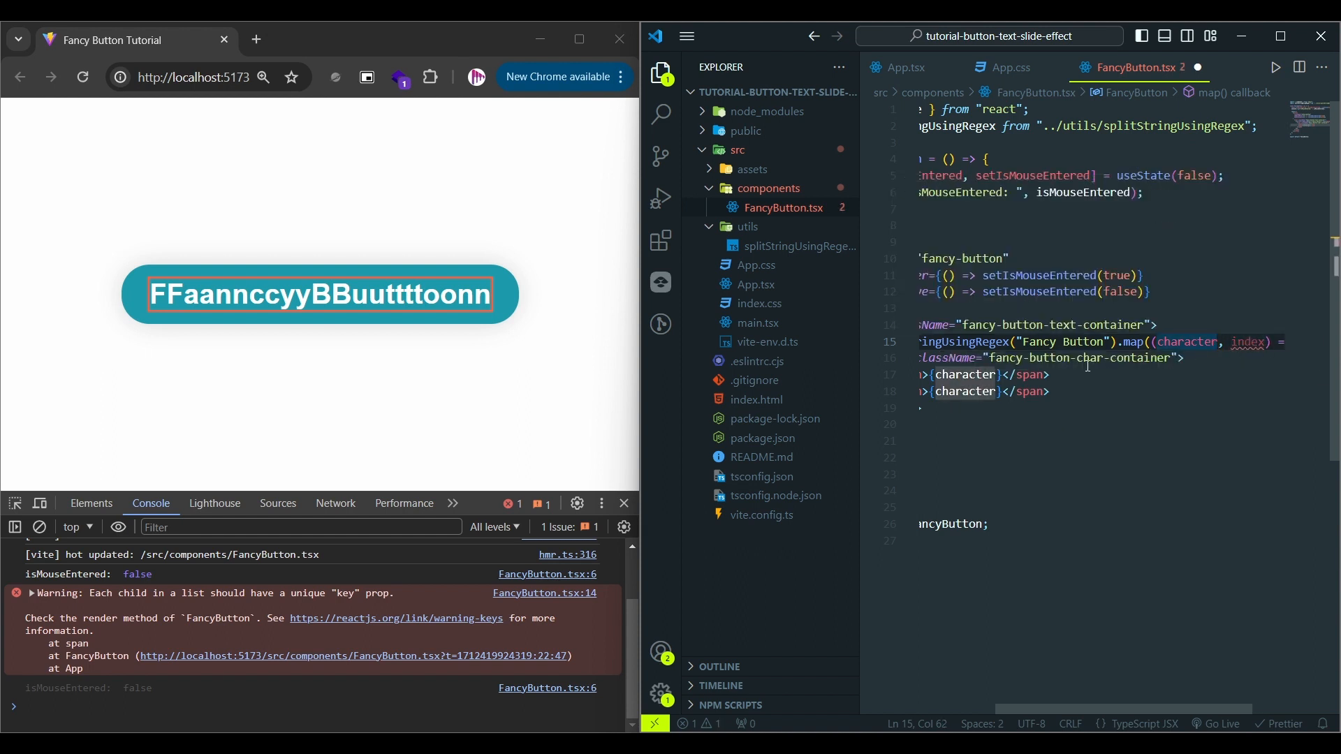
{"action": "type", "text": "key={index}"}
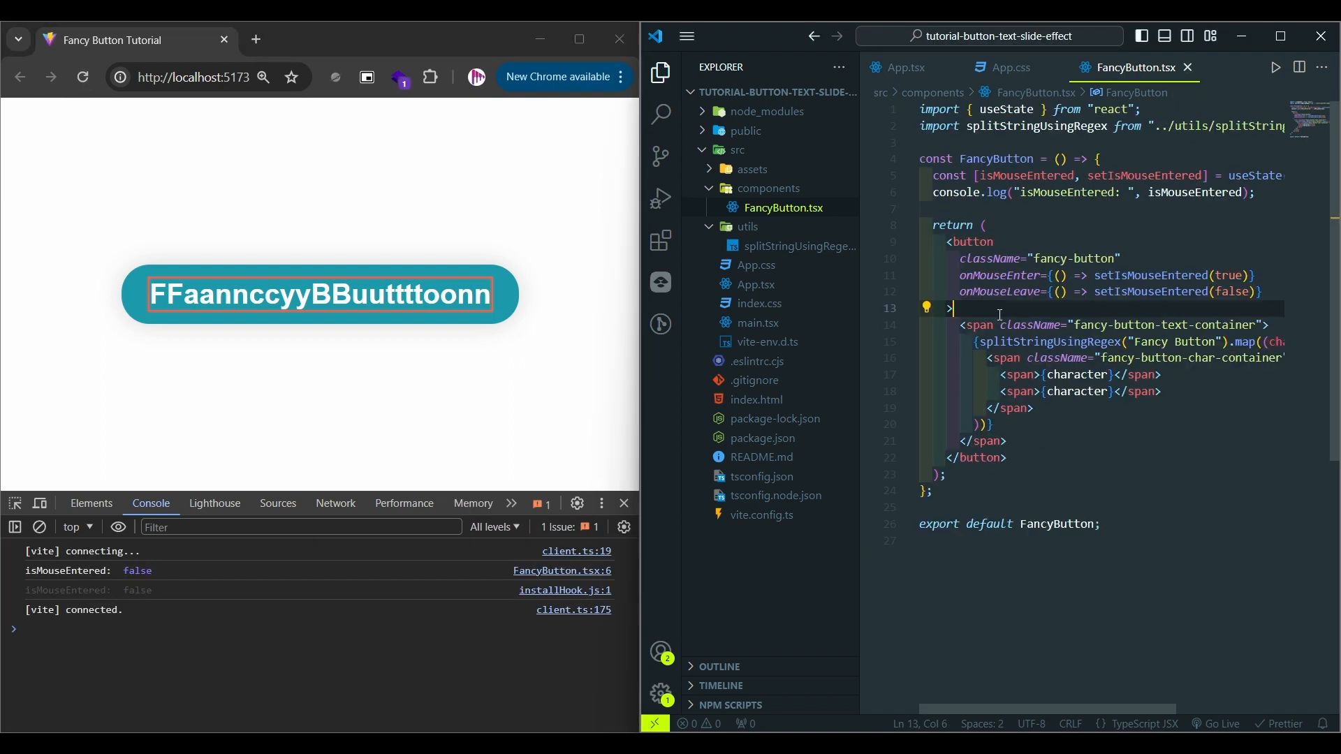
{"action": "mouse_move", "coordinate": [253, 298]}
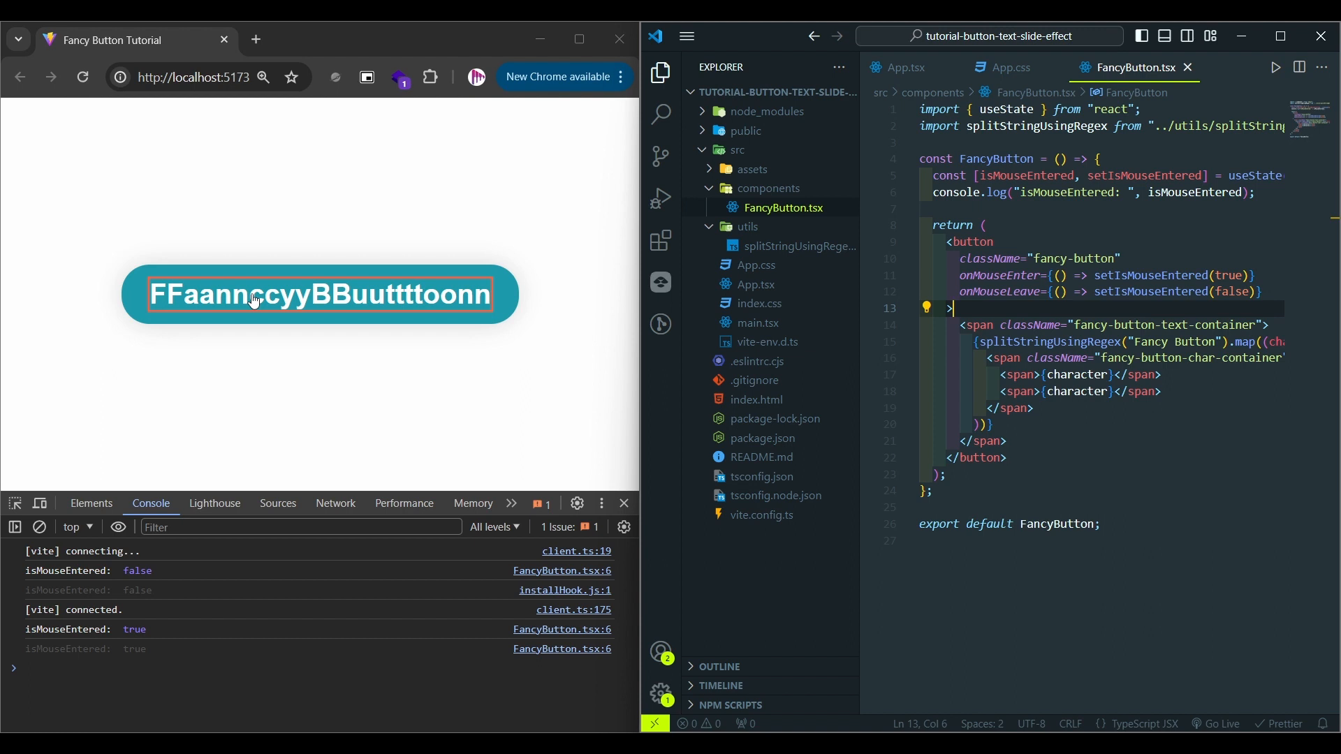
In App.css make .fancy-button-char-container relative and its spans inline-block with white-space: pre.
{"action": "left_click", "coordinate": [1011, 67]}
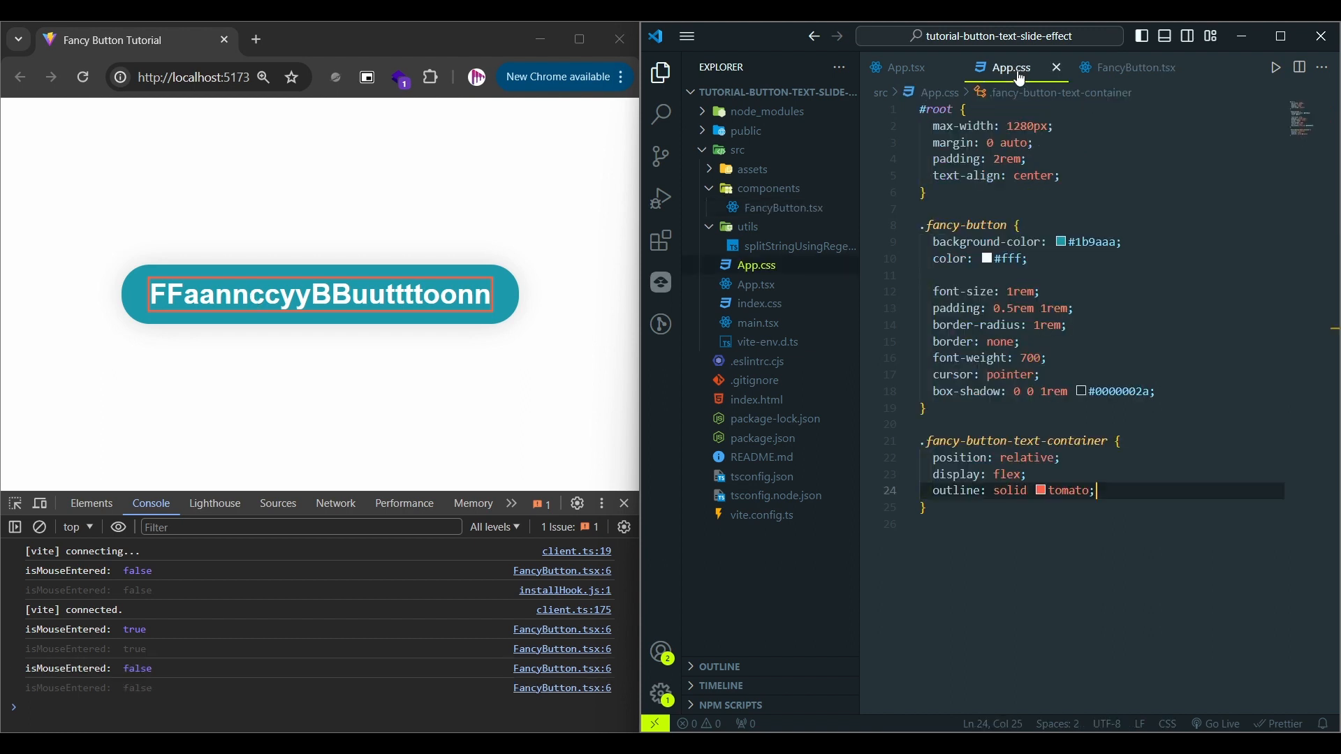
{"action": "type", "text": ".fancy-button-char-container {"}
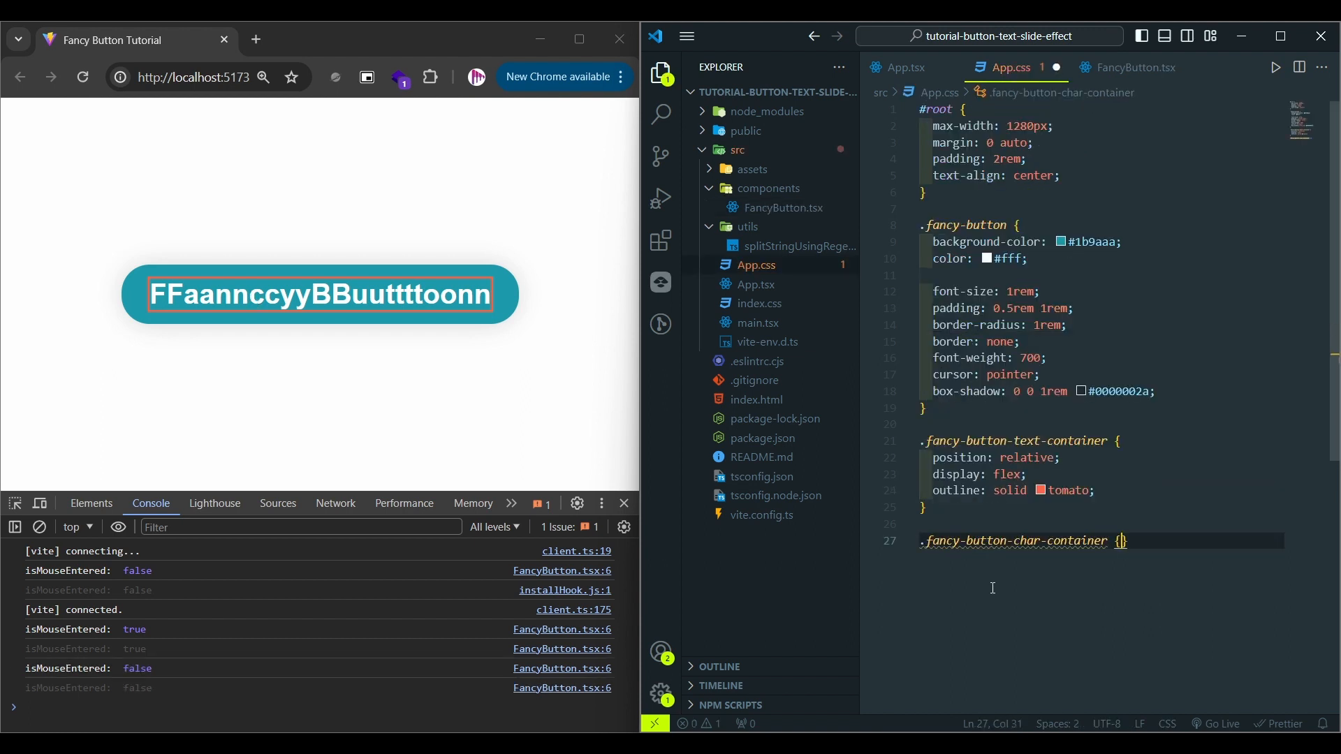
{"action": "type", "text": "position: relative;"}
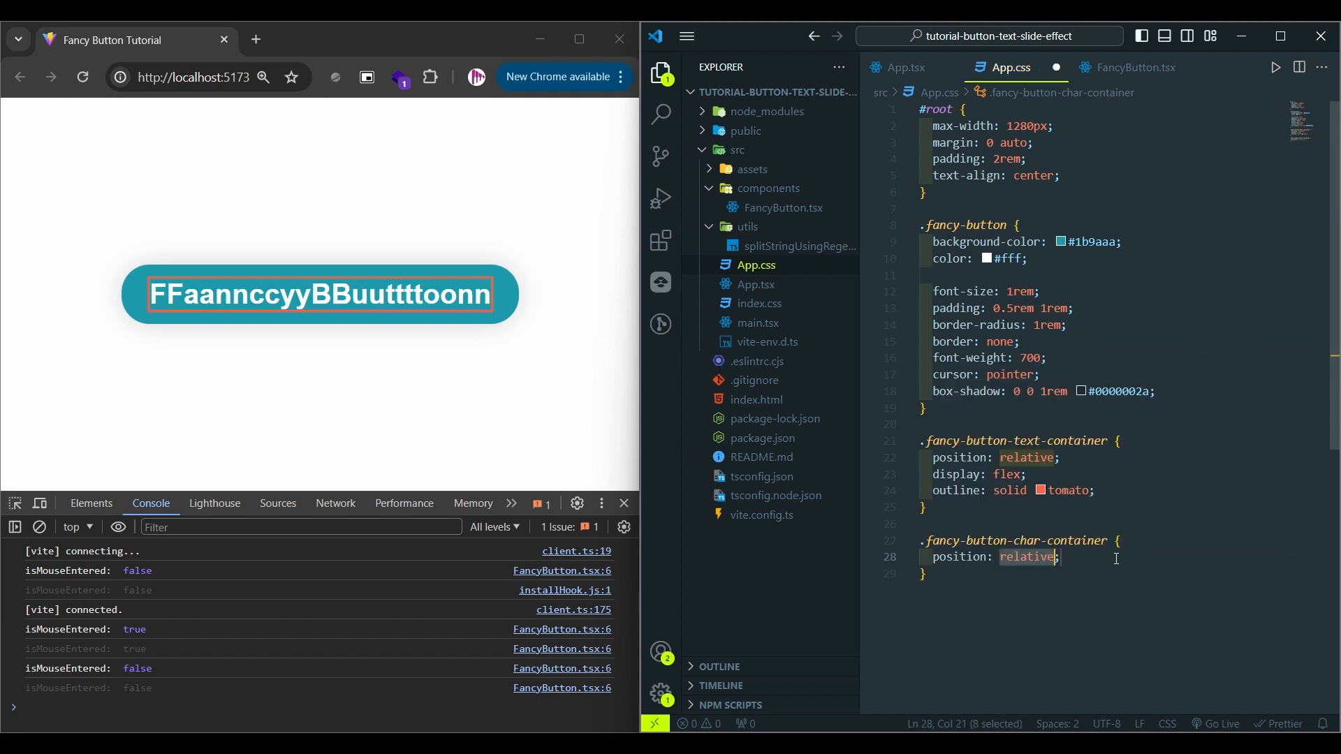
{"action": "left_click", "coordinate": [91, 503]}
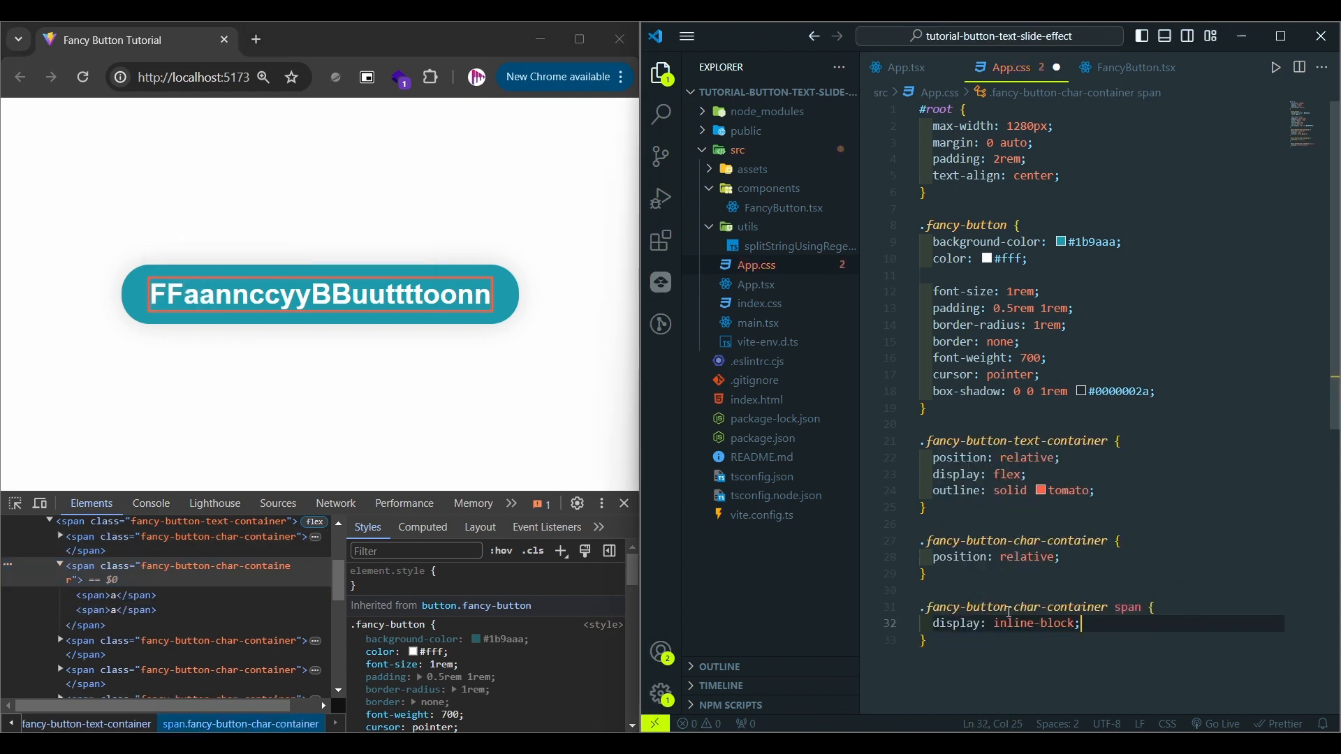
{"action": "type", "text": "white-"}
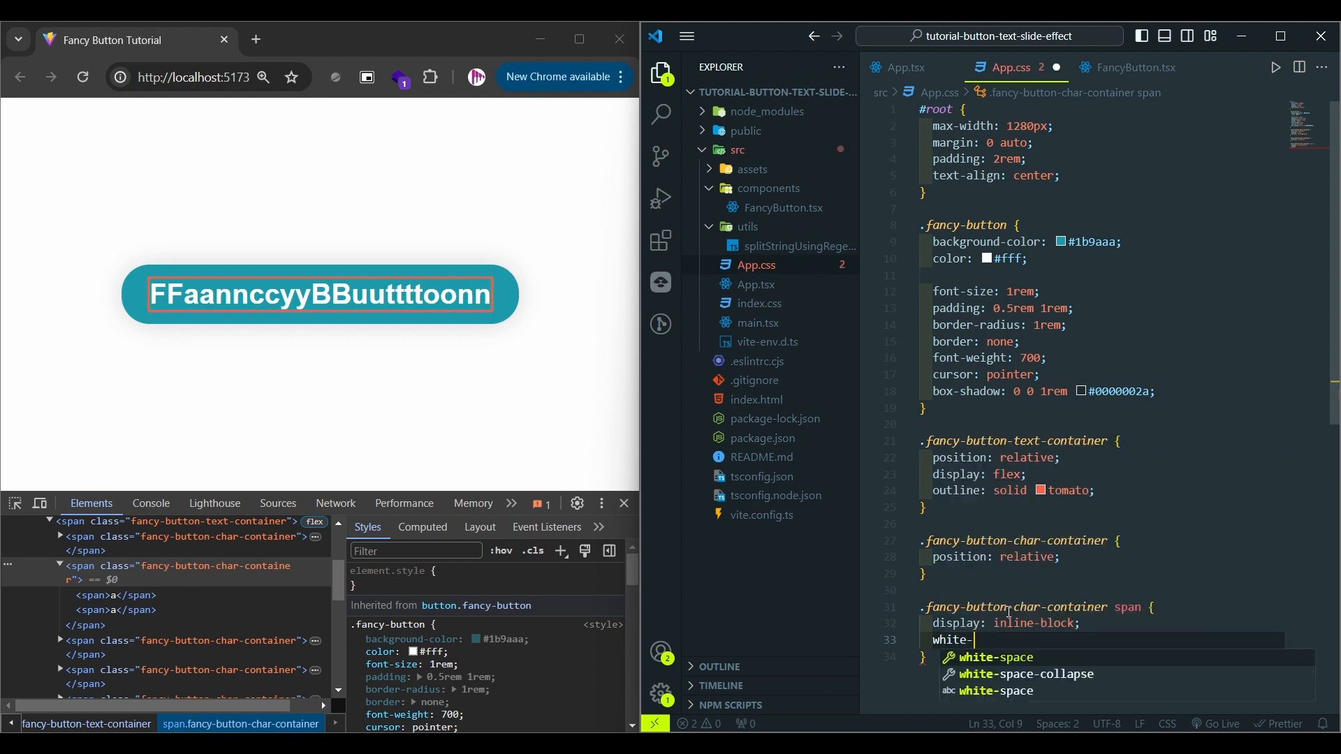
{"action": "type", "text": "space: pre;"}
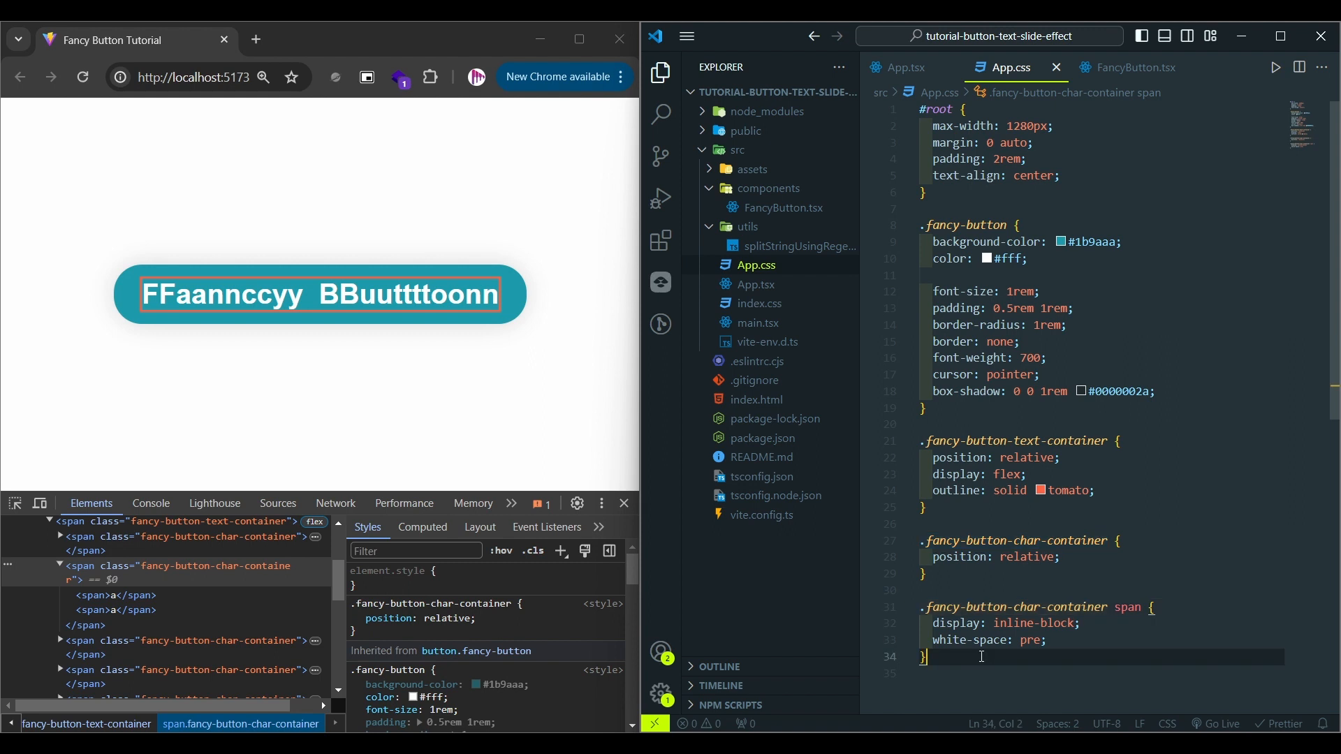
Add span:last-child rule with position absolute, top 100% and width 100%.
{"action": "key", "text": "Enter"}
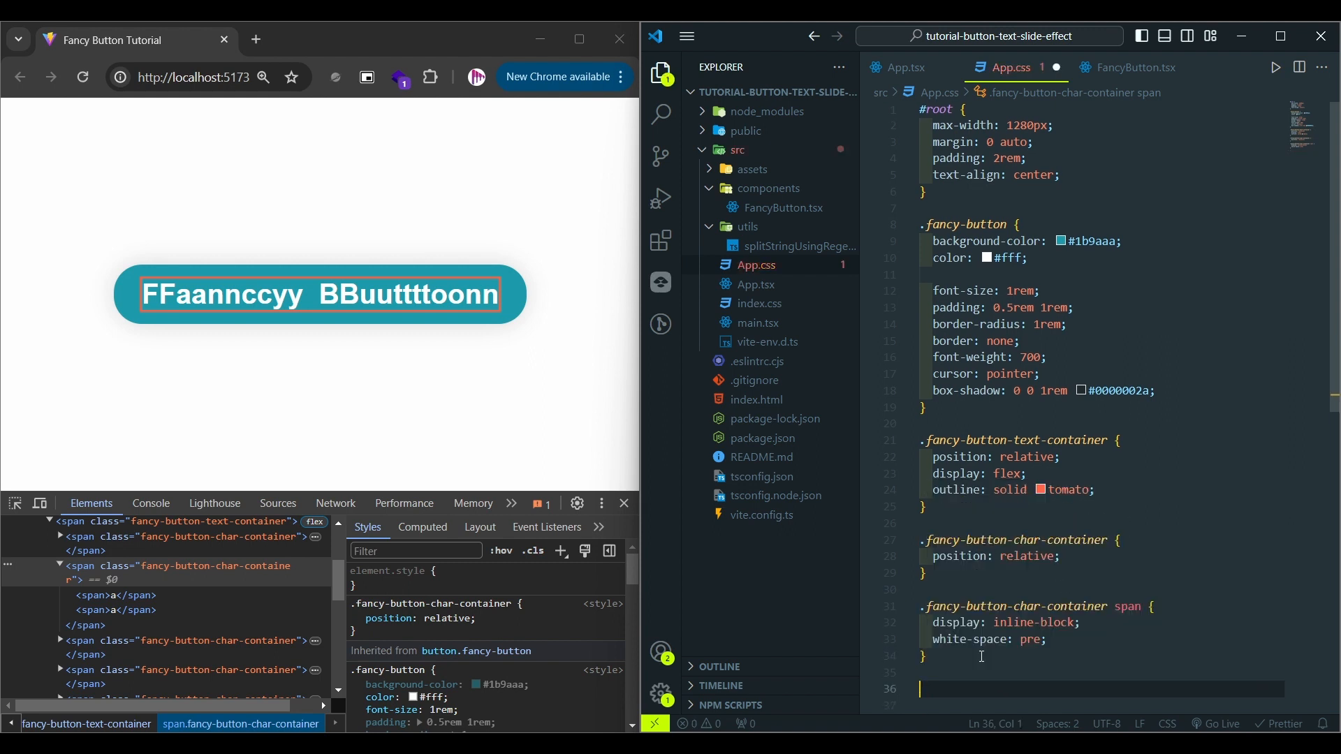
{"action": "type", "text": "span:last-child {"}
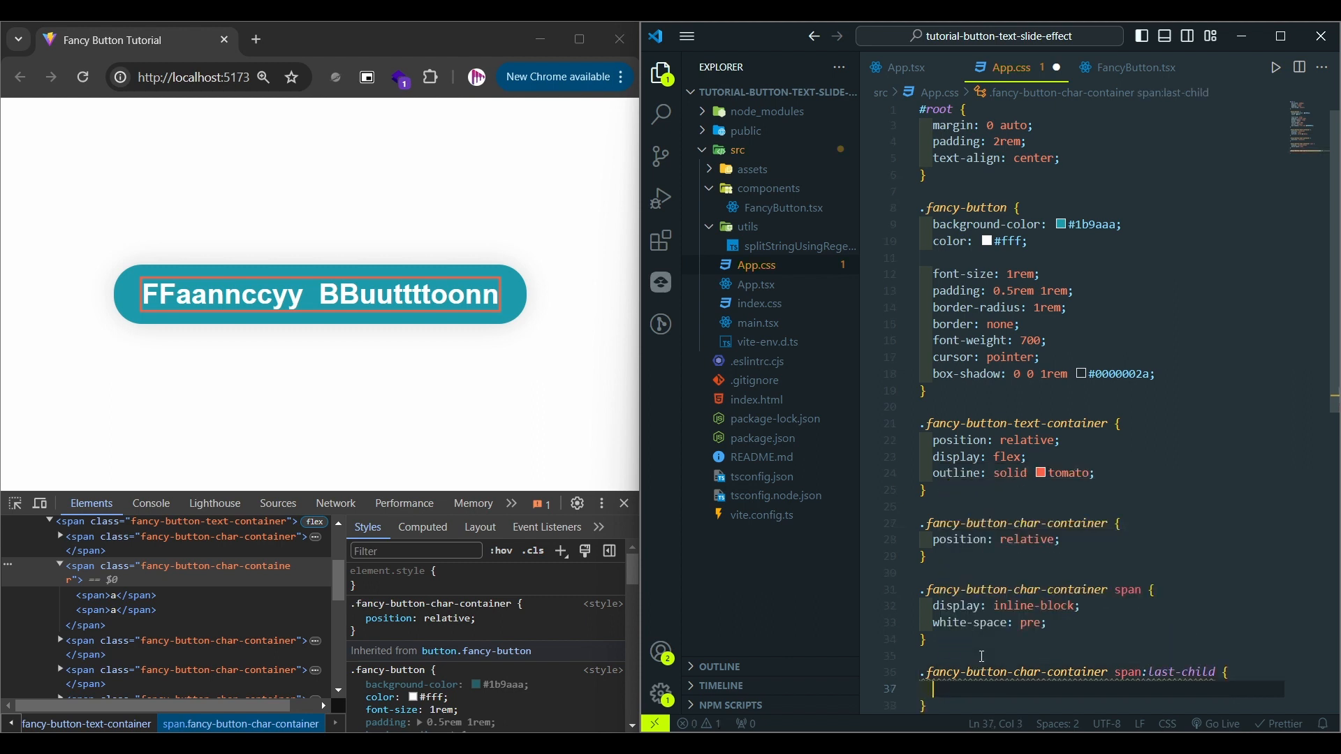
{"action": "type", "text": "position: absolute;"}
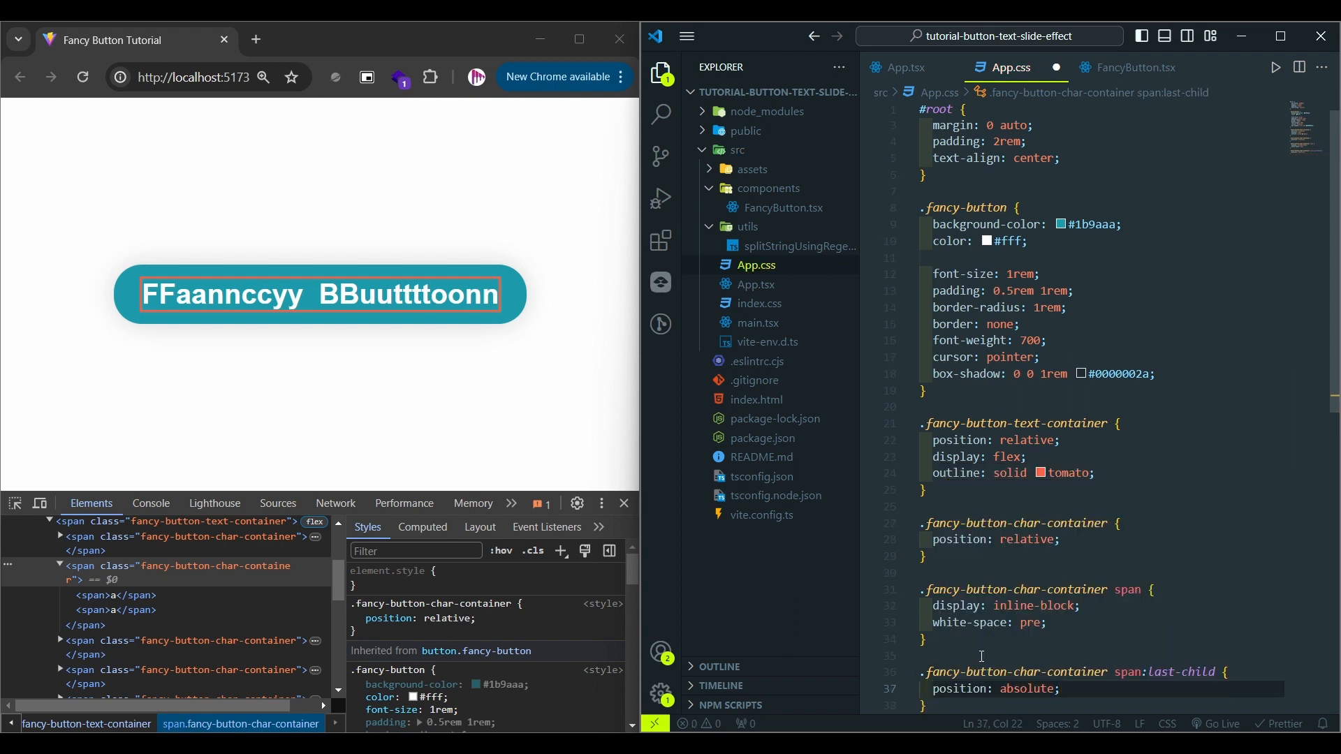
{"action": "type", "text": "top: 100%;"}
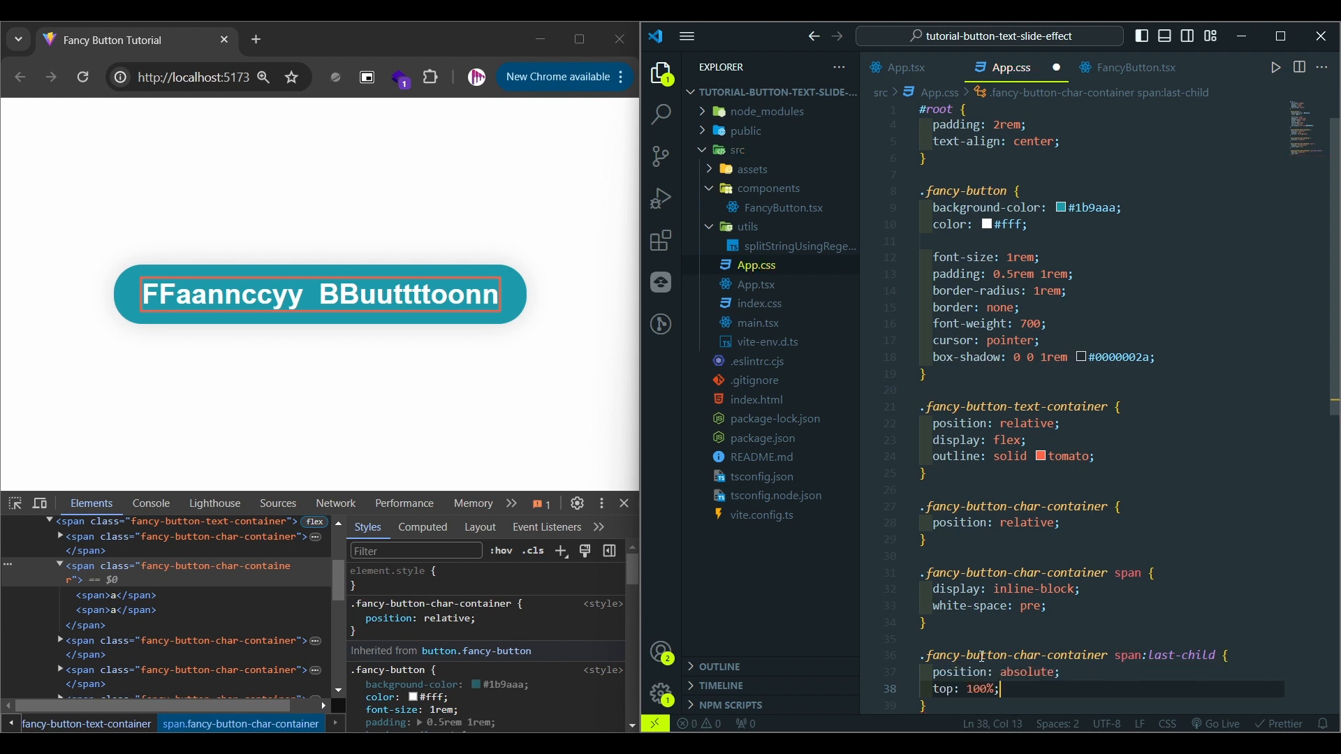
{"action": "type", "text": "w100p"}
{"action": "type", "text": "left: 0;"}
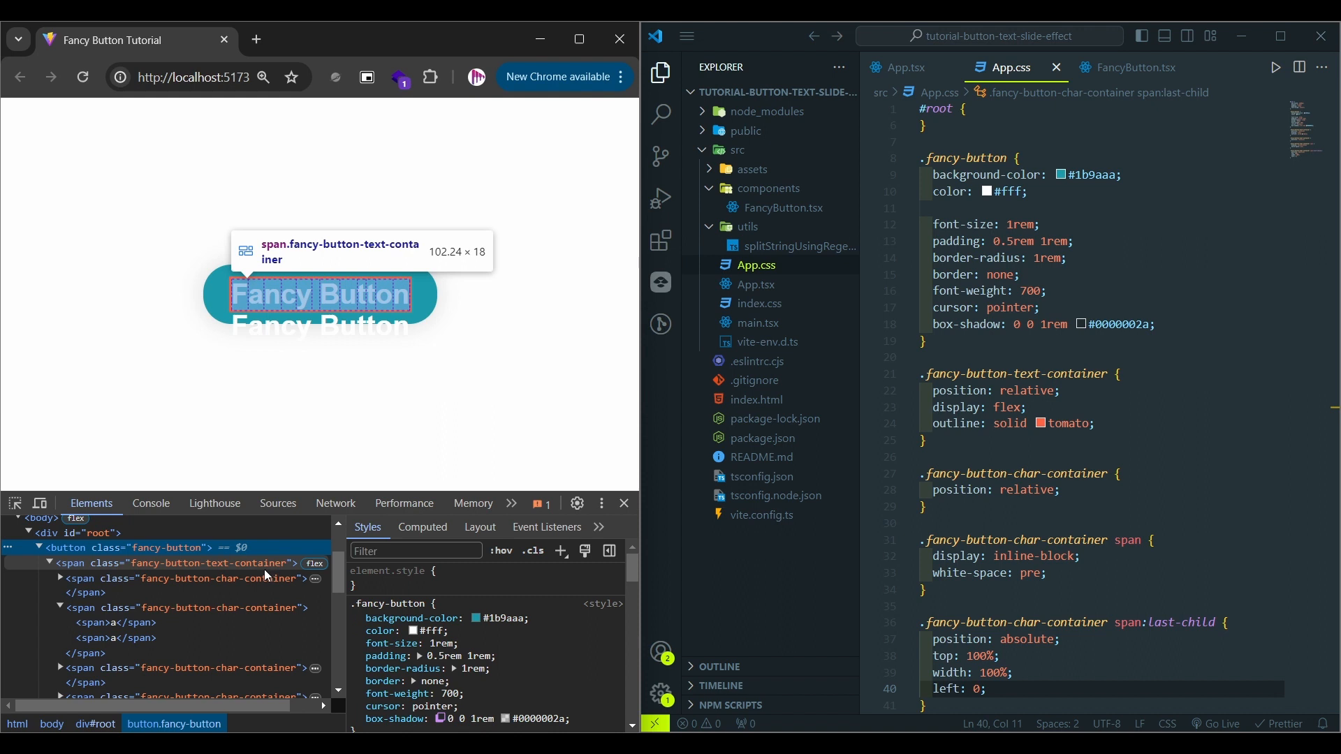
Expand the button's nested elements in DevTools and inspect the first character container's spans.
{"action": "left_click", "coordinate": [178, 562]}
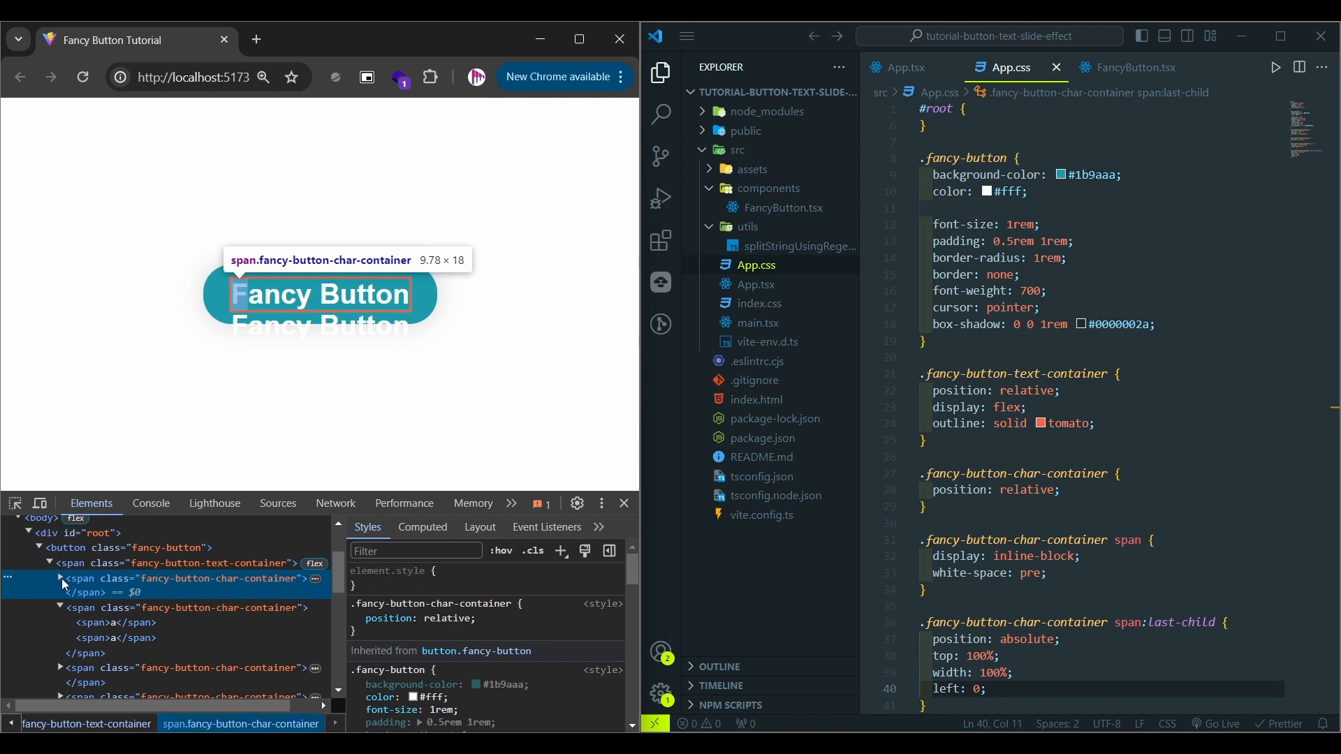
{"action": "left_click", "coordinate": [61, 579]}
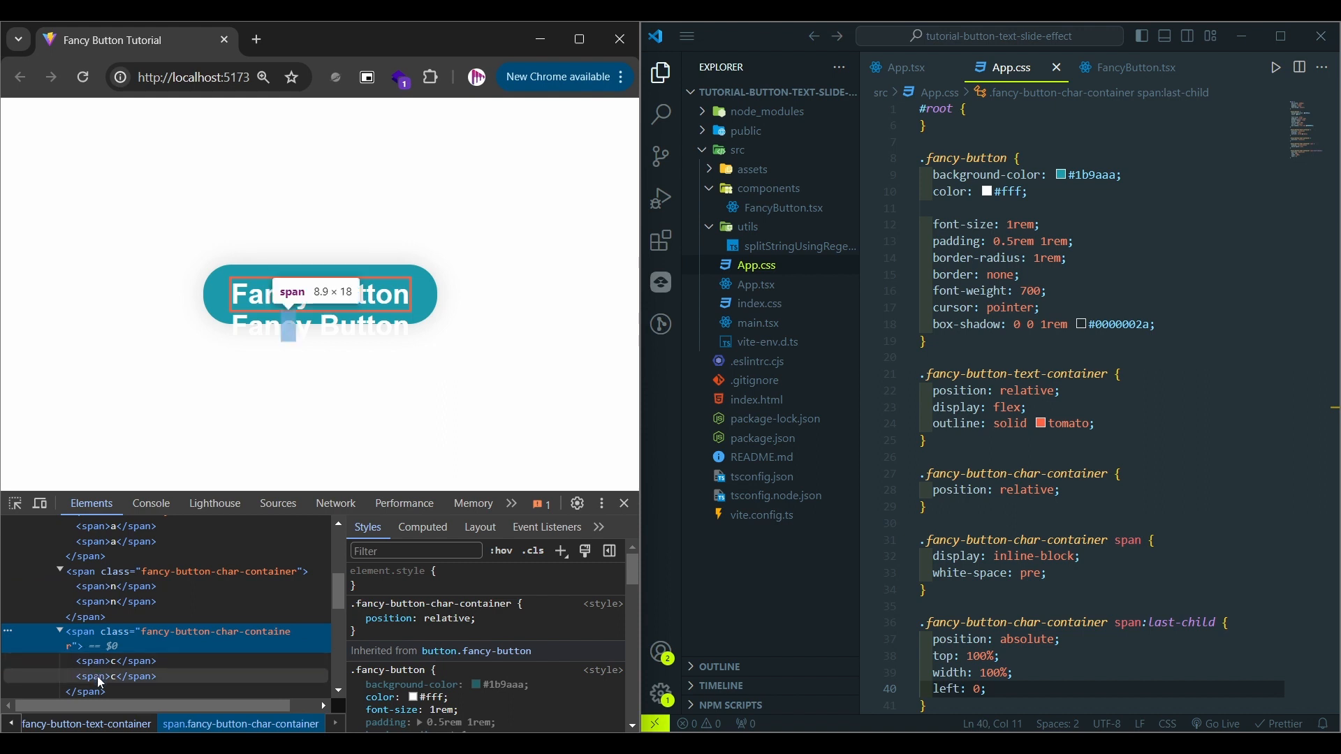
{"action": "scroll", "scroll_direction": "down", "scroll_amount": 3}
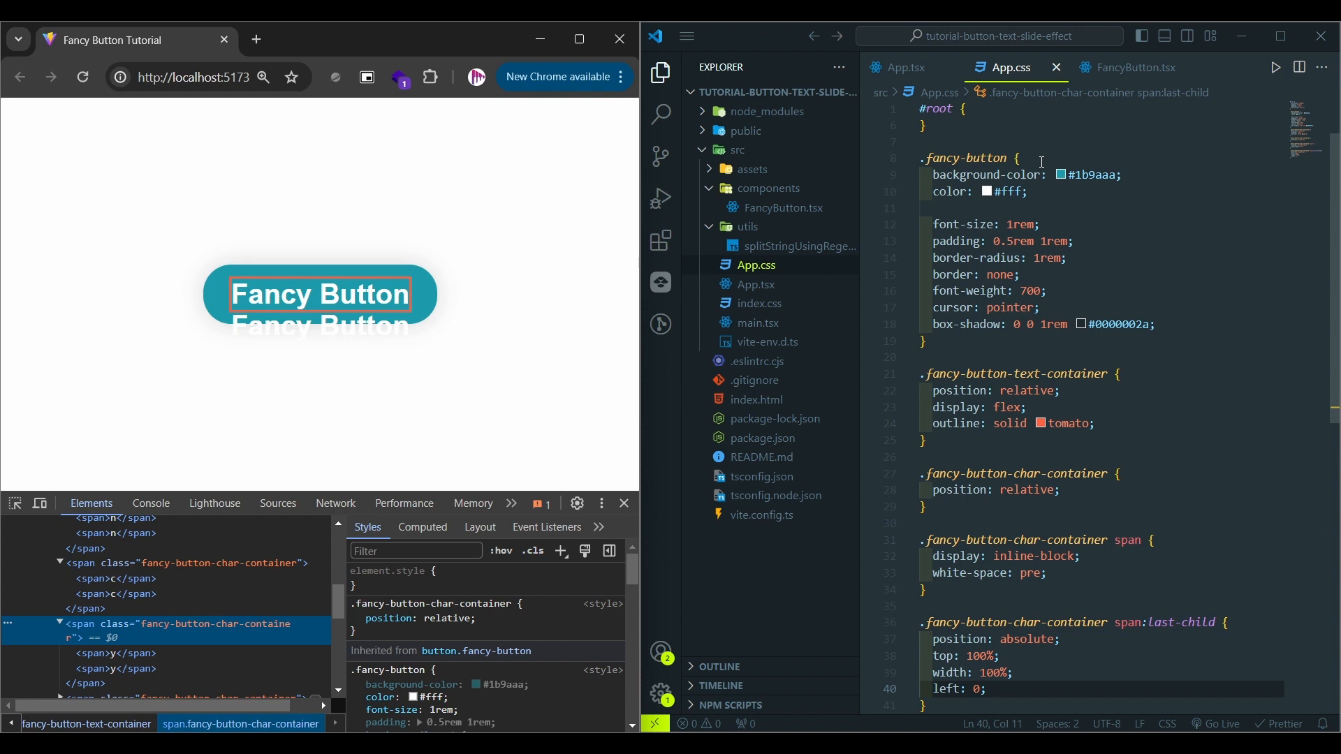
In FancyButton.tsx add a style prop and define getTransformStyles(isMouseEntered, index) arrow function.
{"action": "left_click", "coordinate": [1134, 67]}
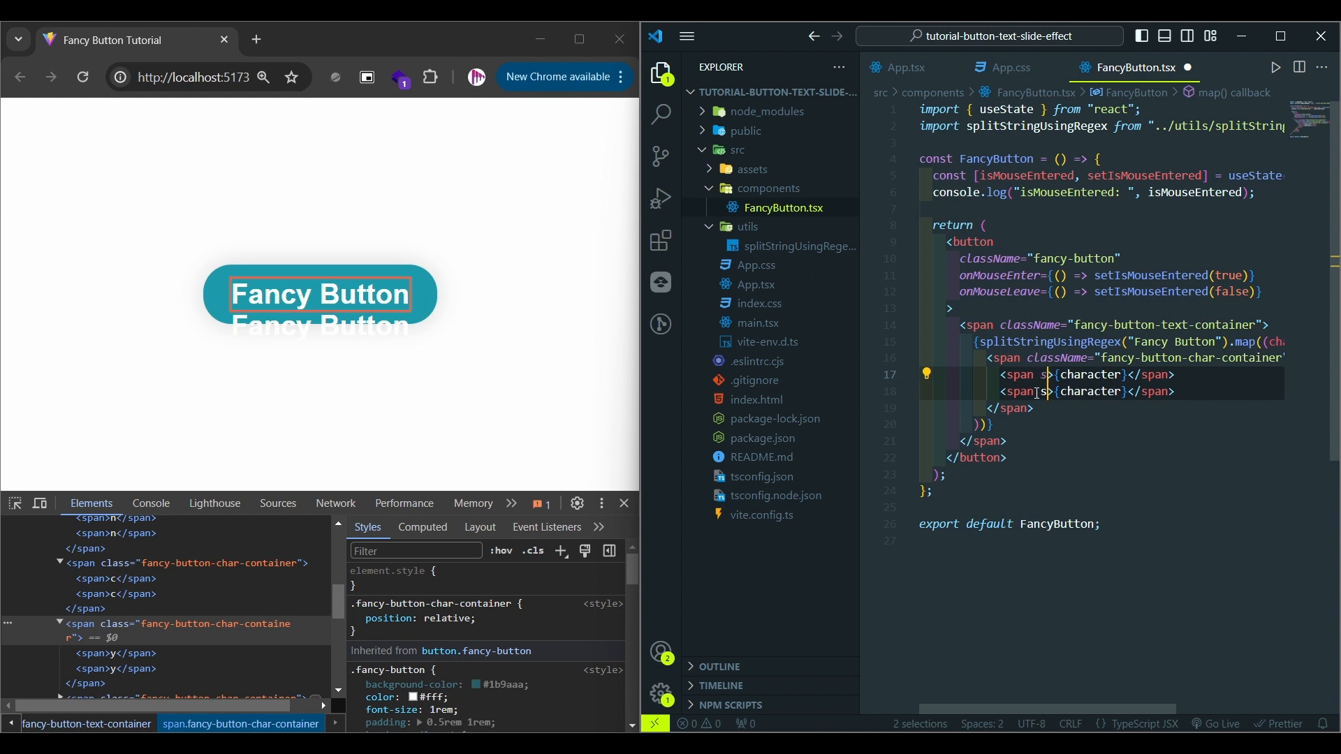
{"action": "type", "text": "style={}"}
{"action": "left_click", "coordinate": [1098, 141]}
{"action": "type", "text": "const get"}
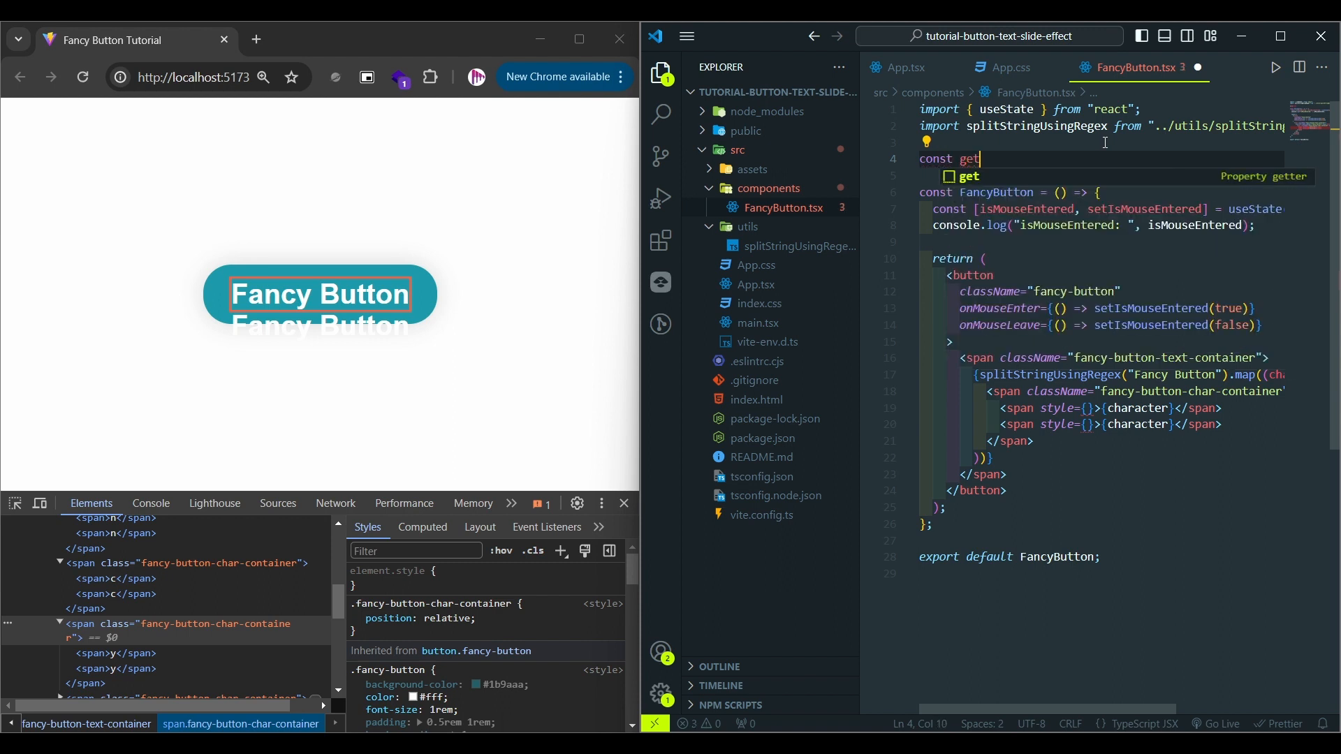
{"action": "type", "text": "Transform"}
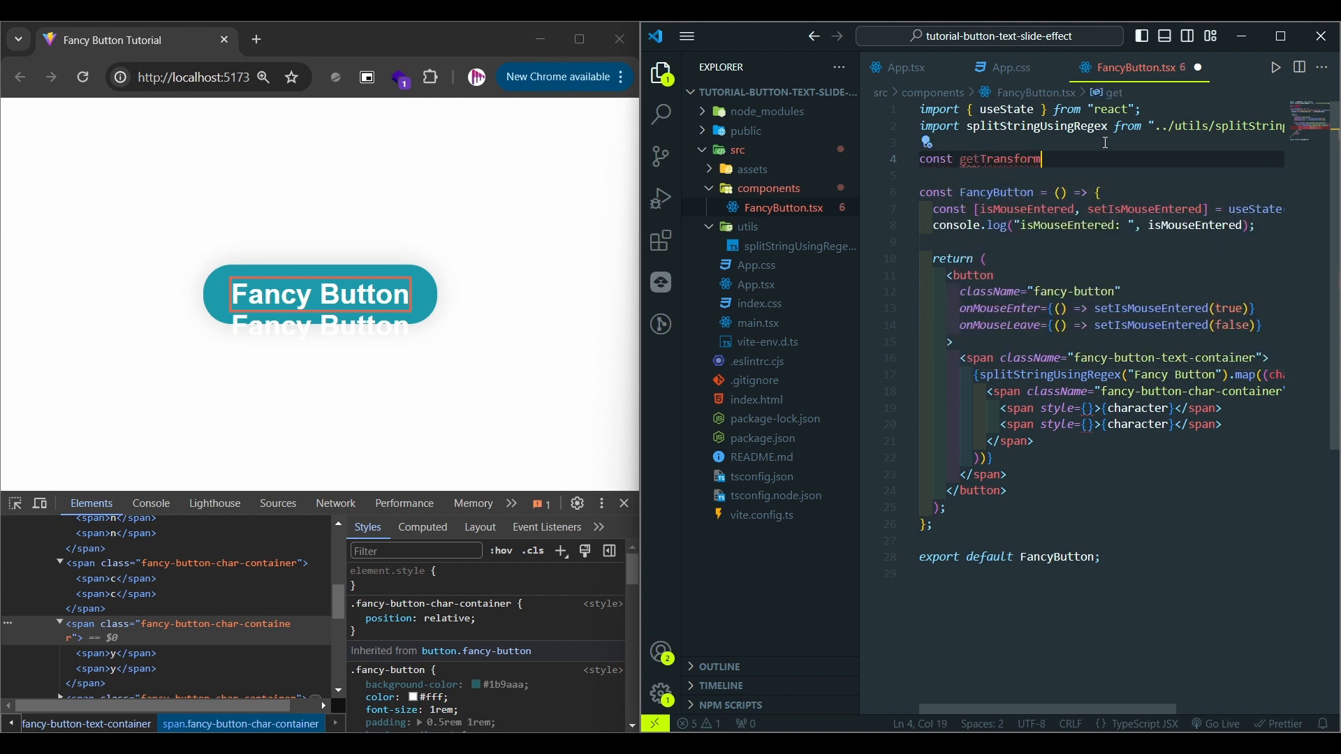
{"action": "type", "text": "Styles = ()"}
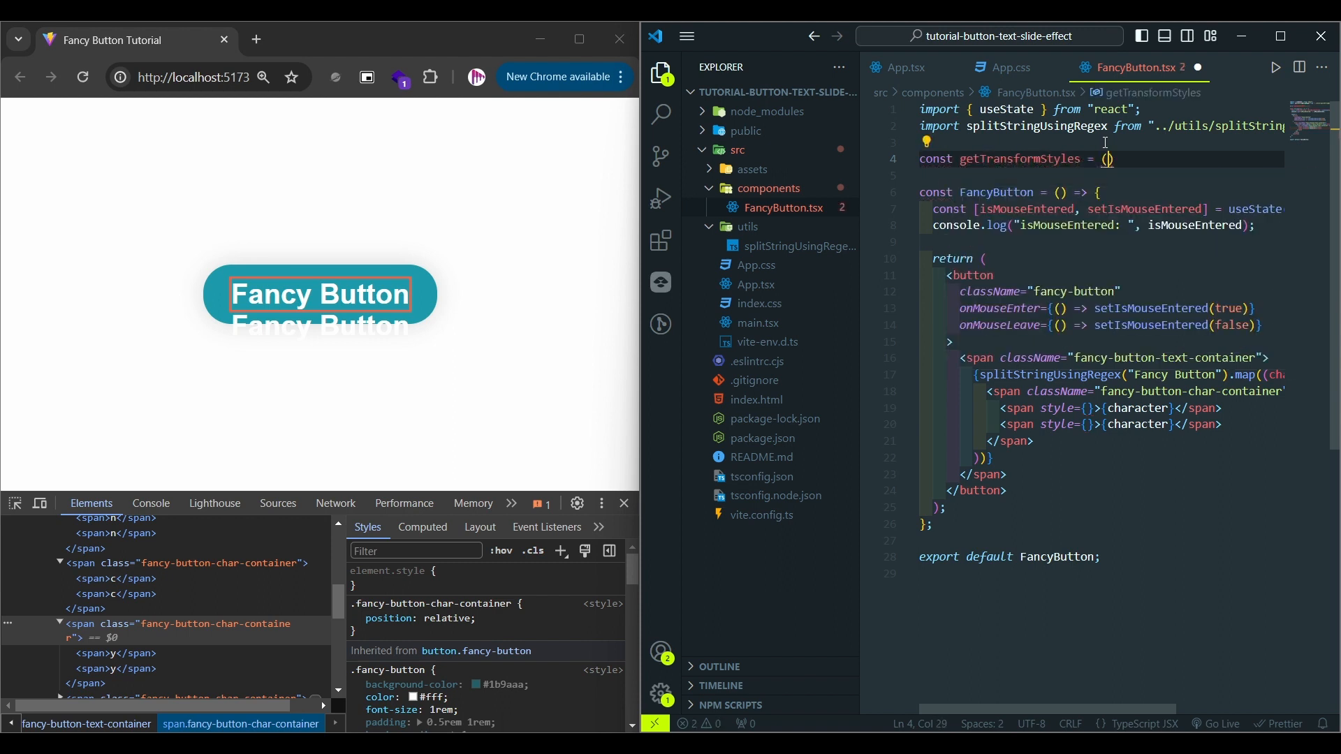
{"action": "type", "text": "isMouseEntered: boolea"}
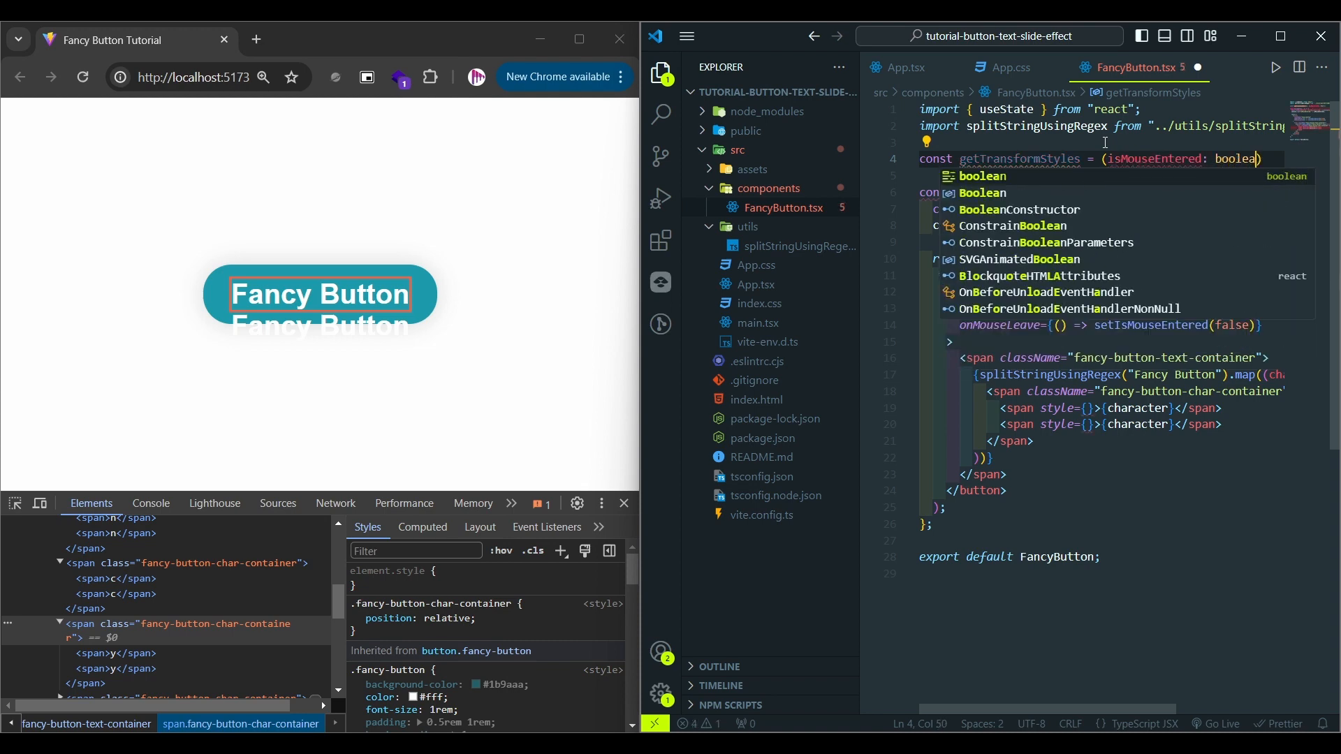
{"action": "type", "text": ", index: number"}
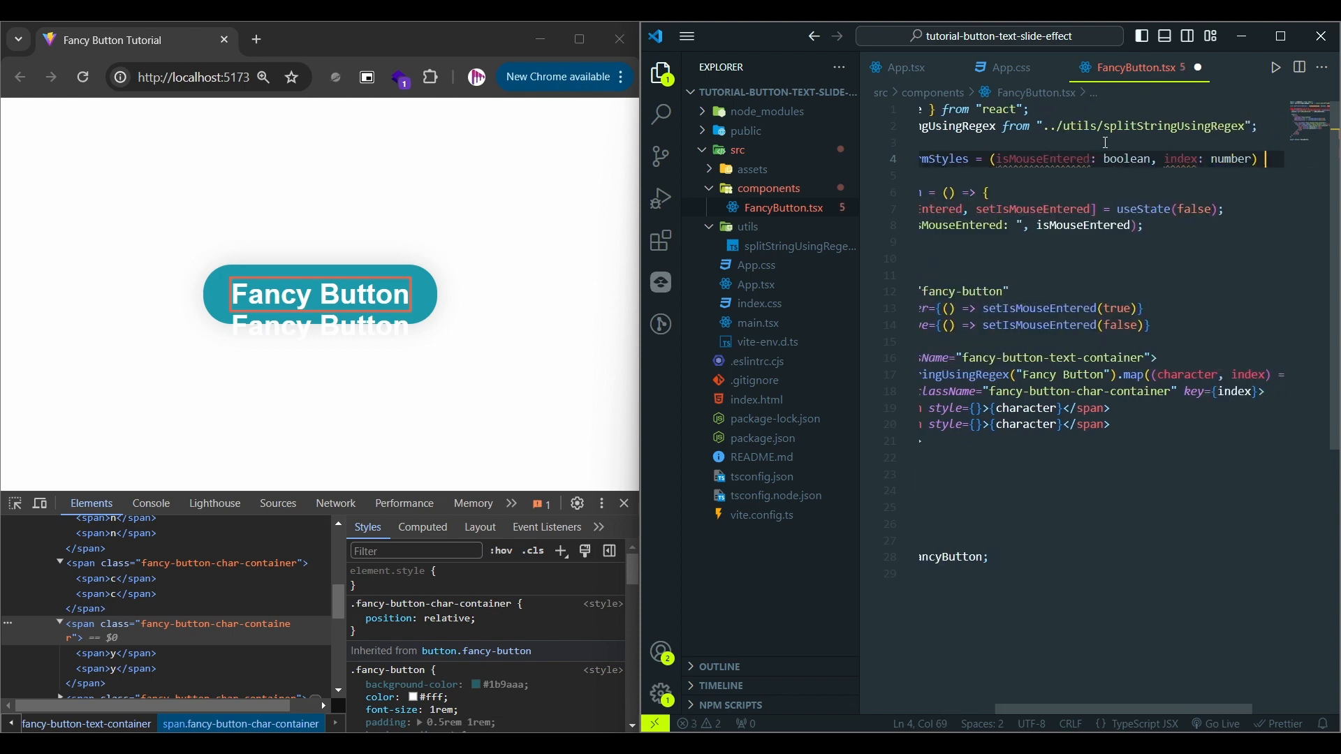
{"action": "type", "text": "=>"}
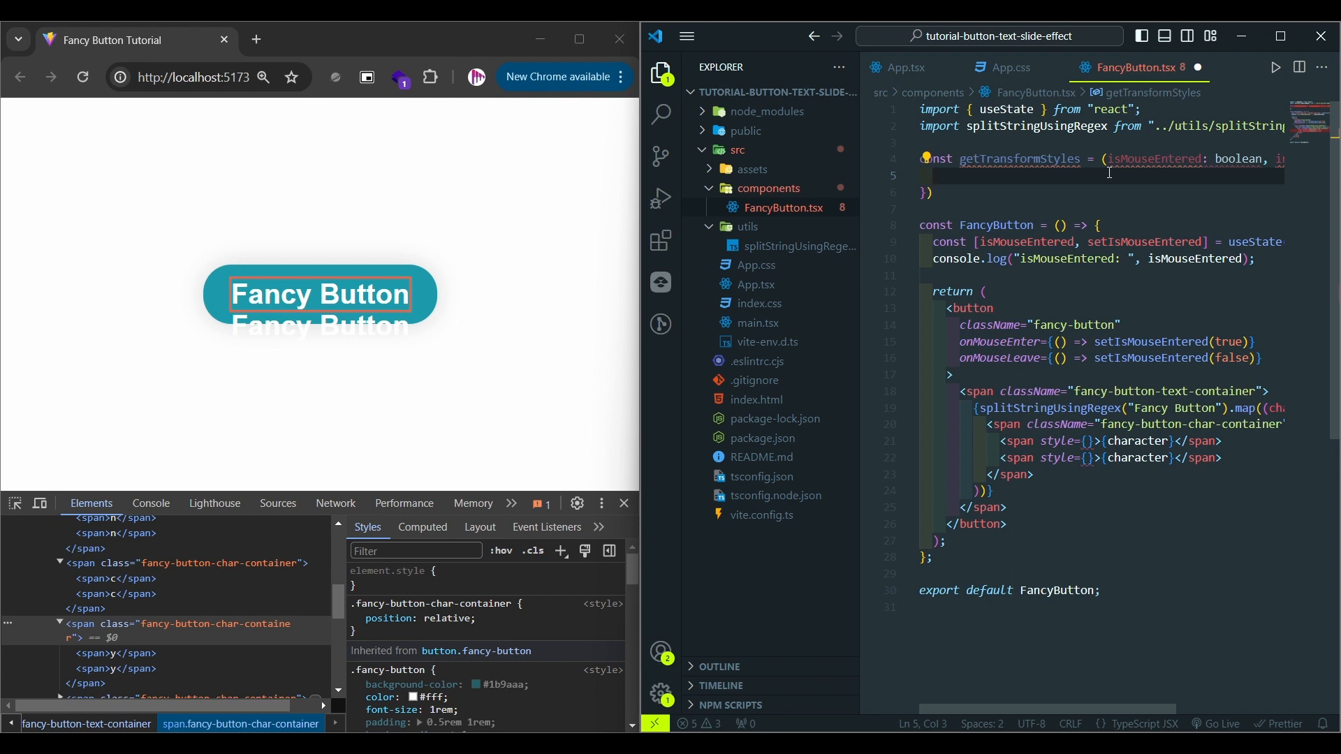
Return a transform translateY that is -100% when isMouseEntered is true.
{"action": "type", "text": "transform: `"}
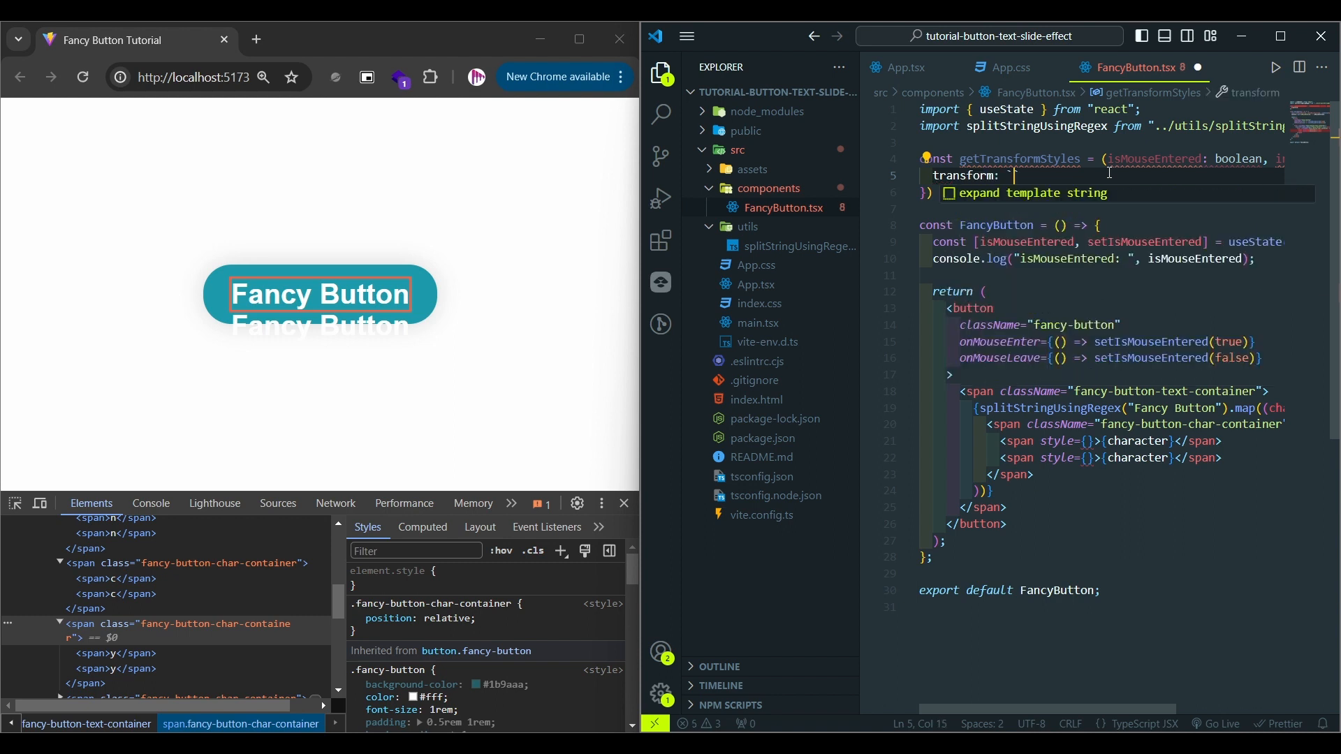
{"action": "type", "text": "translateY(${})`"}
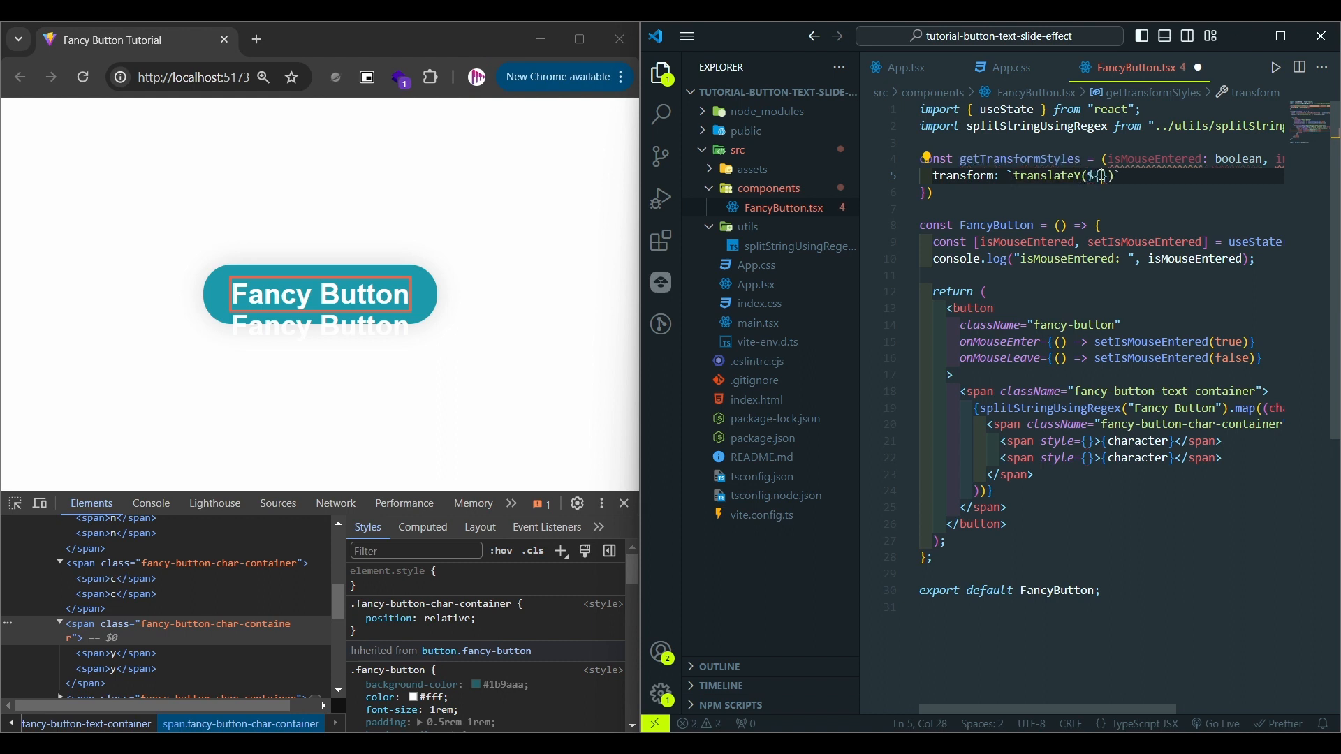
{"action": "type", "text": "is"}
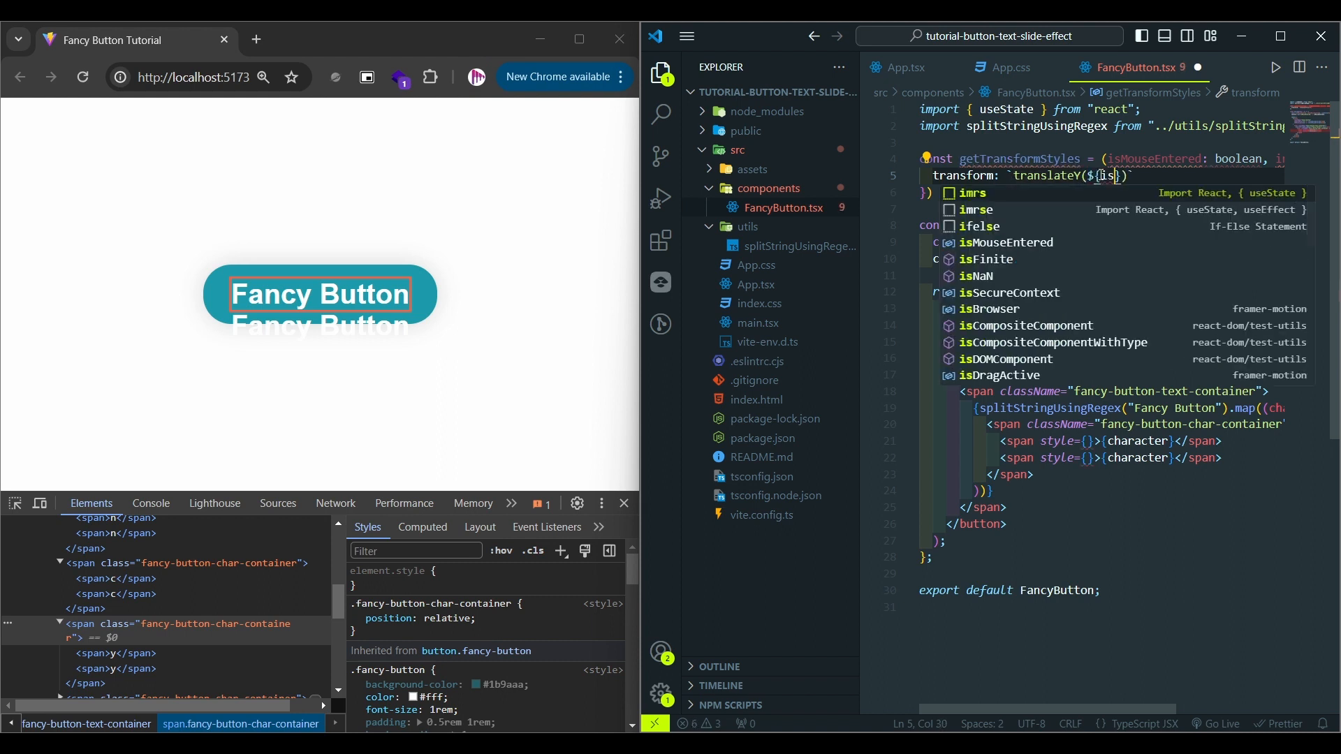
{"action": "type", "text": "isMouseEntered ?"}
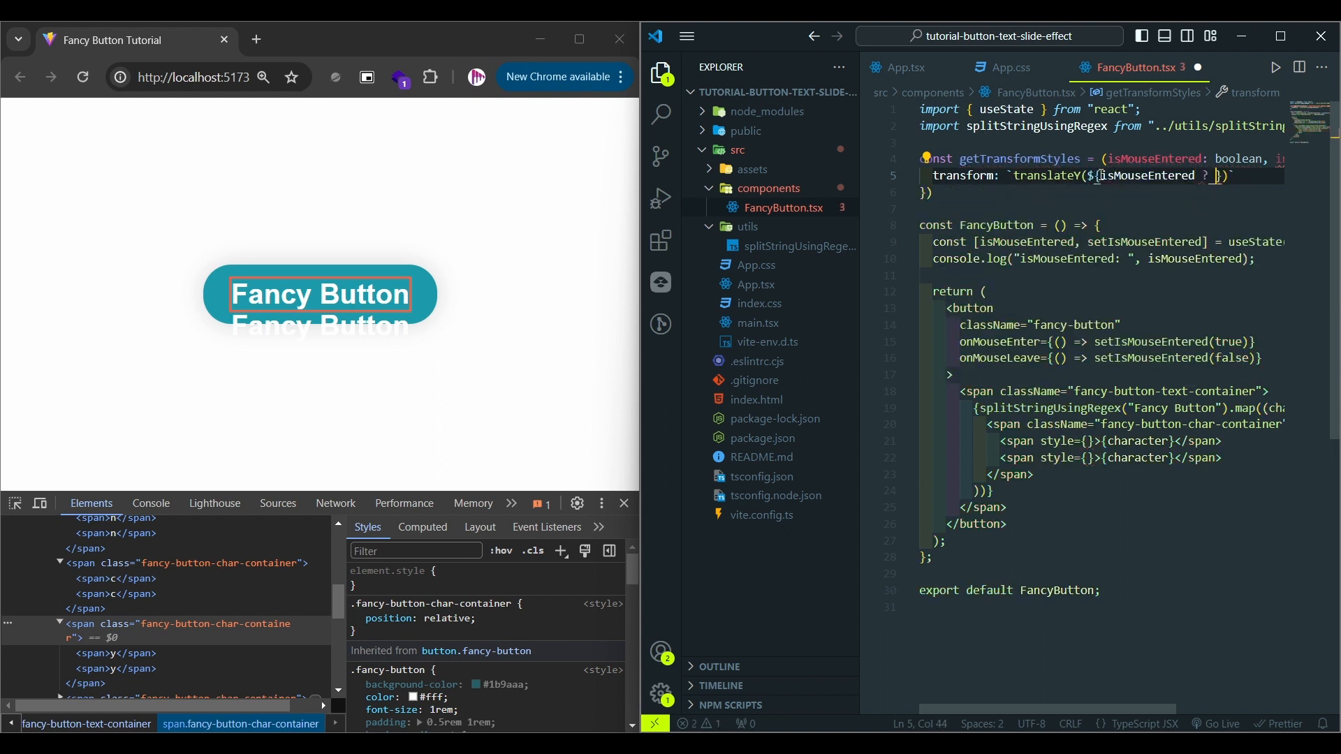
{"action": "type", "text": "-100%\" :"}
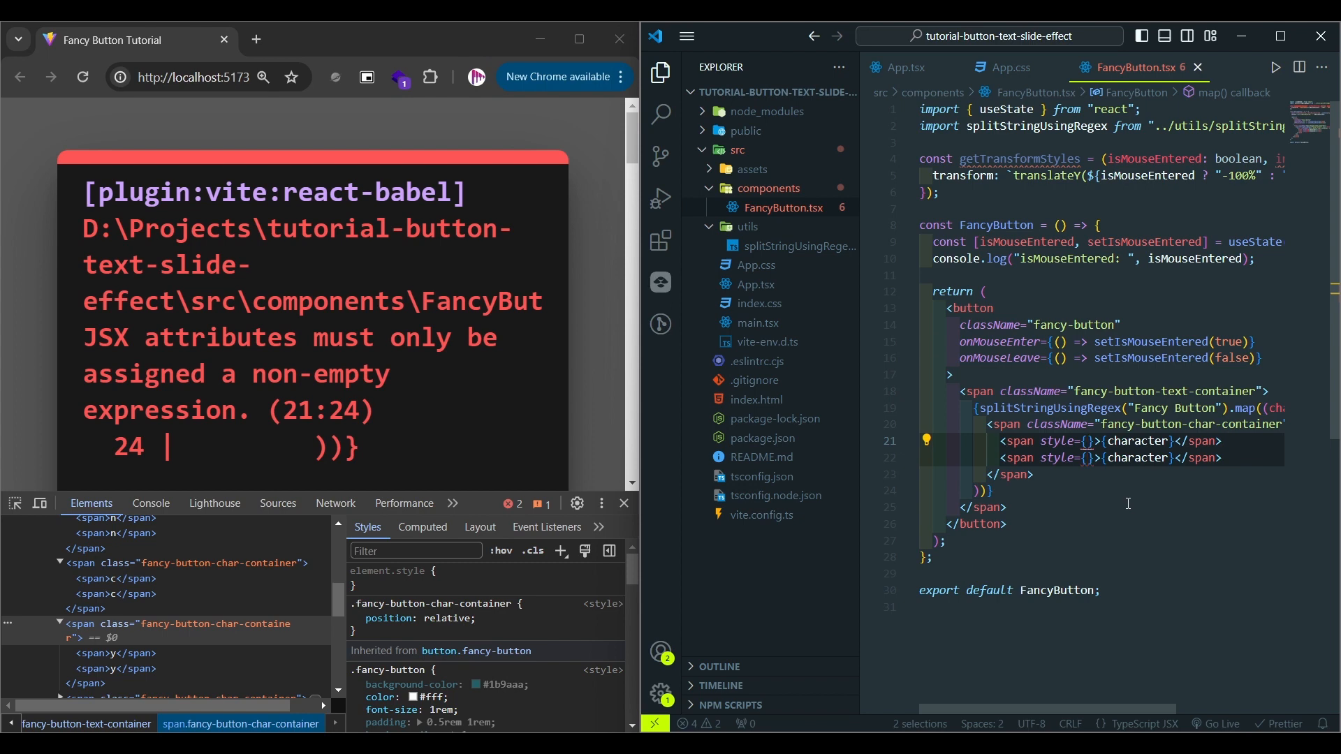
Set both character spans' style to getTransformStyles(isMouseEntered, index).
{"action": "type", "text": "getTransformStyles"}
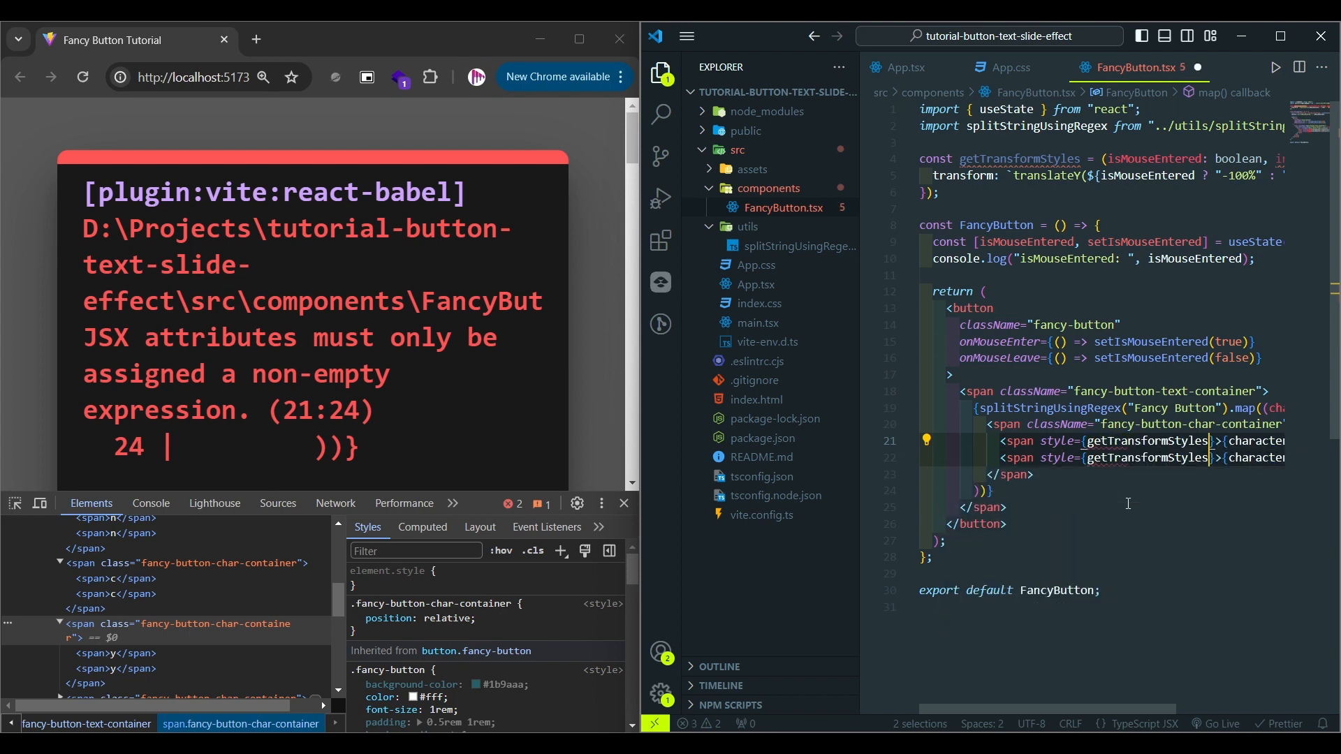
{"action": "type", "text": "ism"}
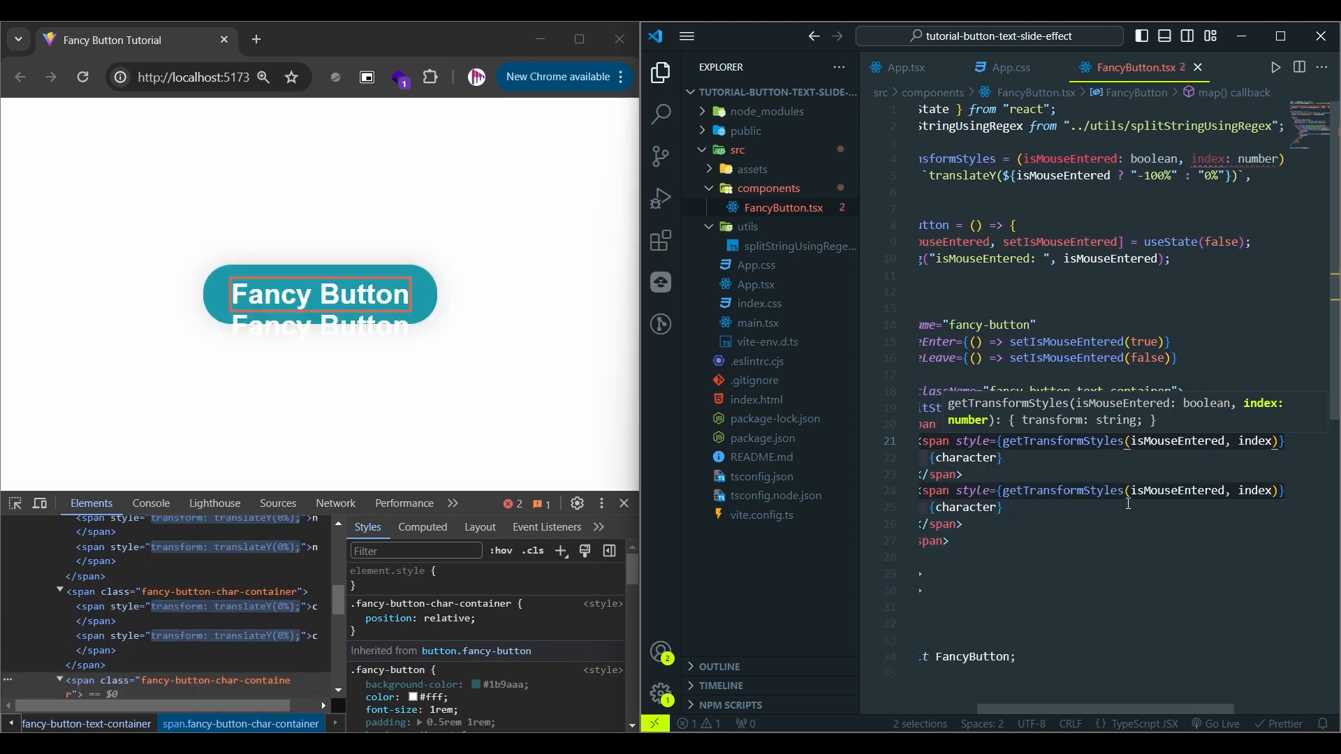
{"action": "mouse_move", "coordinate": [440, 286]}
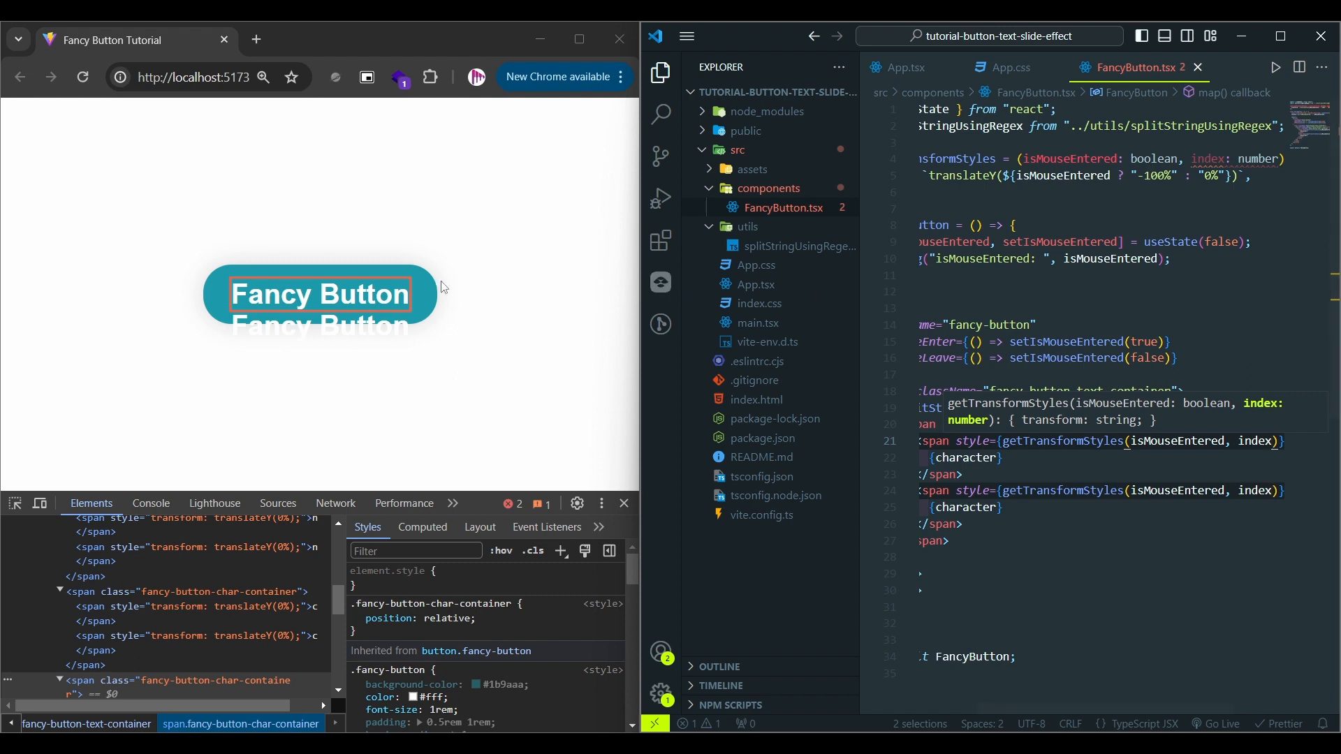
{"action": "mouse_move", "coordinate": [370, 291]}
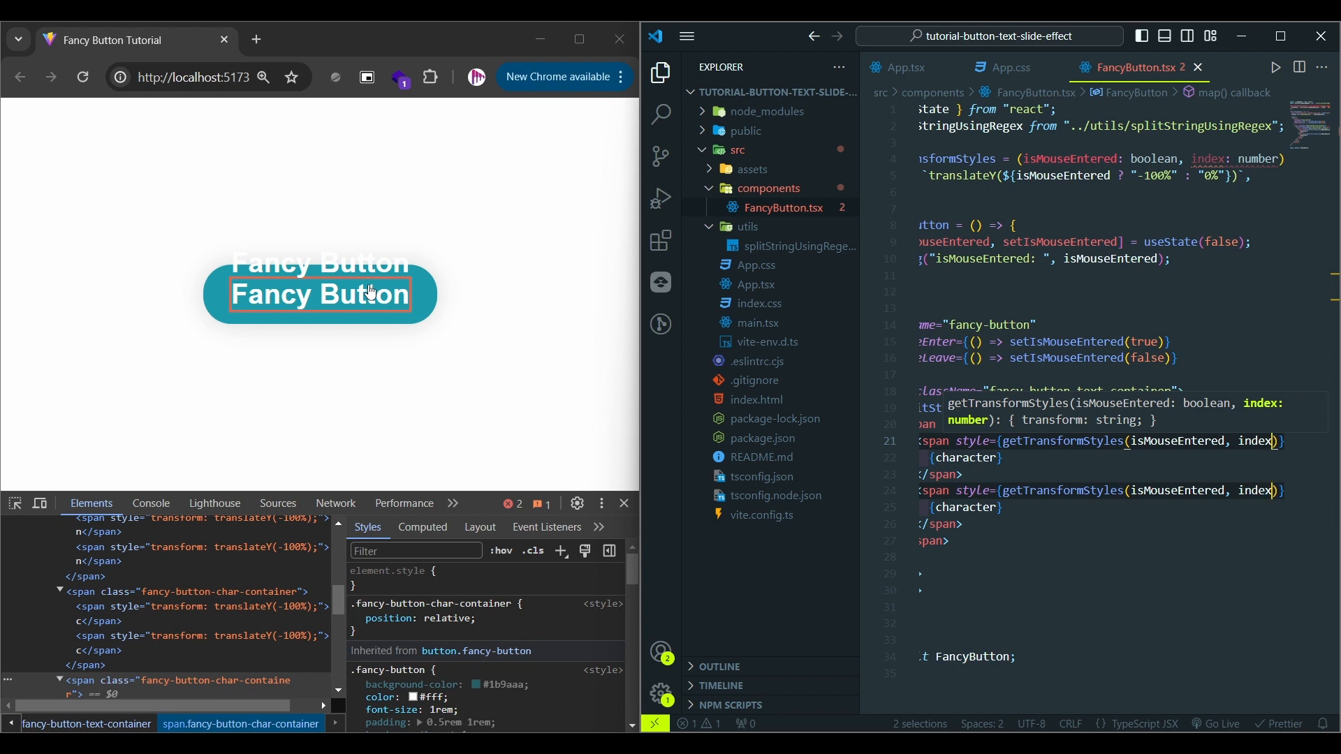
{"action": "mouse_move", "coordinate": [526, 289]}
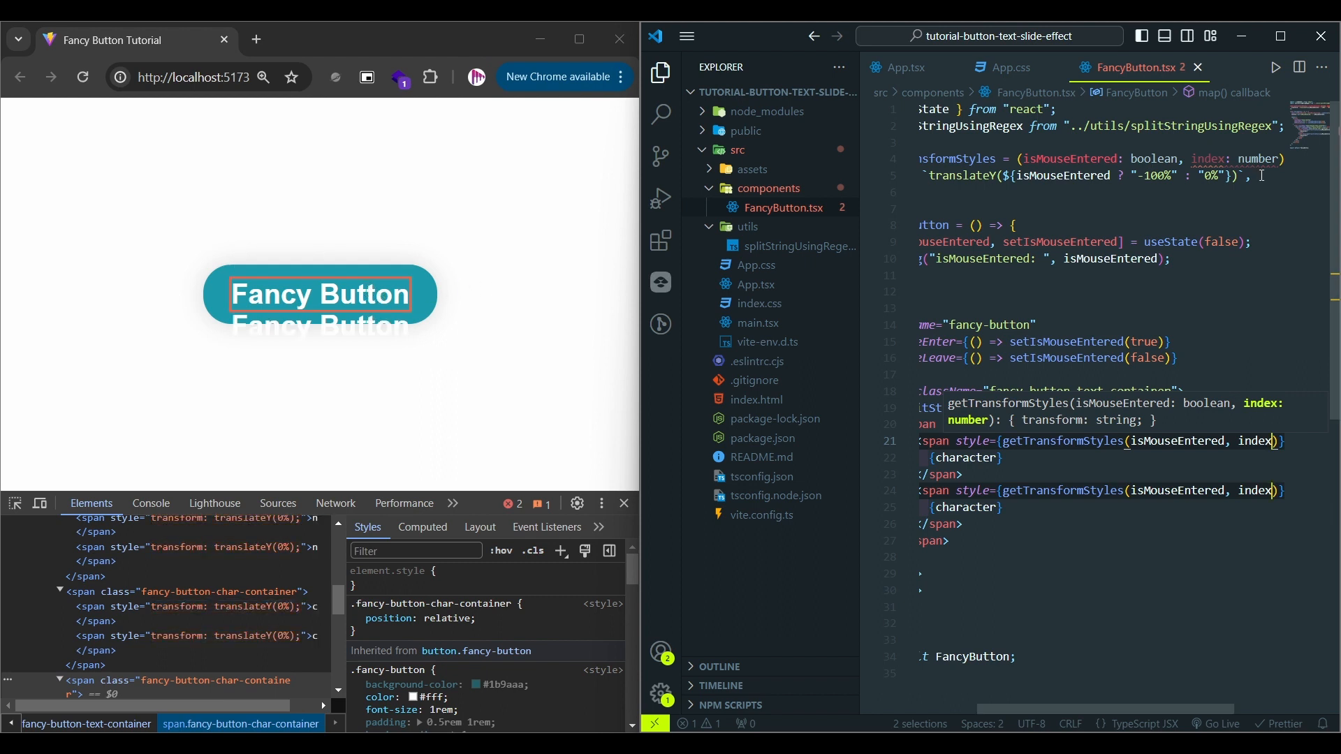
Add transitionDelay of `${index * 0.02}s` to the returned style object.
{"action": "type", "text": "transitionDelay: `"}
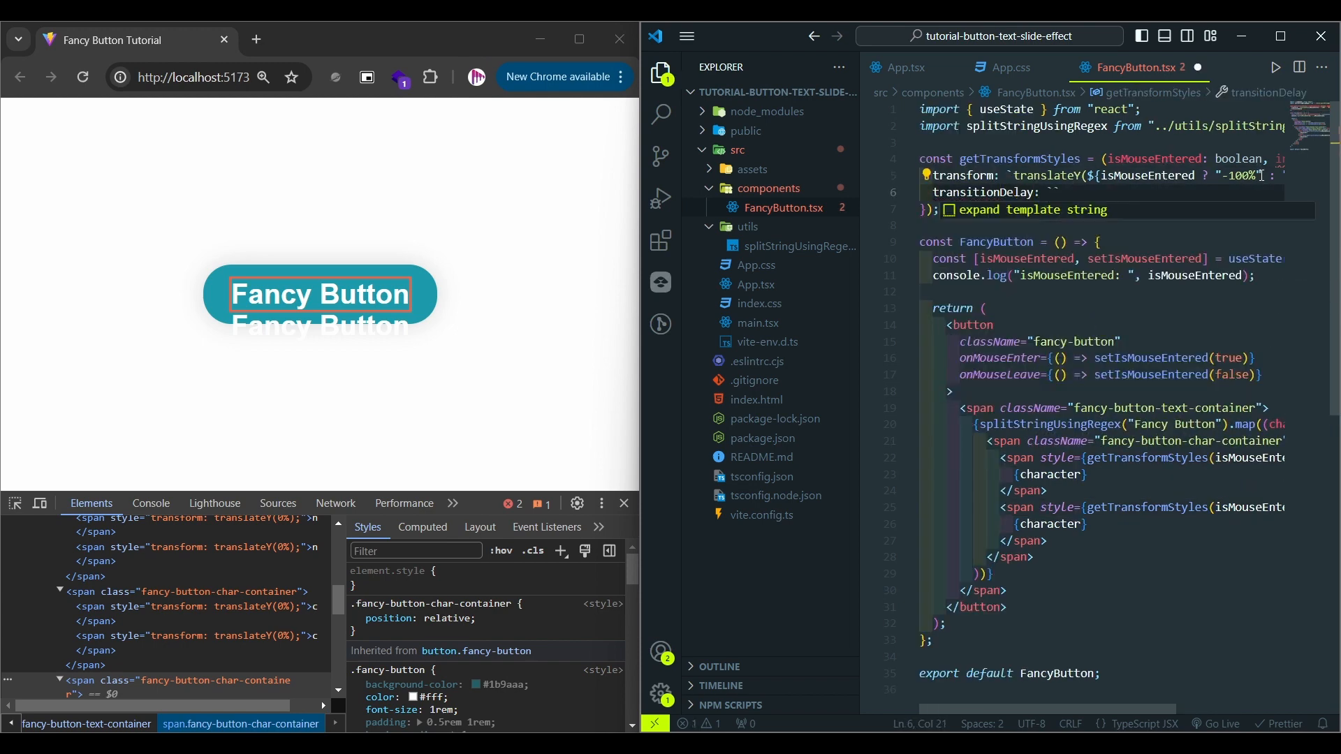
{"action": "type", "text": "${i"}
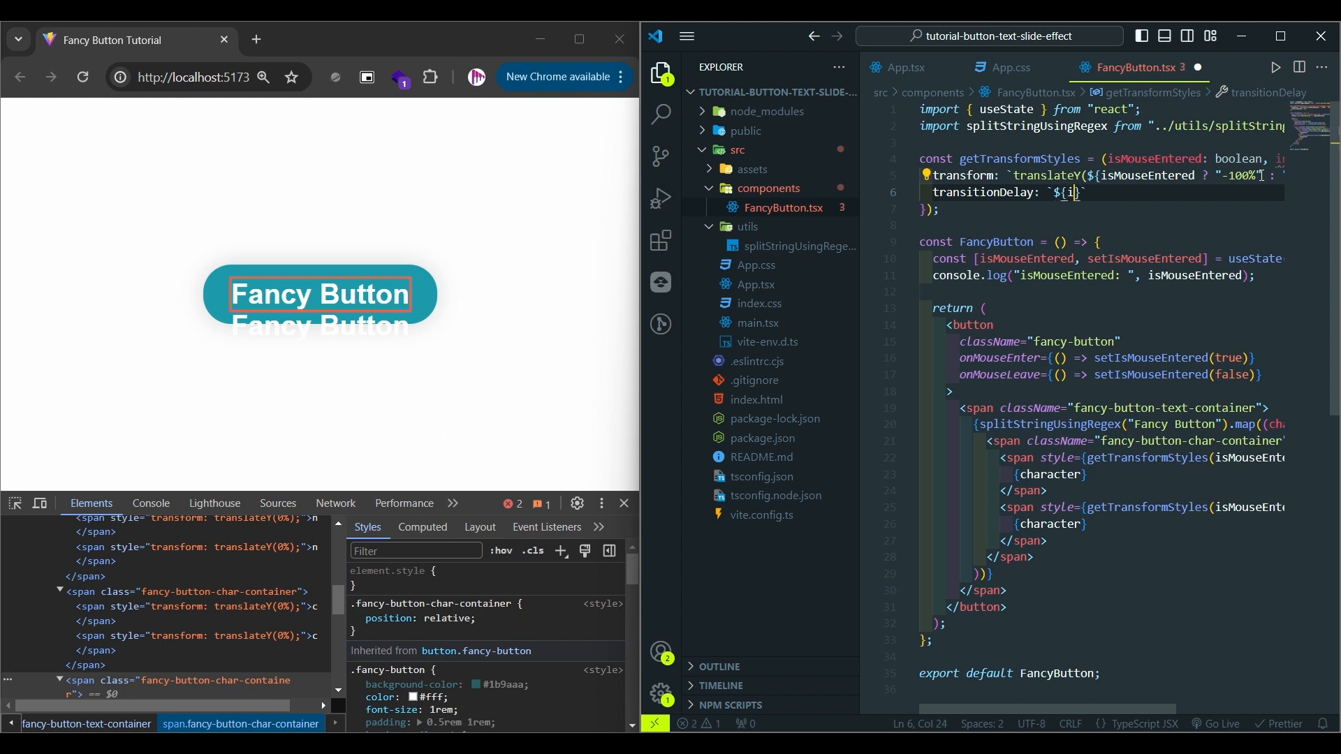
{"action": "type", "text": "index *"}
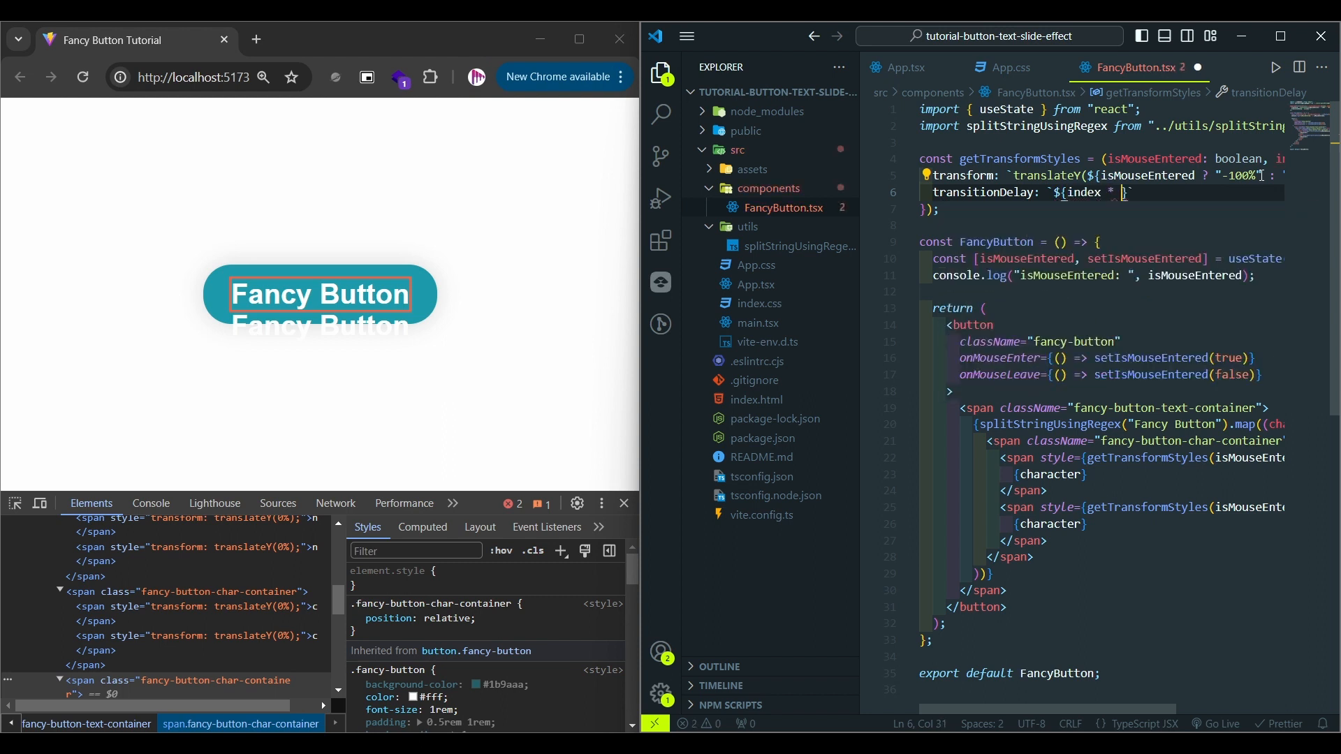
{"action": "type", "text": ".02"}
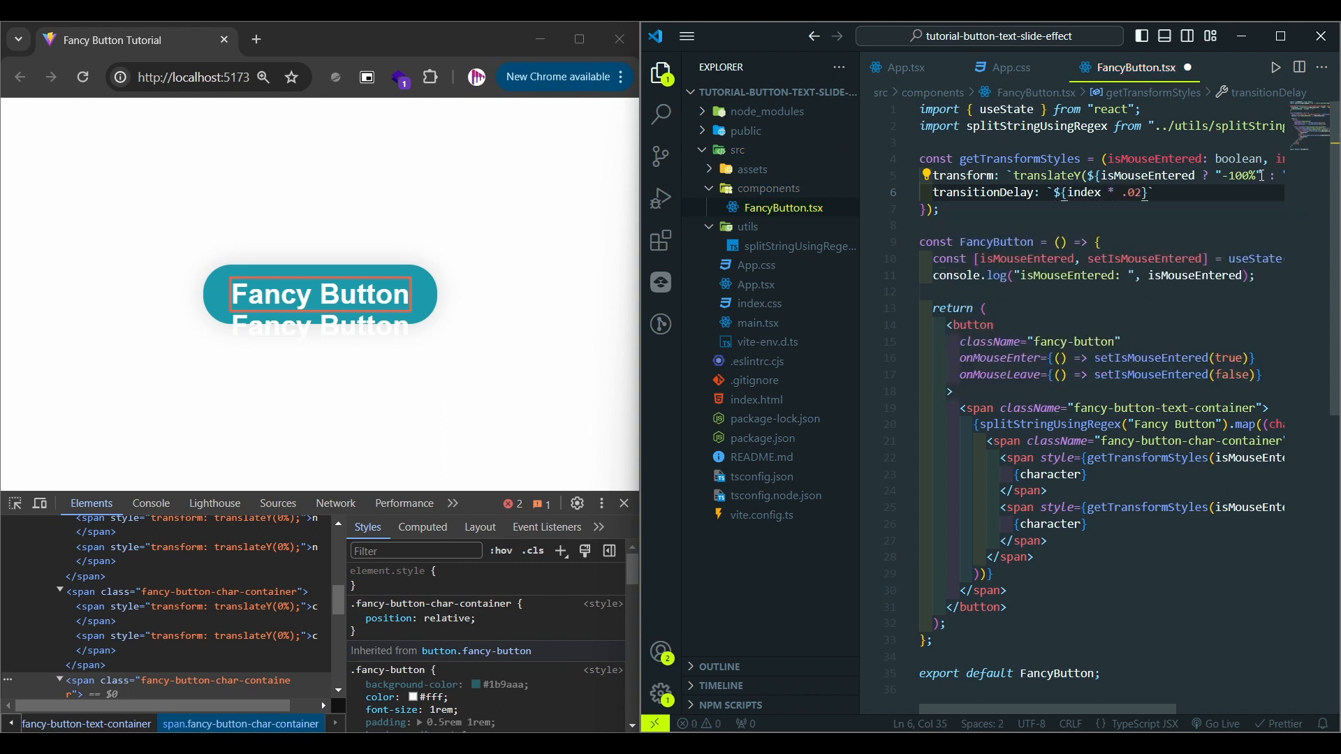
{"action": "type", "text": "s"}
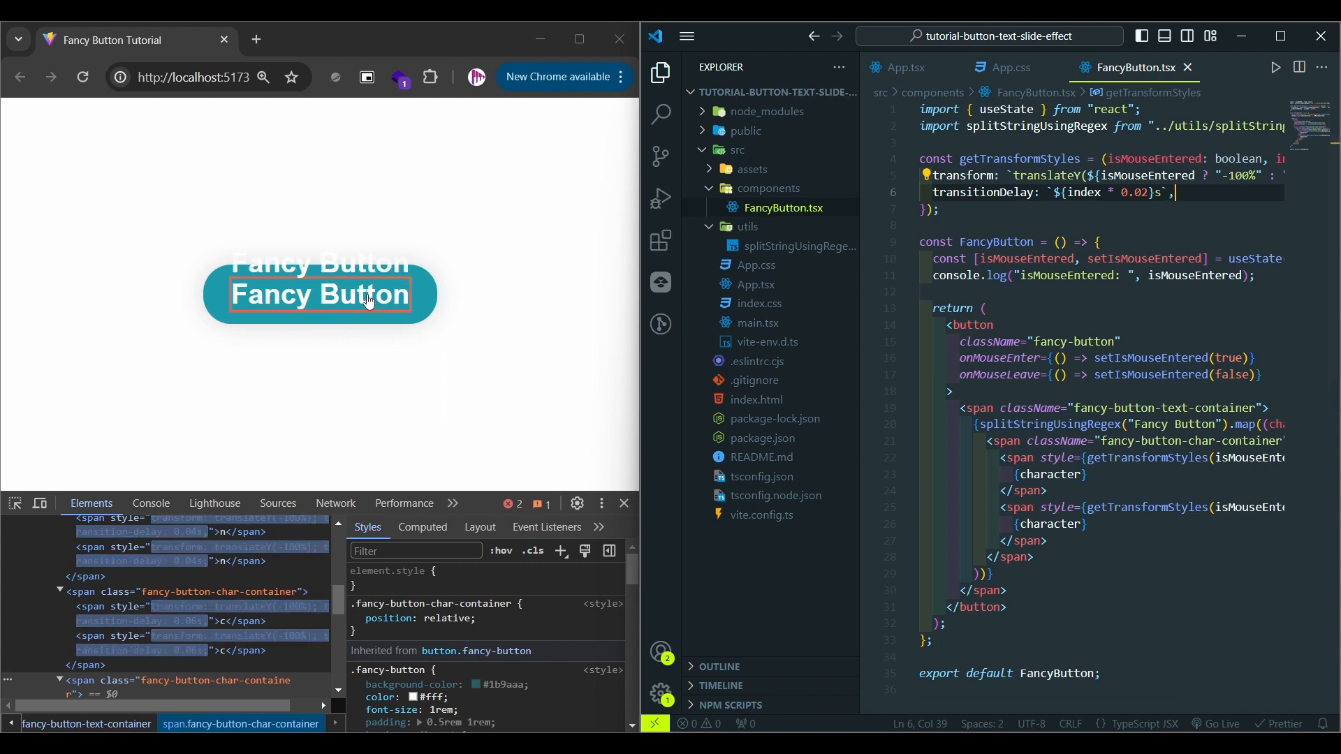
{"action": "mouse_move", "coordinate": [382, 304]}
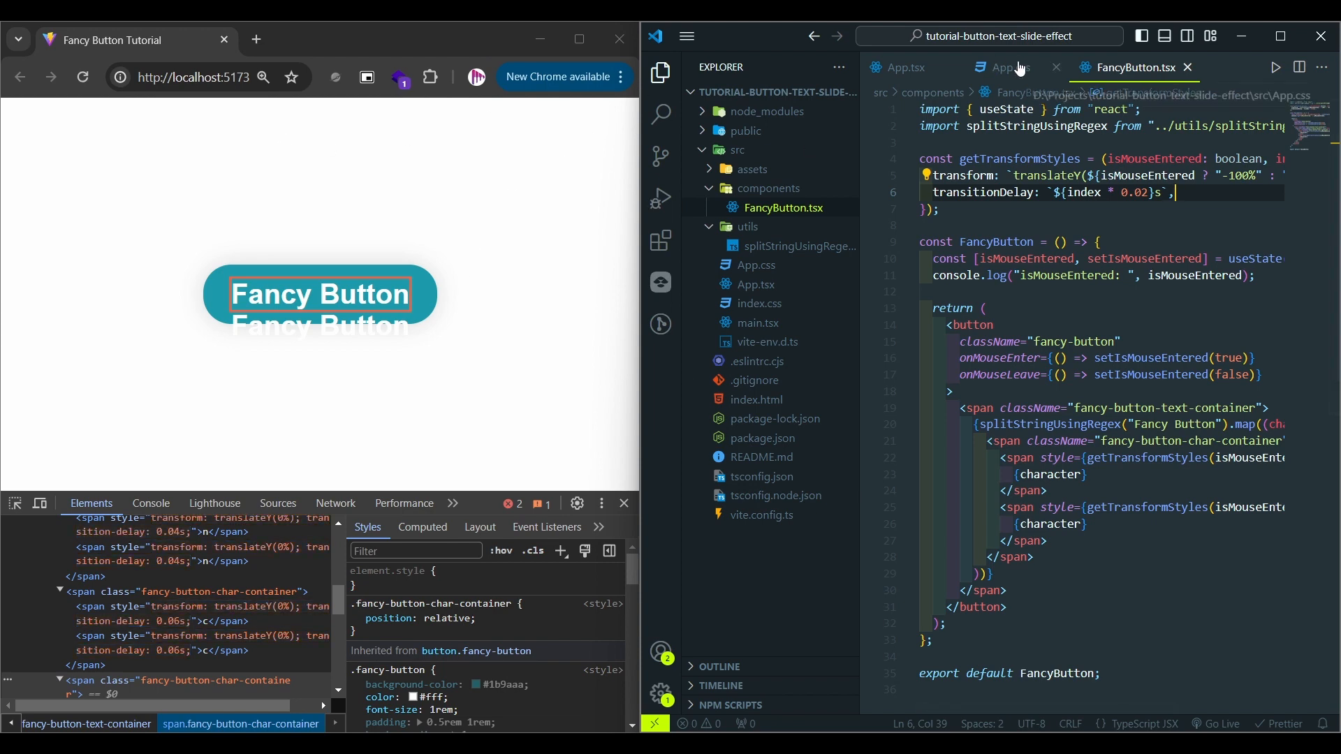
In App.css give the char-container spans transition-property transform and transition-duration 0.5s.
{"action": "left_click", "coordinate": [1006, 67]}
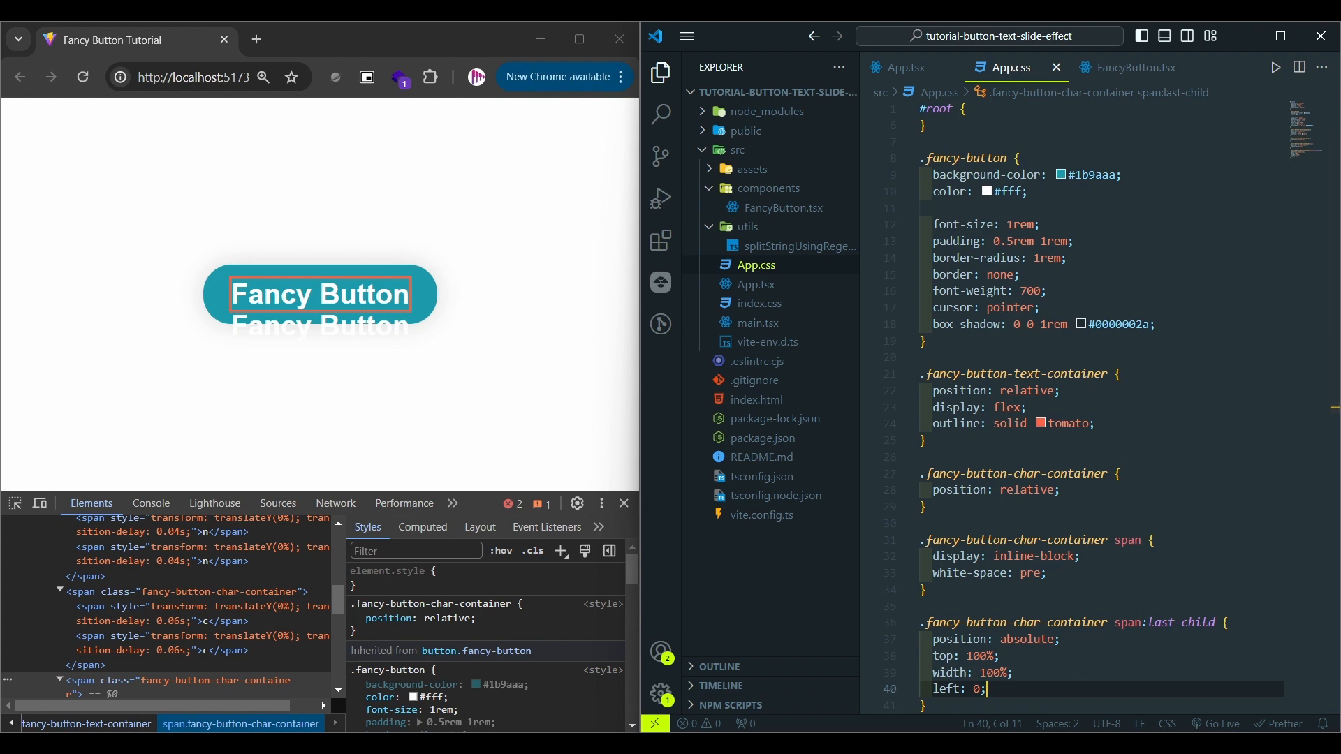
{"action": "left_click", "coordinate": [1047, 573]}
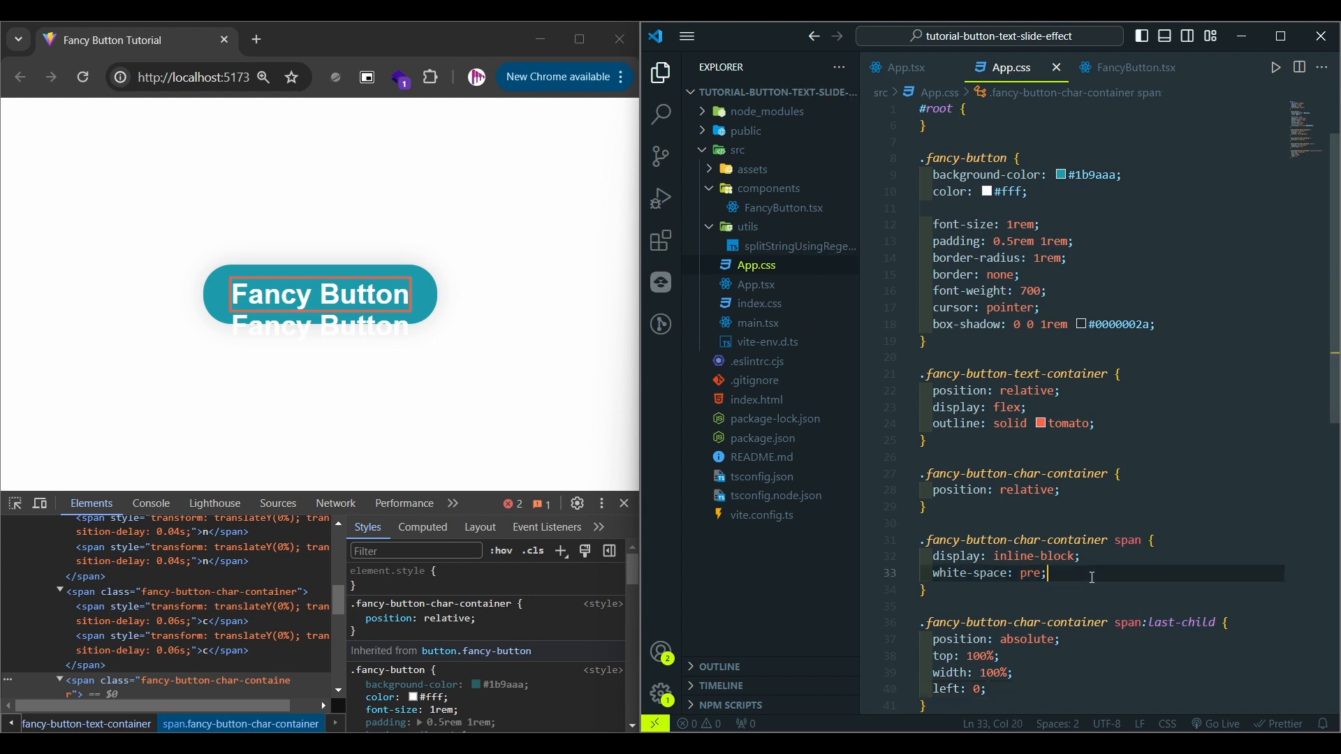
{"action": "type", "text": "transition-property: transform;"}
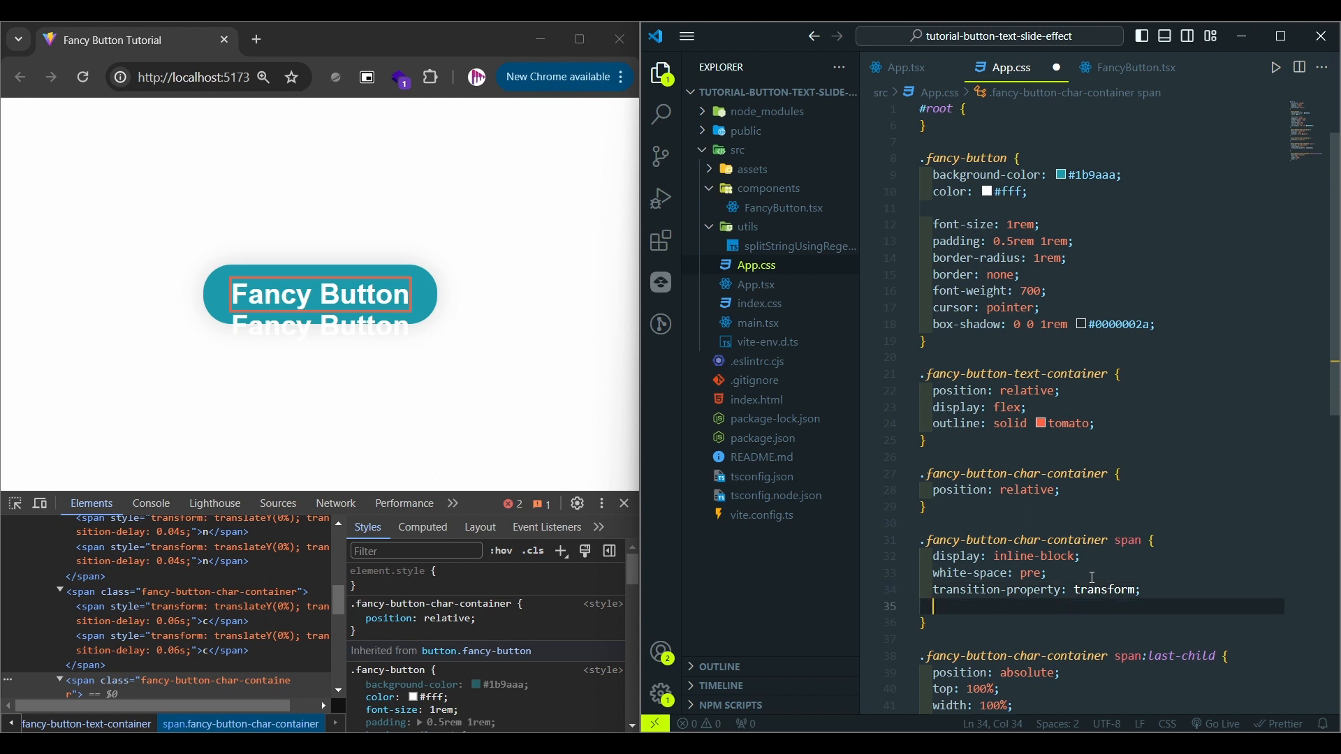
{"action": "type", "text": "transd"}
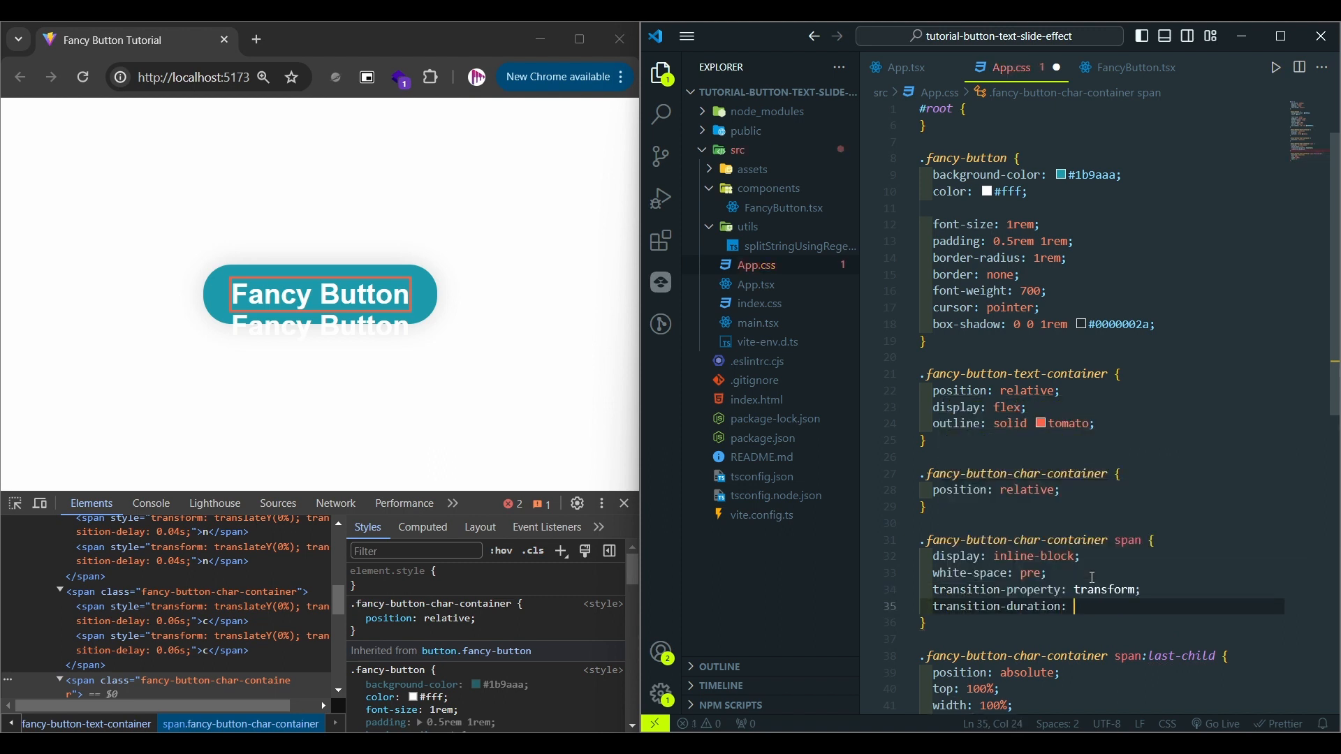
{"action": "type", "text": ".5s"}
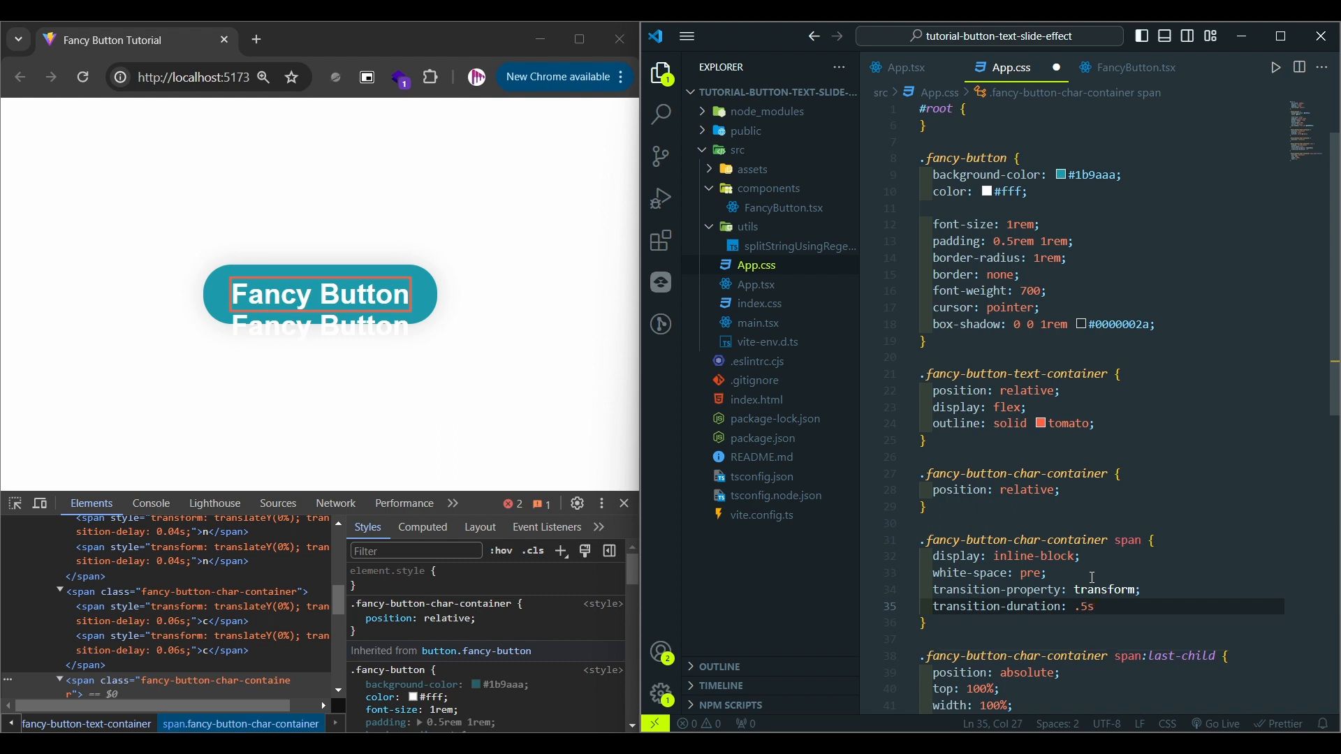
{"action": "type", "text": "0.5s"}
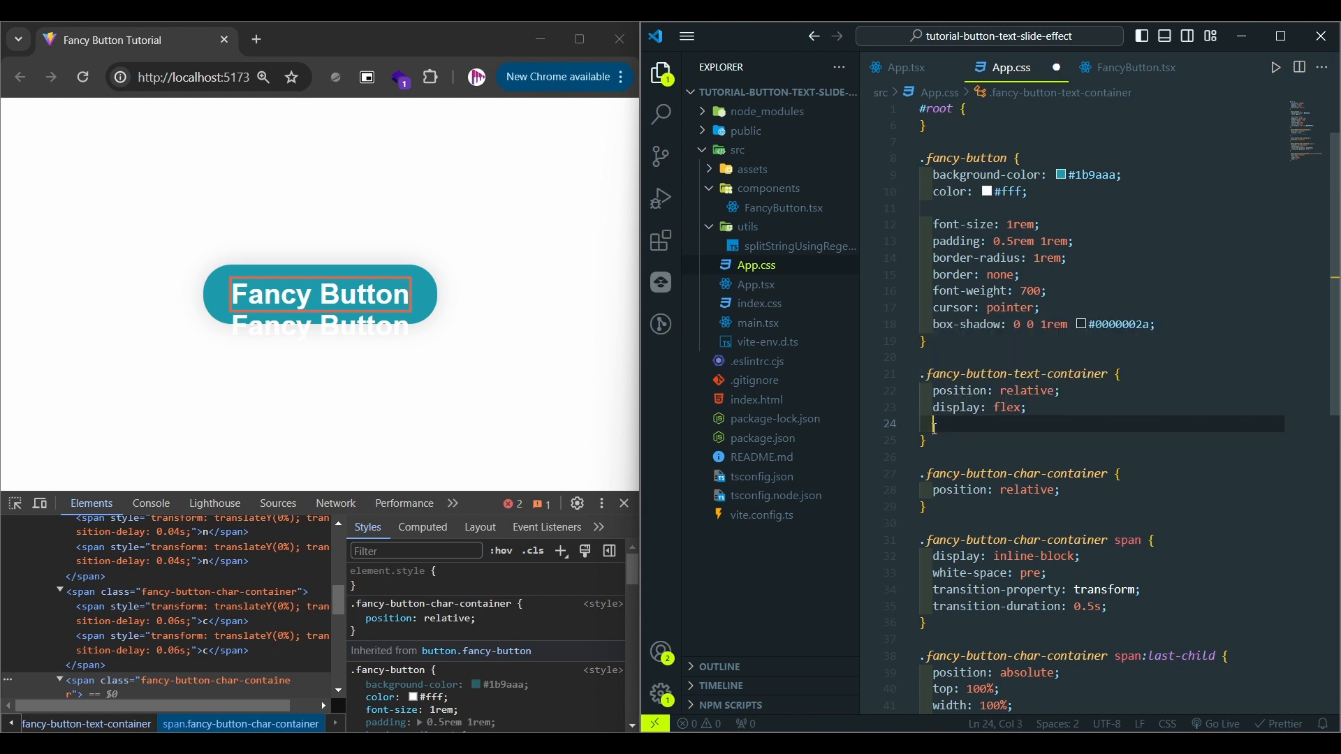
Replace the tomato outline on .fancy-button-text-container with overflow: hidden and return to FancyButton.tsx.
{"action": "type", "text": "overflow: hidden;"}
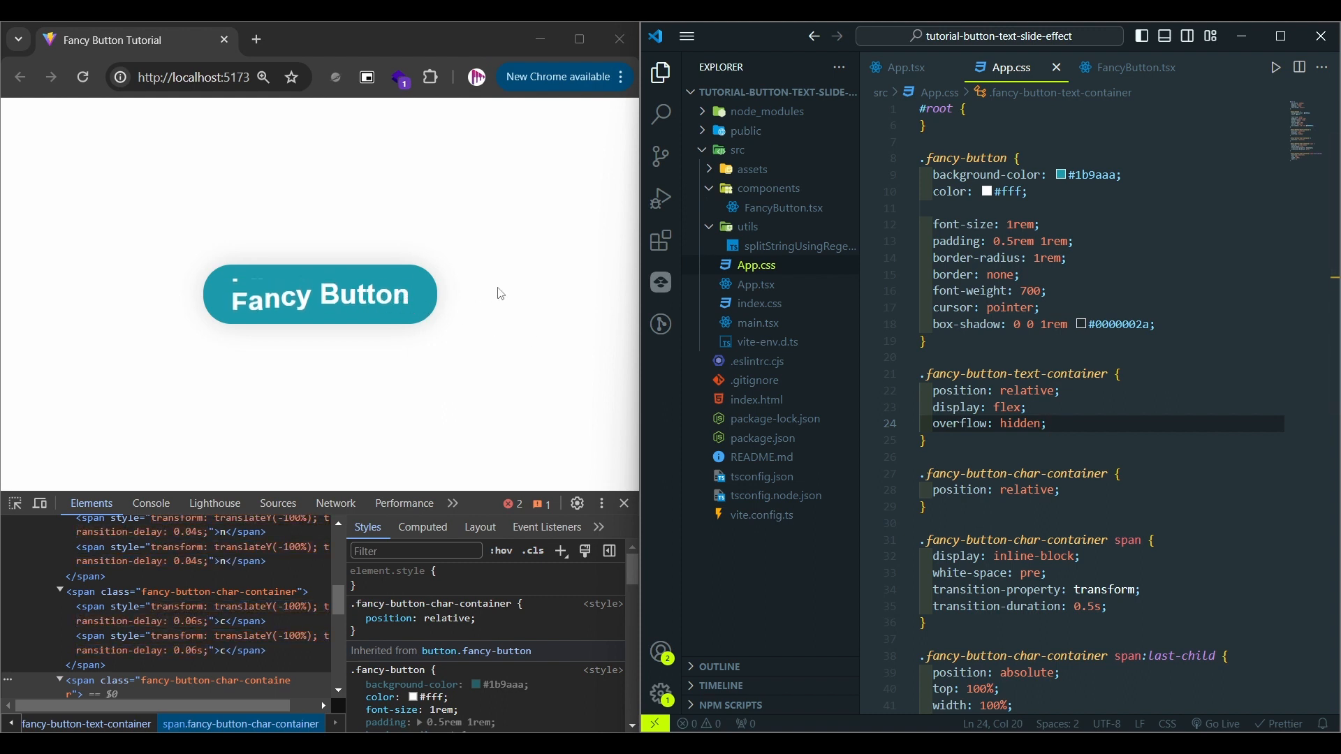
{"action": "mouse_move", "coordinate": [390, 300]}
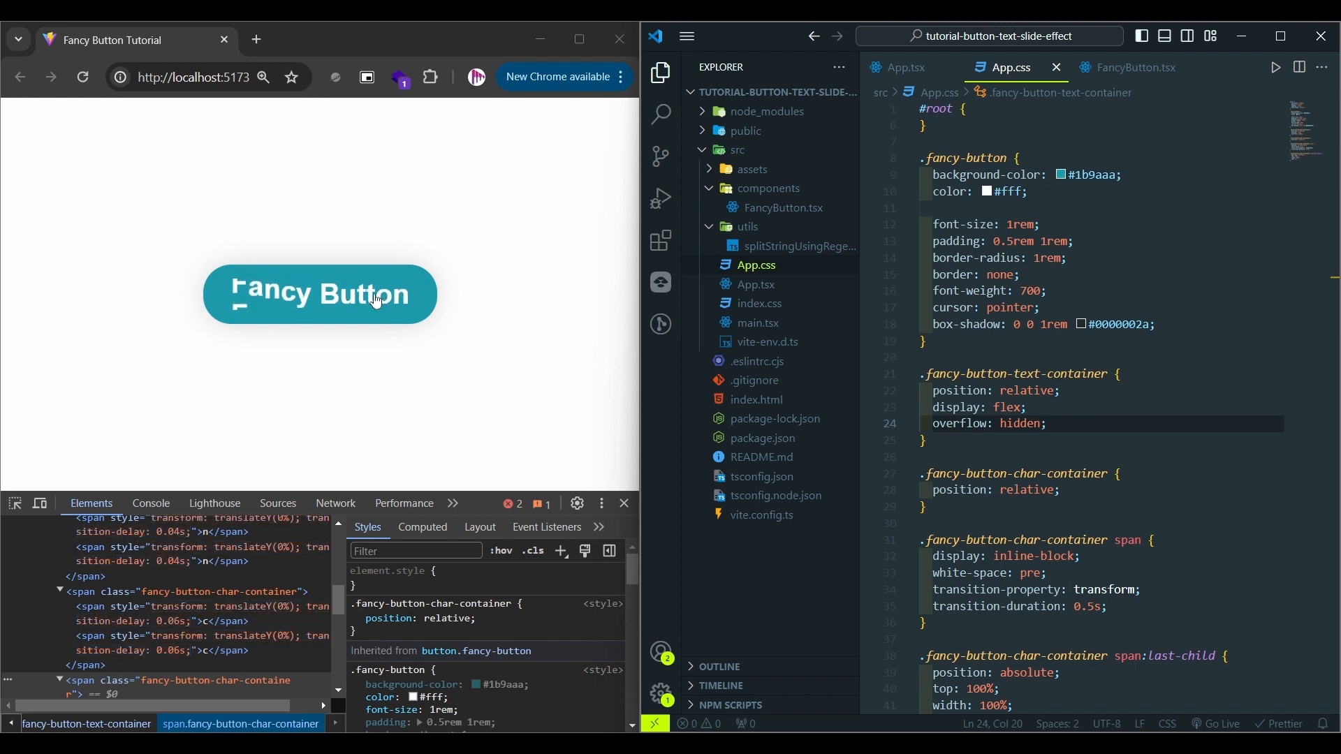
{"action": "mouse_move", "coordinate": [502, 304]}
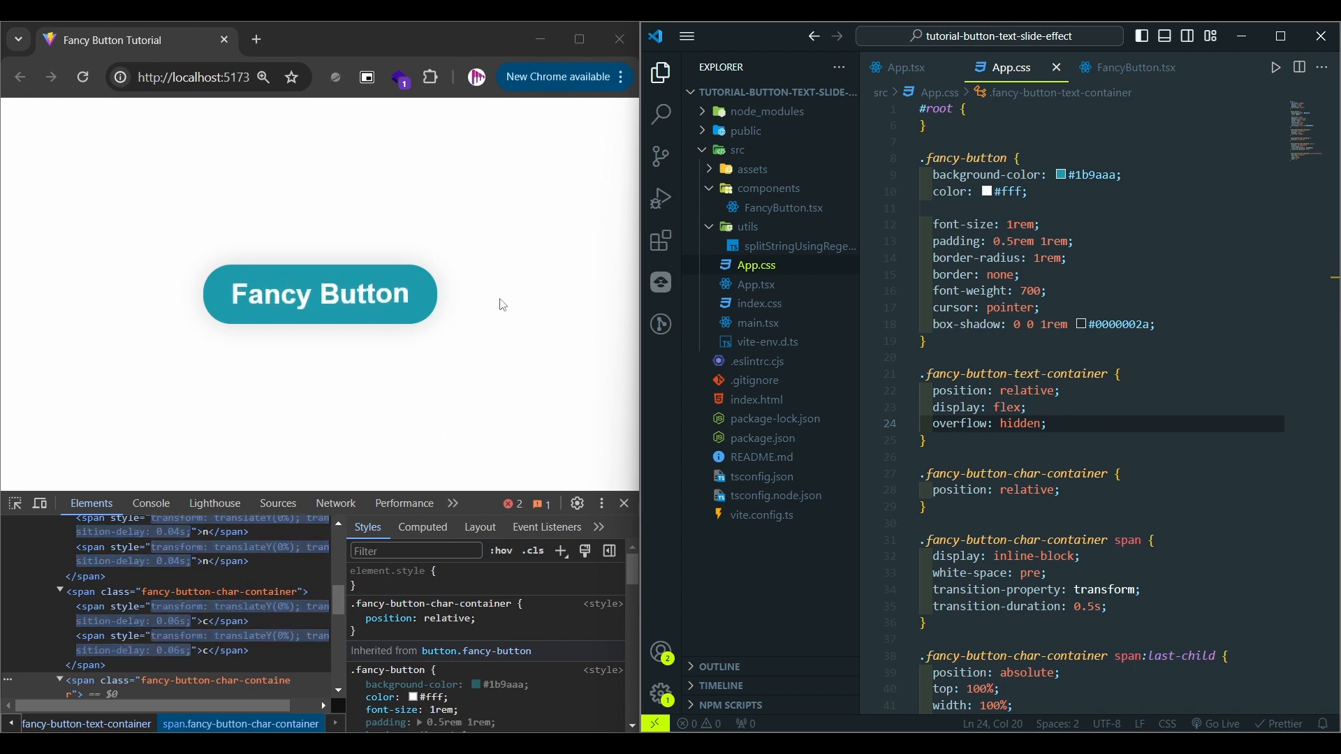
{"action": "mouse_move", "coordinate": [569, 328]}
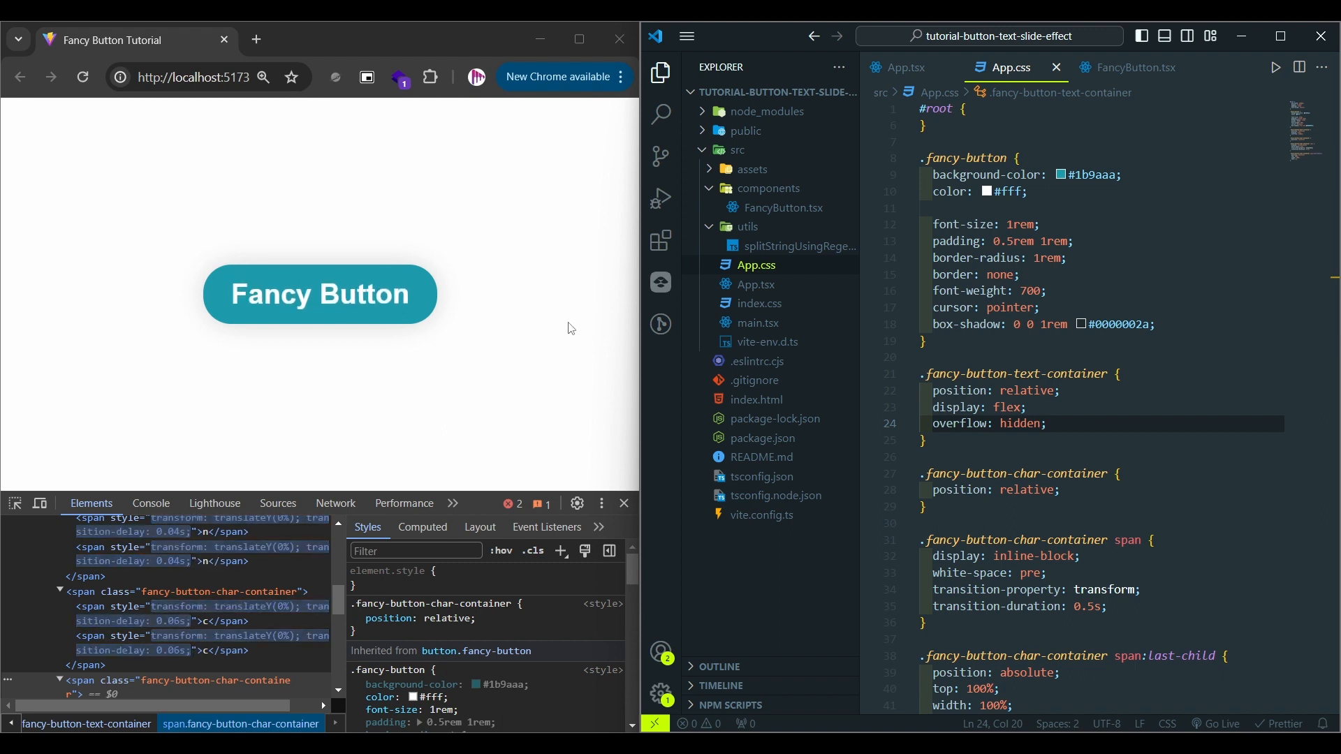
{"action": "mouse_move", "coordinate": [392, 318]}
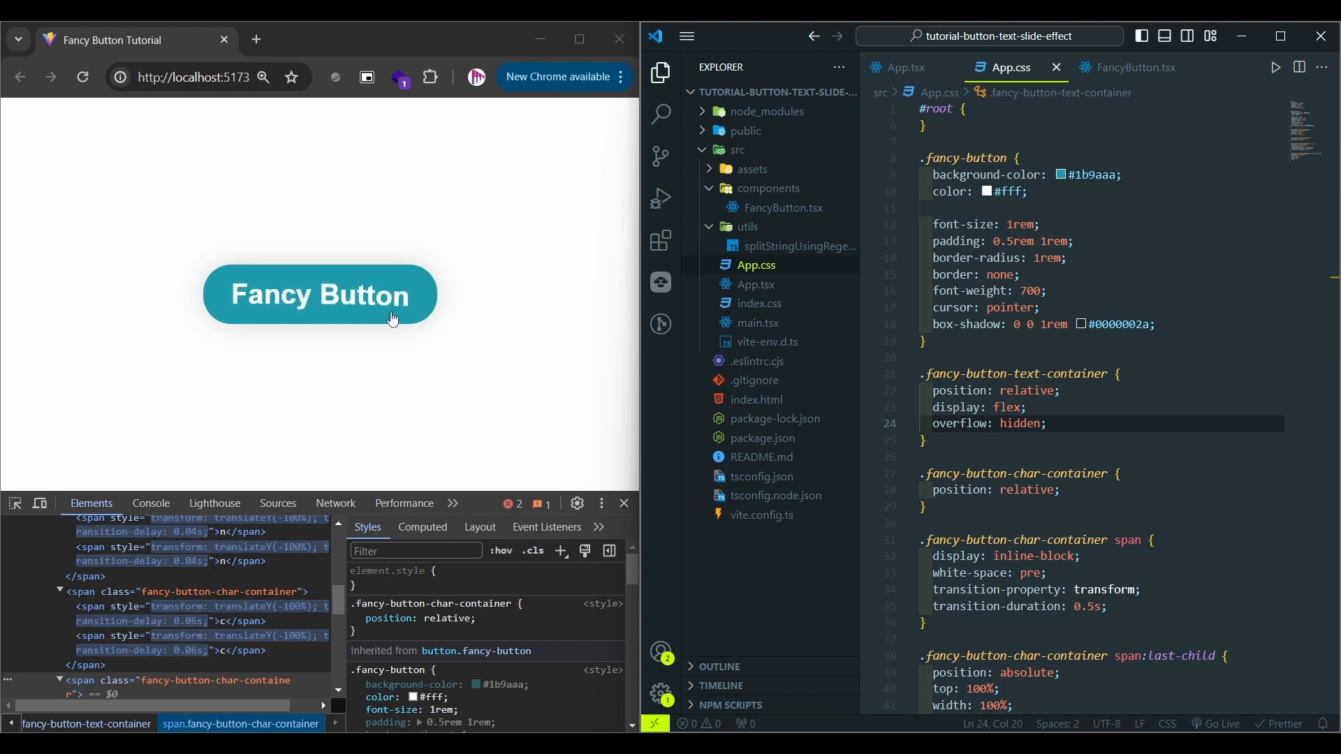
{"action": "mouse_move", "coordinate": [539, 306]}
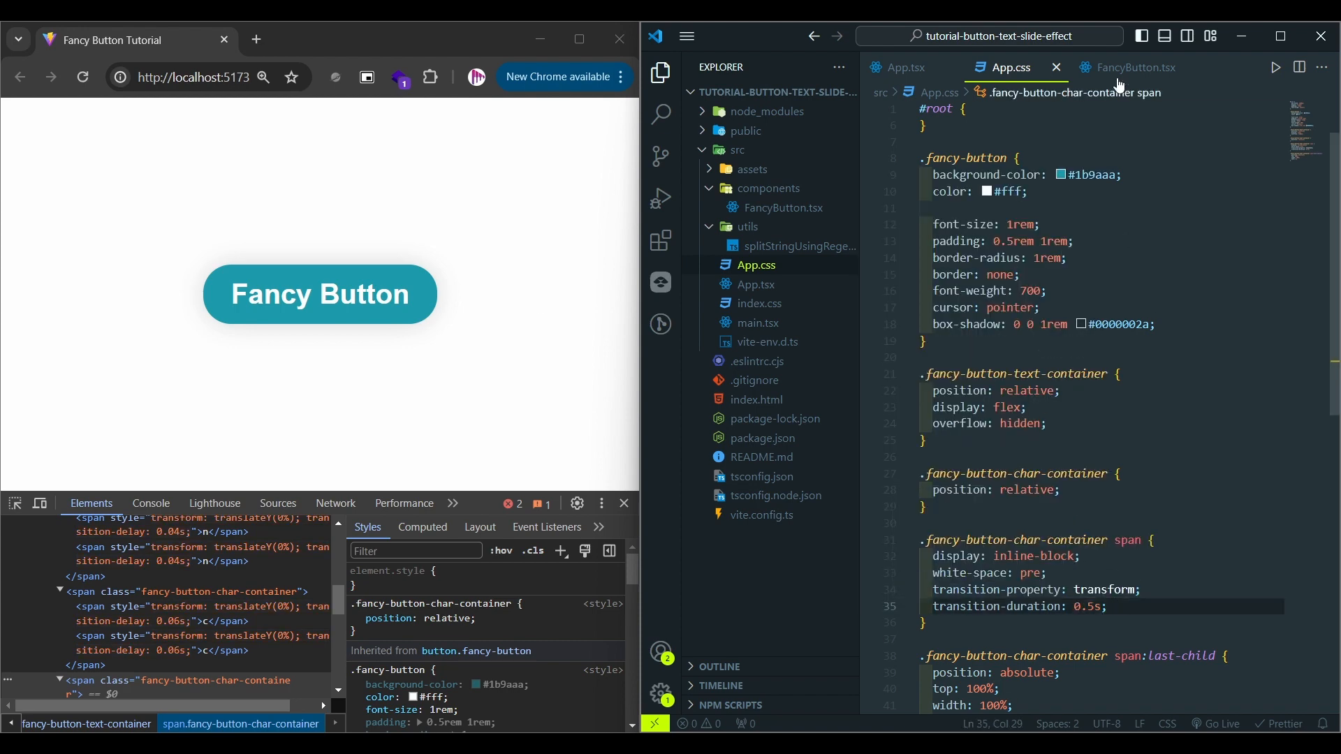
{"action": "left_click", "coordinate": [1135, 68]}
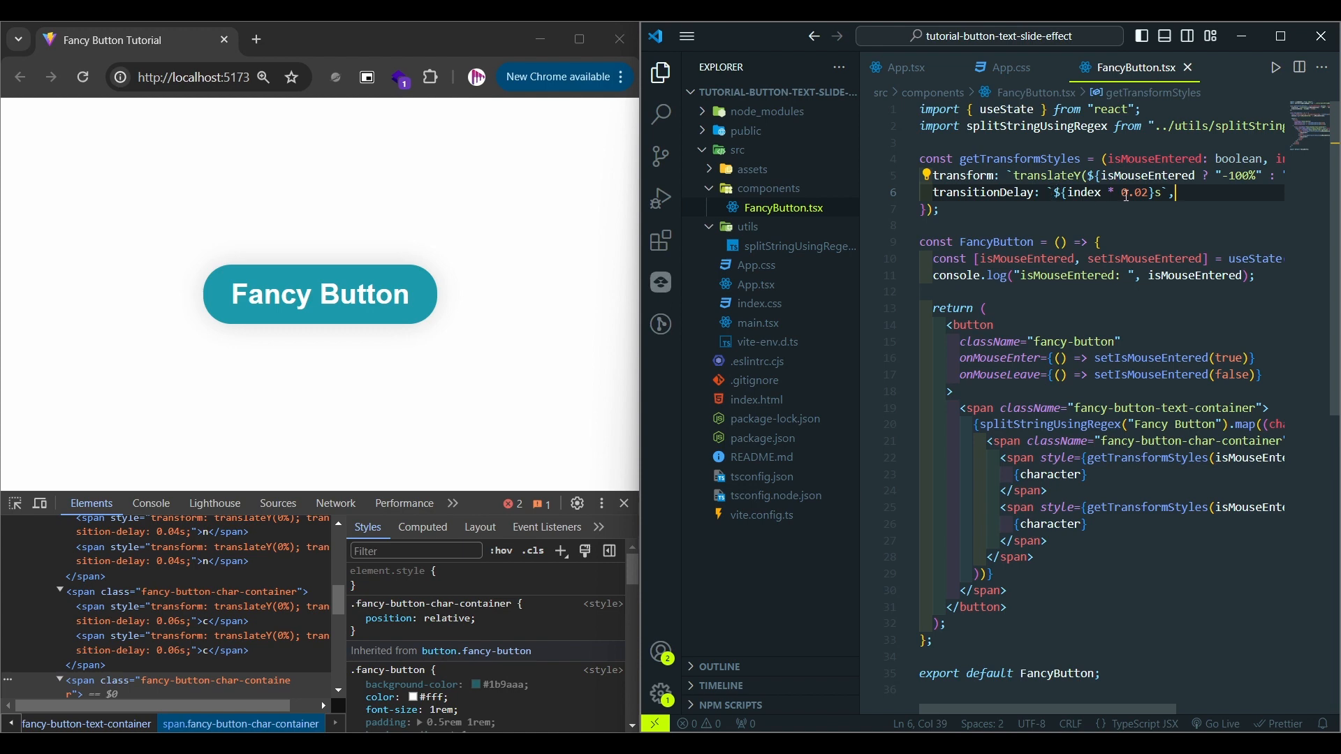